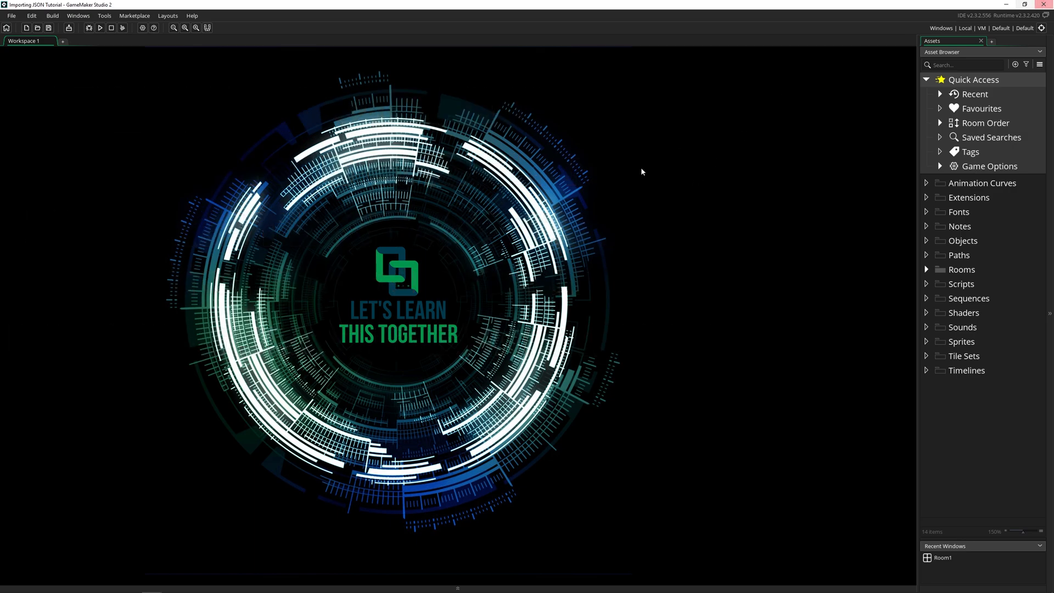
- Review the Very first cards rows and the Elements sheet, then select row 3's Attack value
left_click(272, 583)
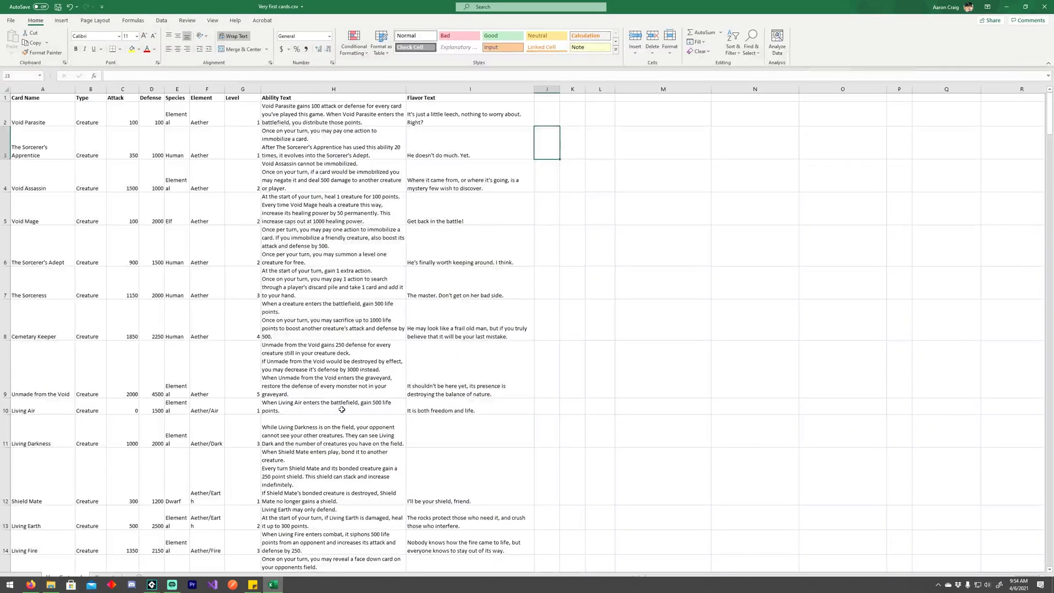
mouse_move(175, 273)
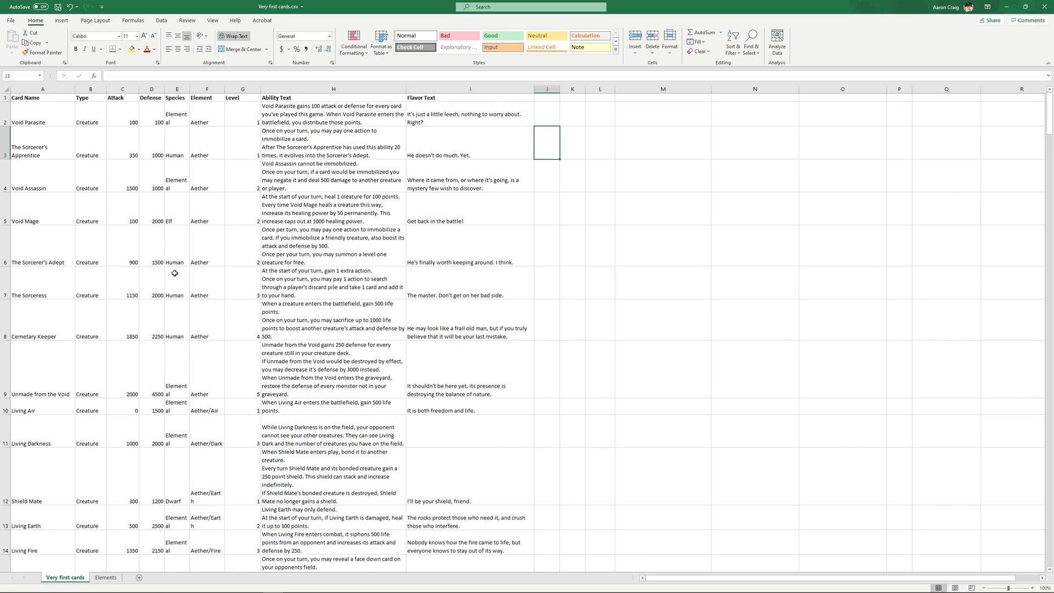
mouse_move(171, 122)
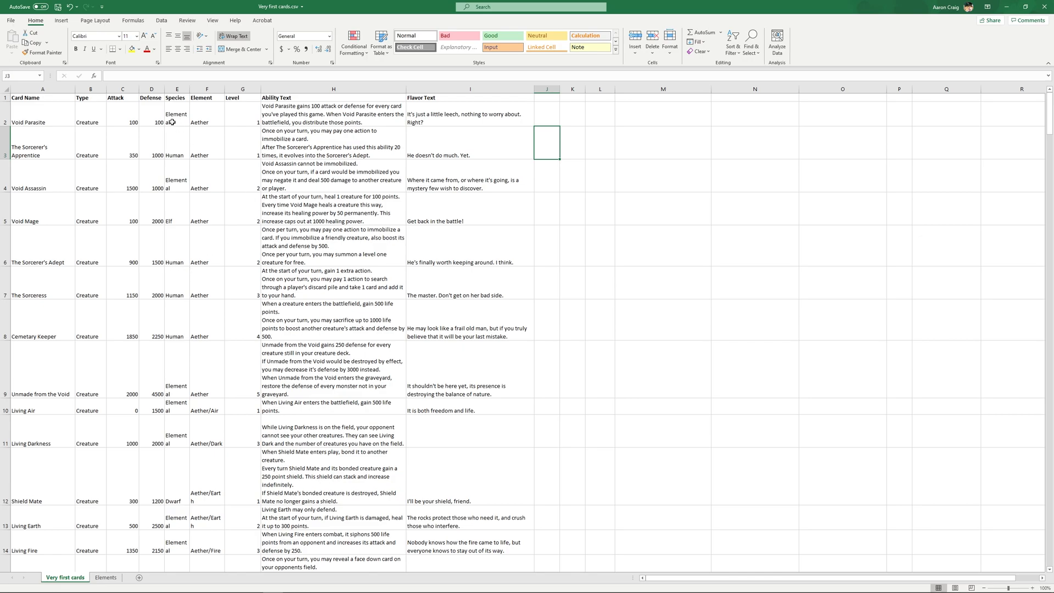
mouse_move(474, 102)
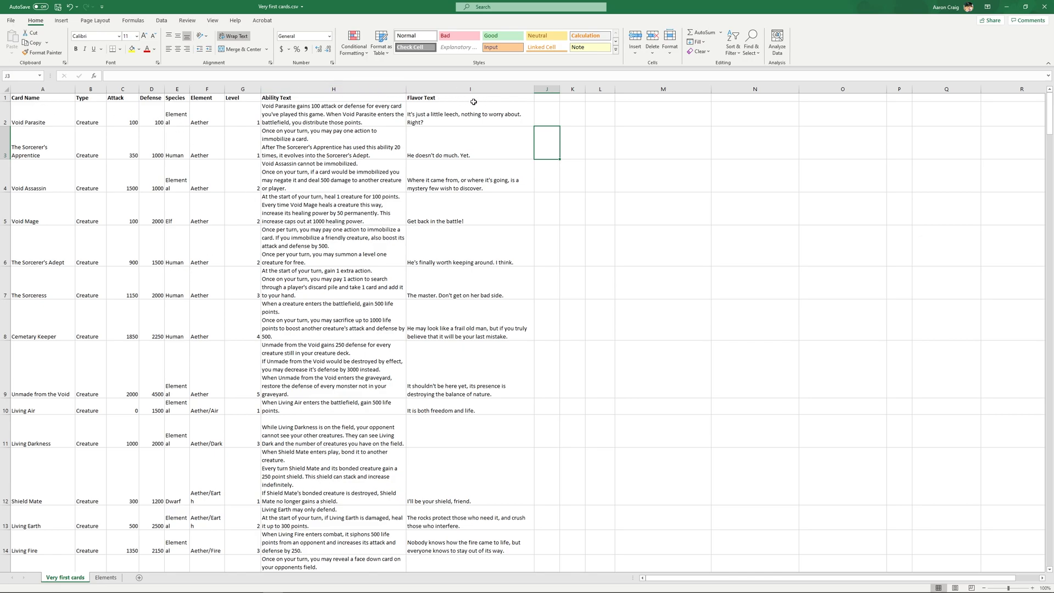
scroll("down", 3)
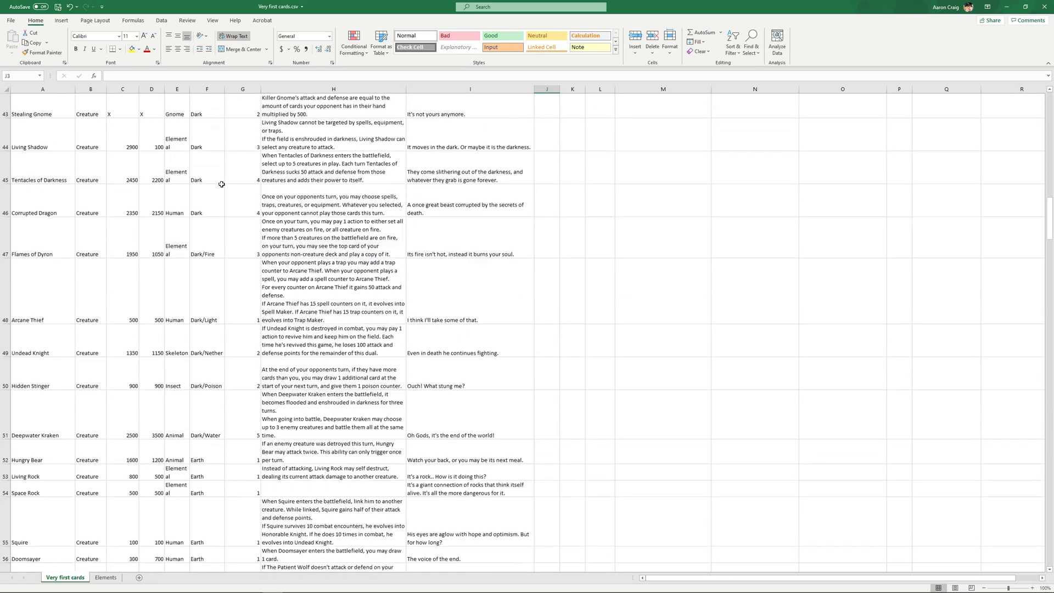
scroll("down", 3)
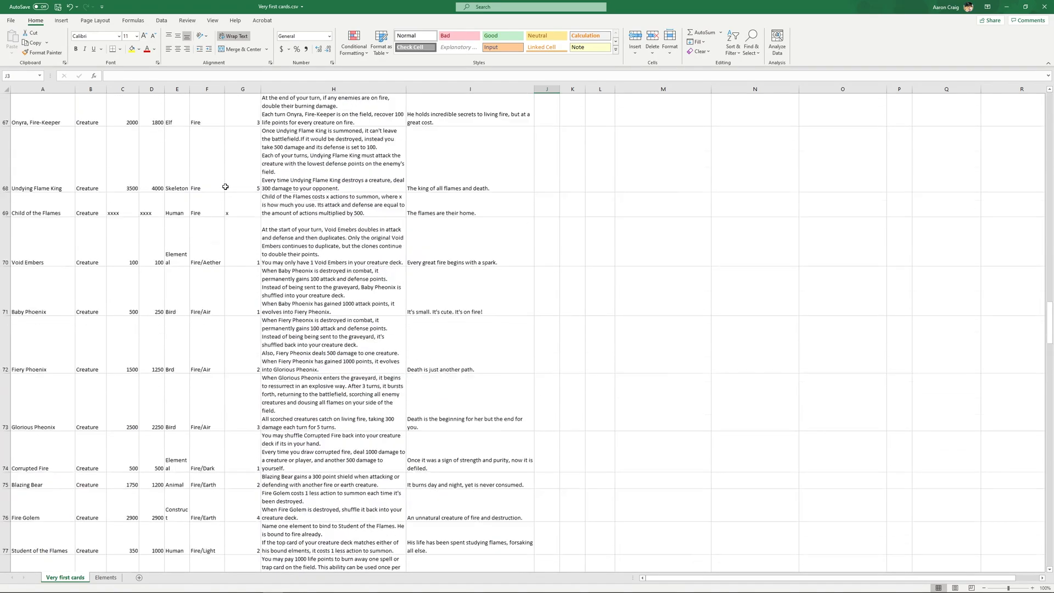
left_click(105, 578)
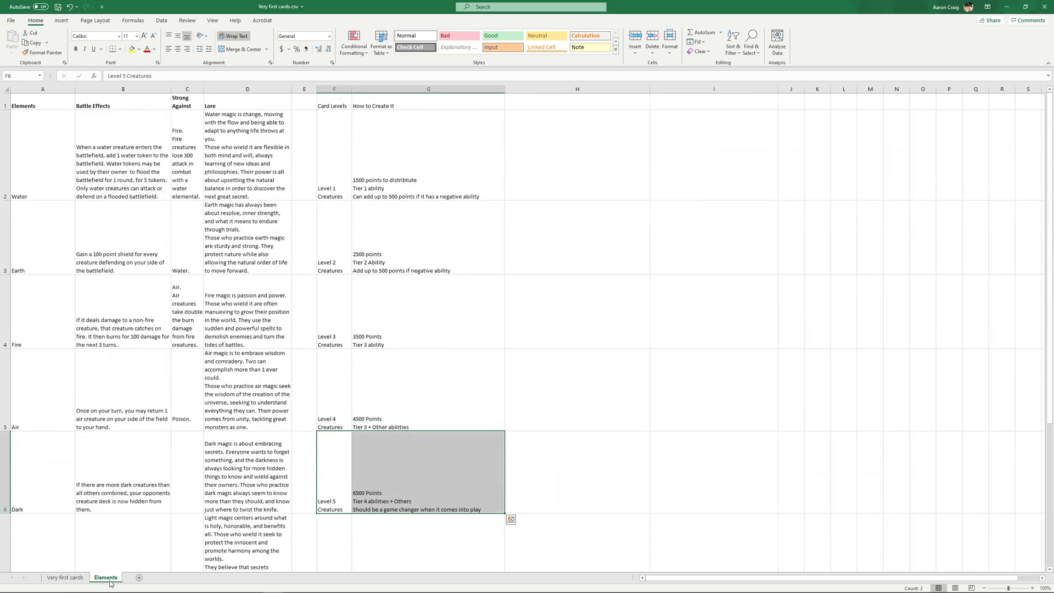
left_click(65, 578)
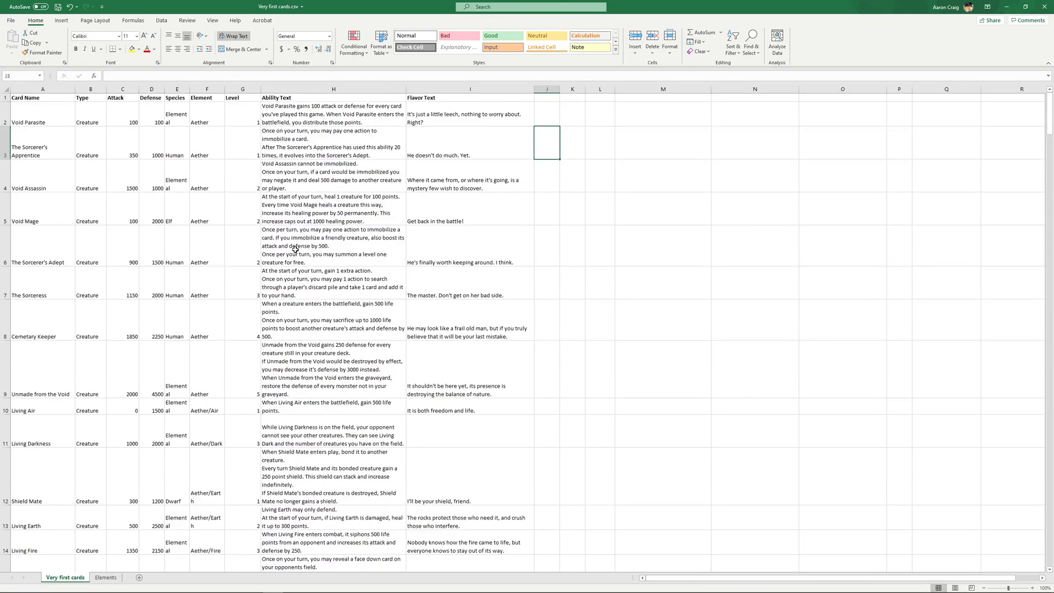
left_click(122, 143)
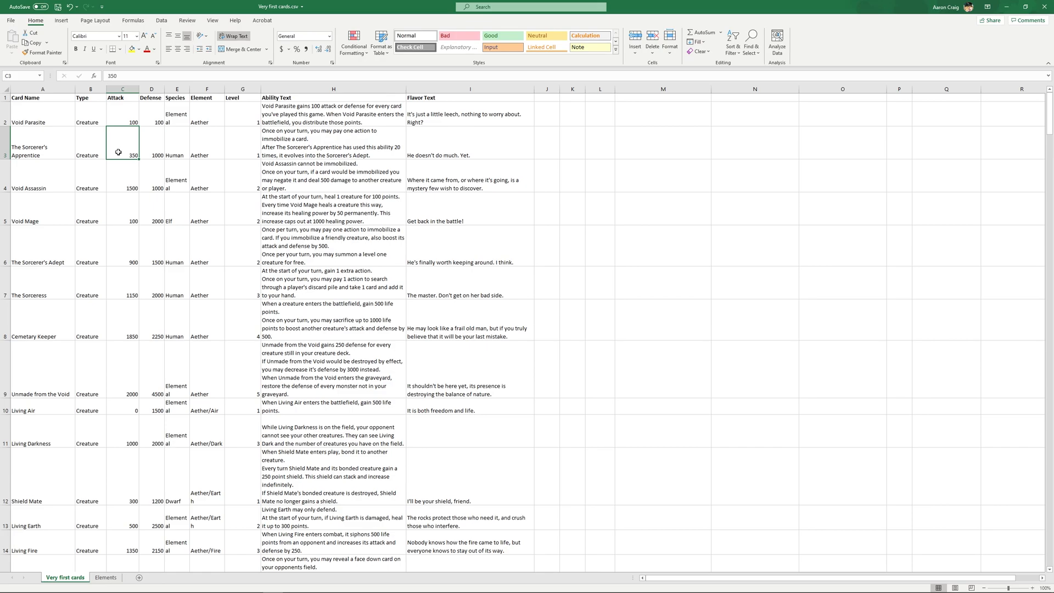
mouse_move(153, 100)
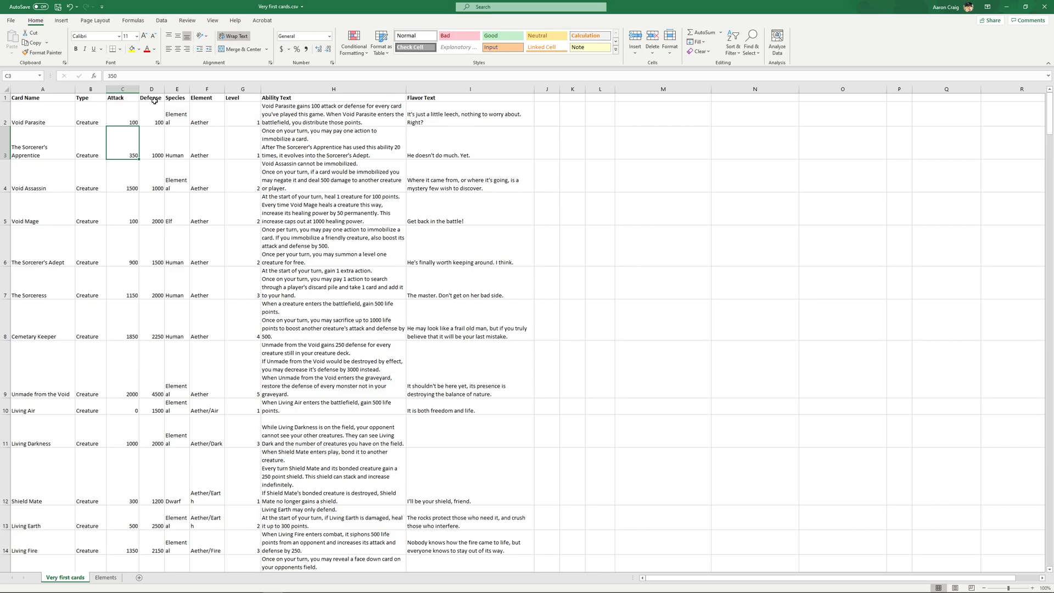
- Export the card sheet as CSV (Comma delimited), saving over Very first cards.csv
left_click(11, 21)
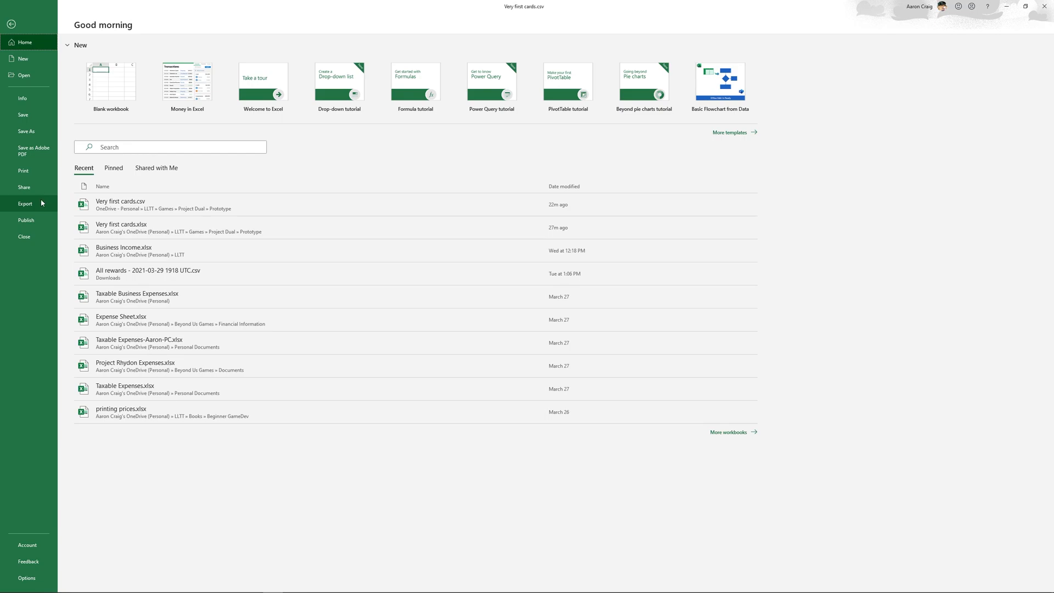
left_click(25, 204)
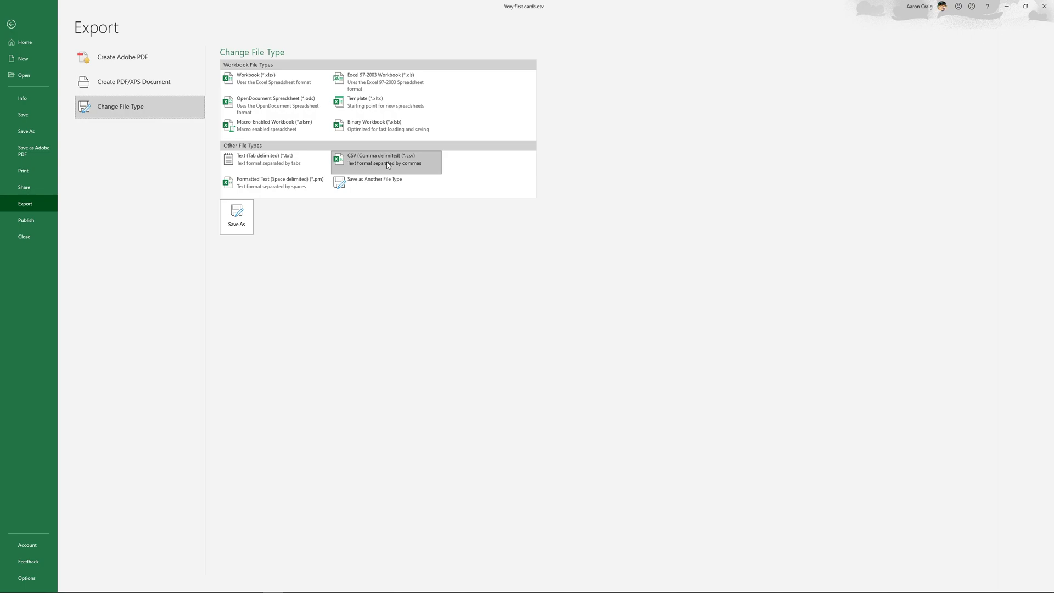
left_click(237, 216)
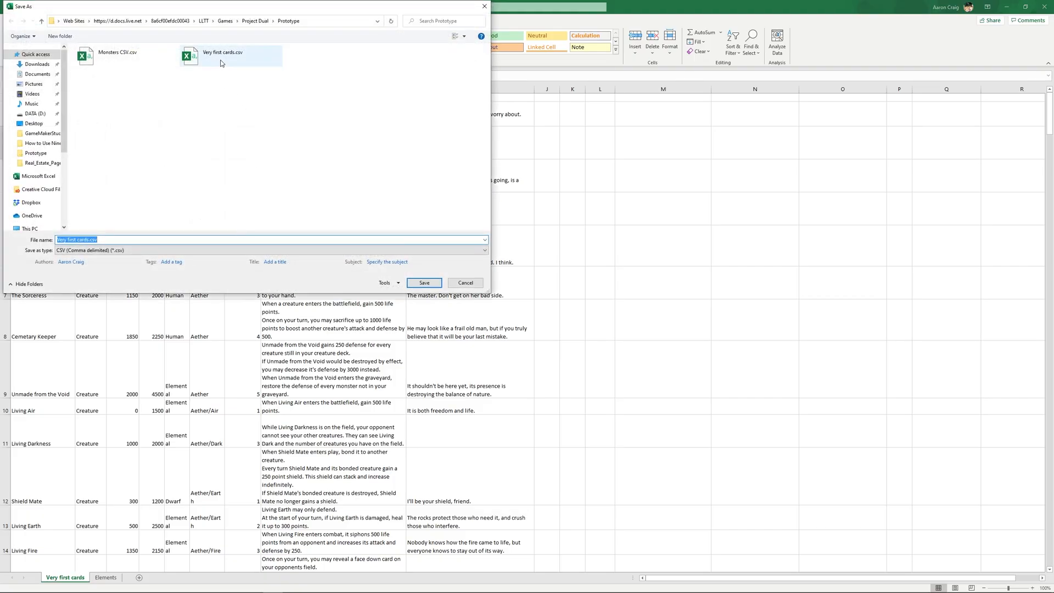
left_click(222, 55)
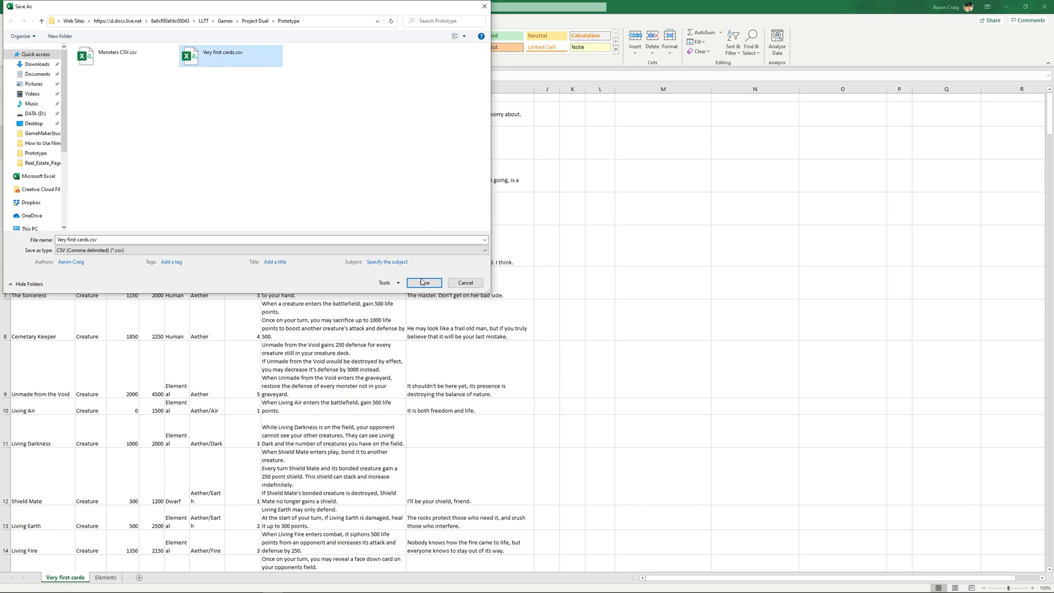
left_click(423, 282)
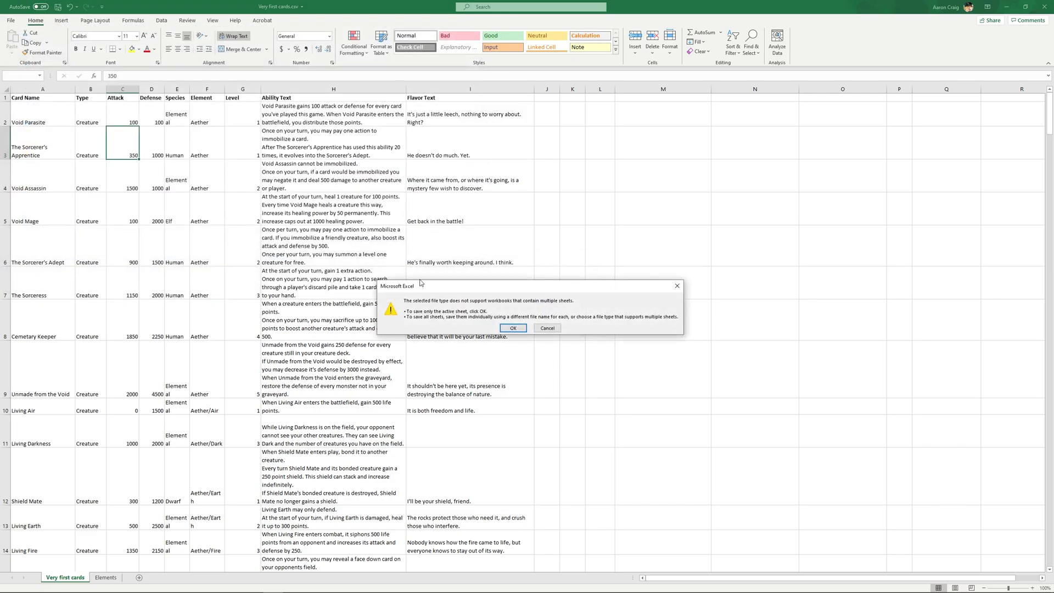
mouse_move(464, 321)
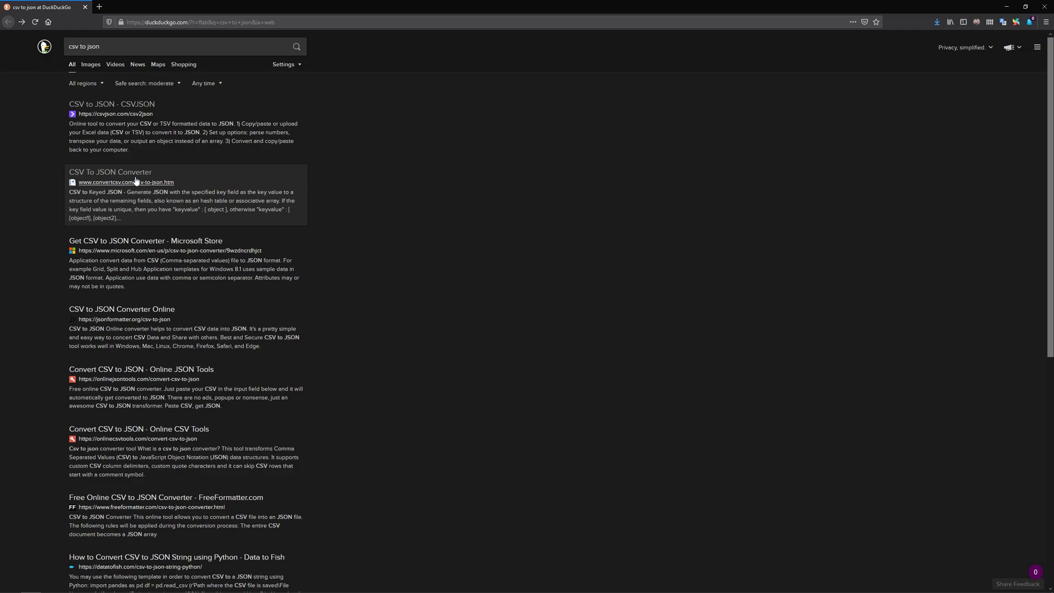
mouse_move(141, 205)
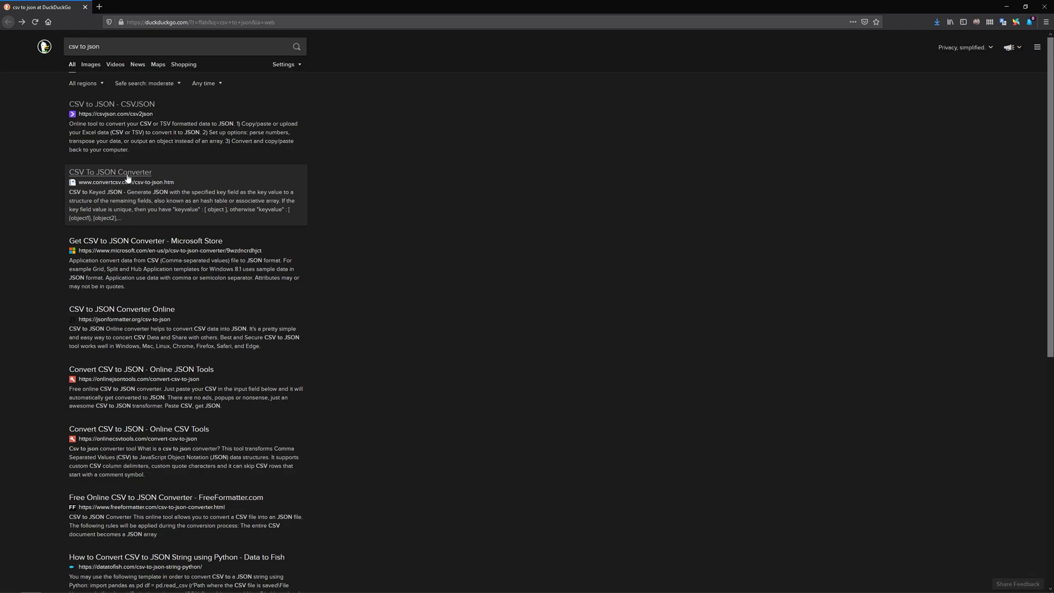
- Load Very first cards.csv from disk into the CSV To JSON converter, showing 166 records
left_click(110, 171)
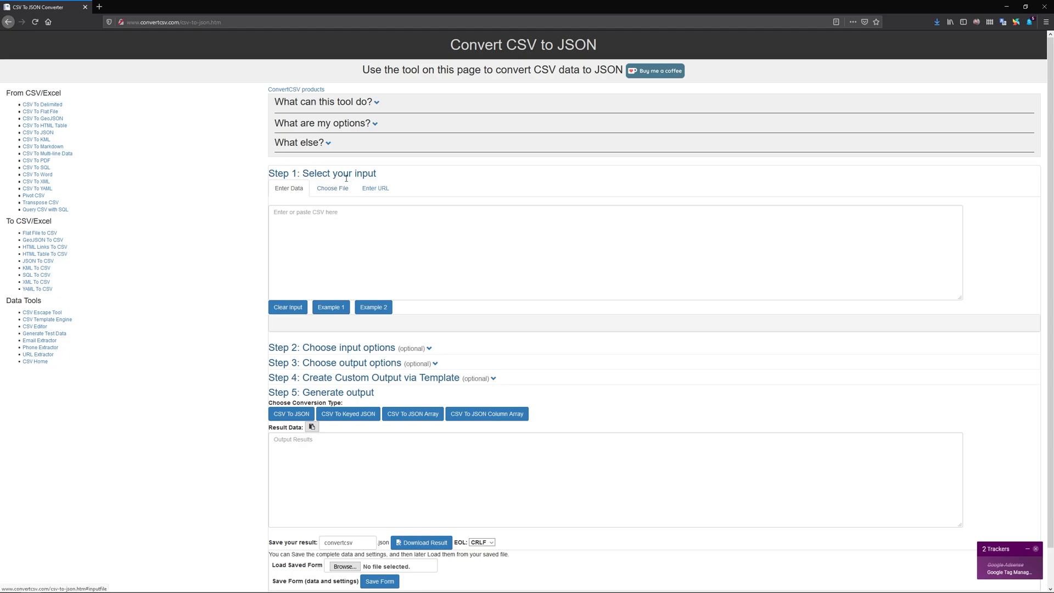
left_click(334, 187)
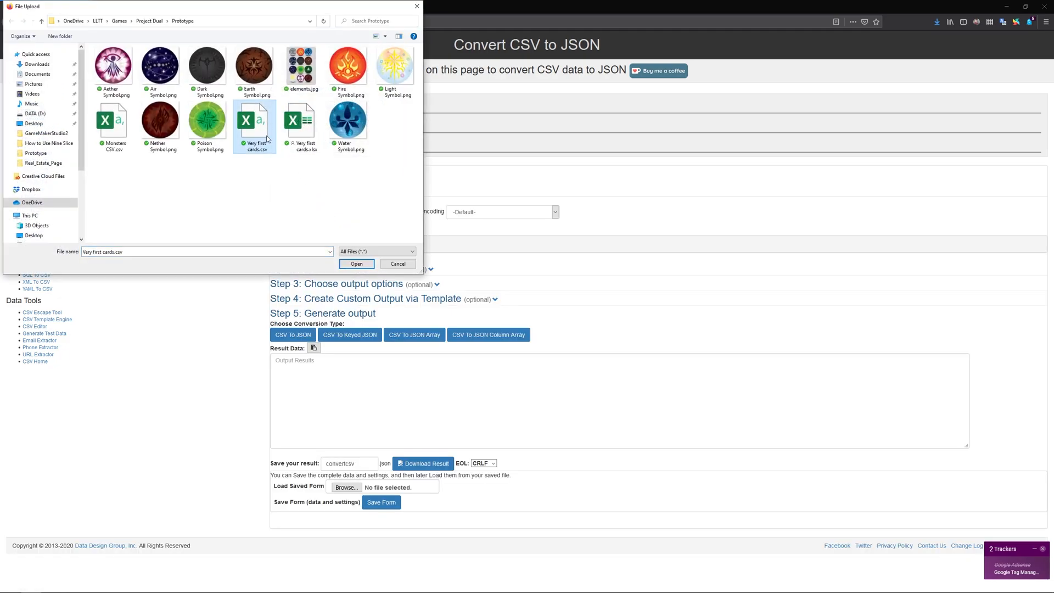
mouse_move(366, 237)
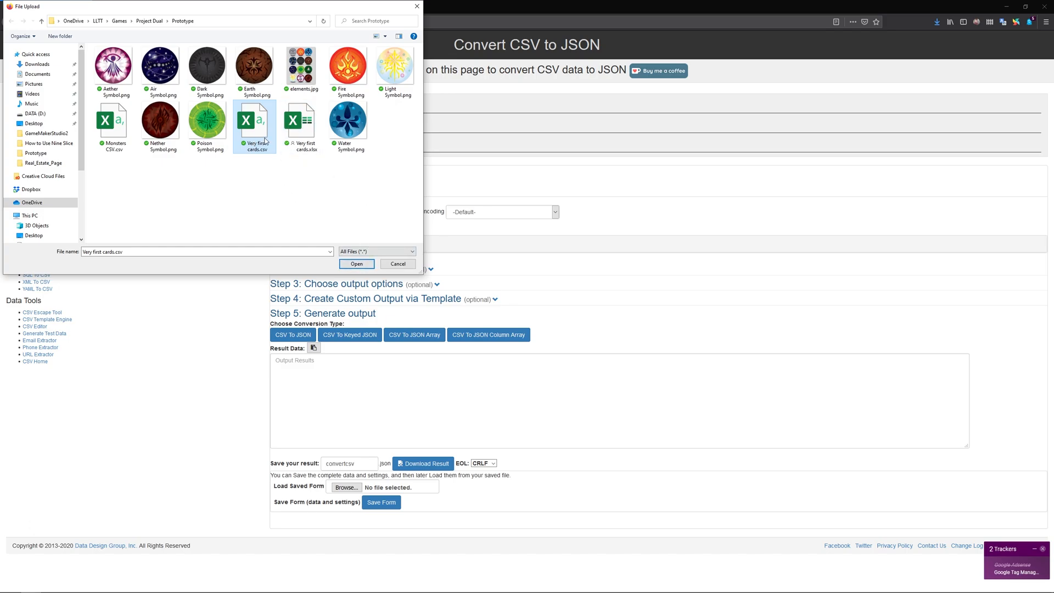
left_click(357, 264)
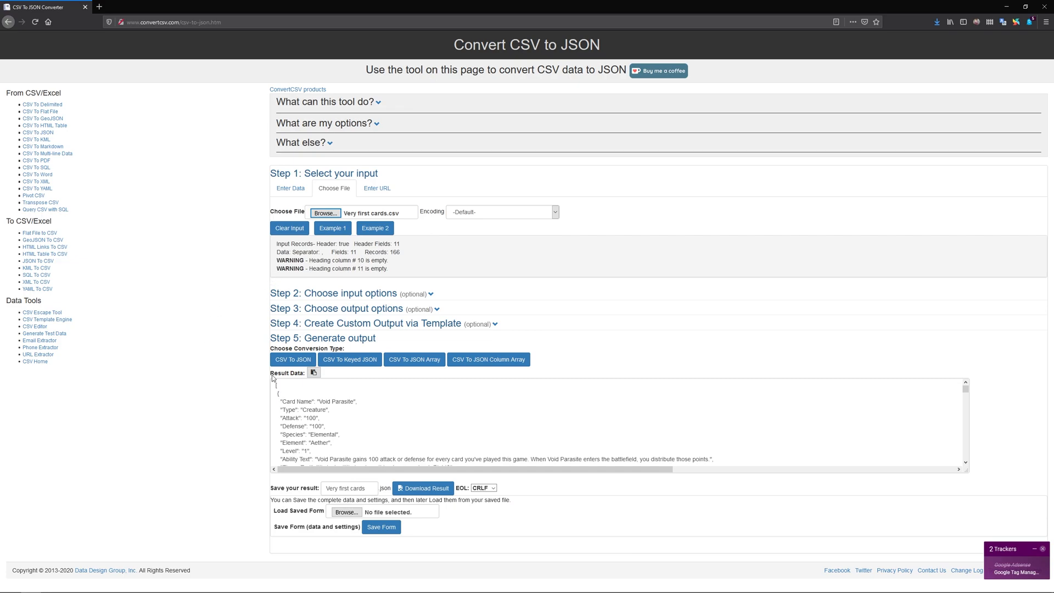
mouse_move(384, 410)
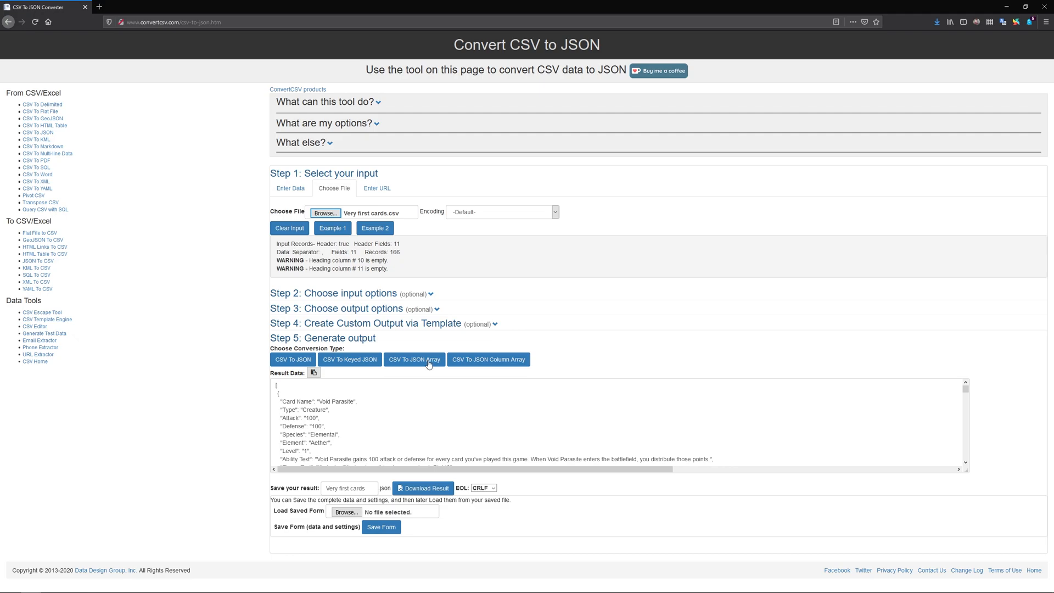
- Expand the optional input settings: first row as column names, auto-detected field separator
left_click(333, 293)
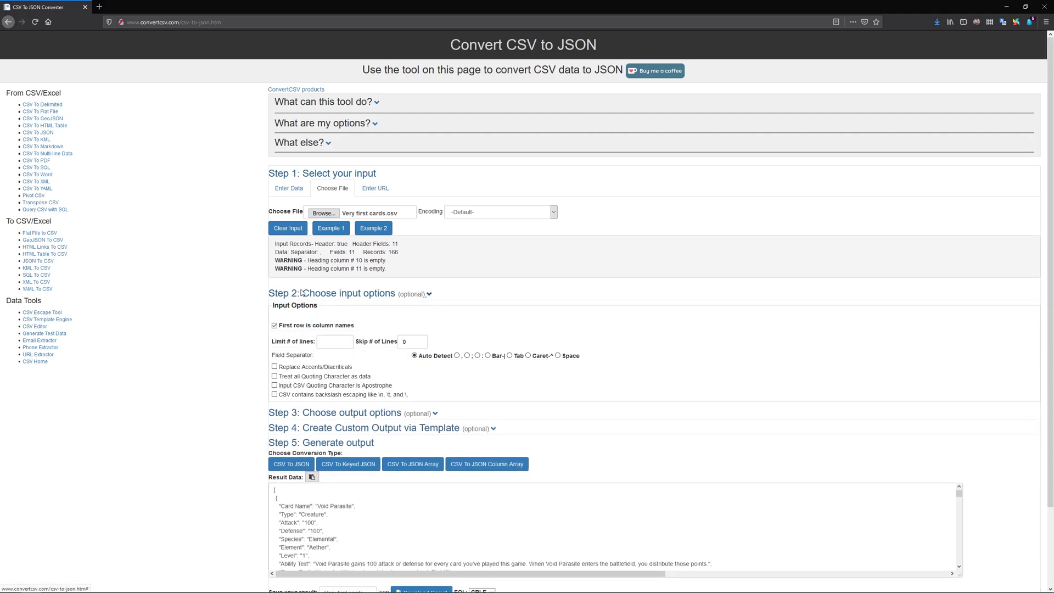
mouse_move(219, 354)
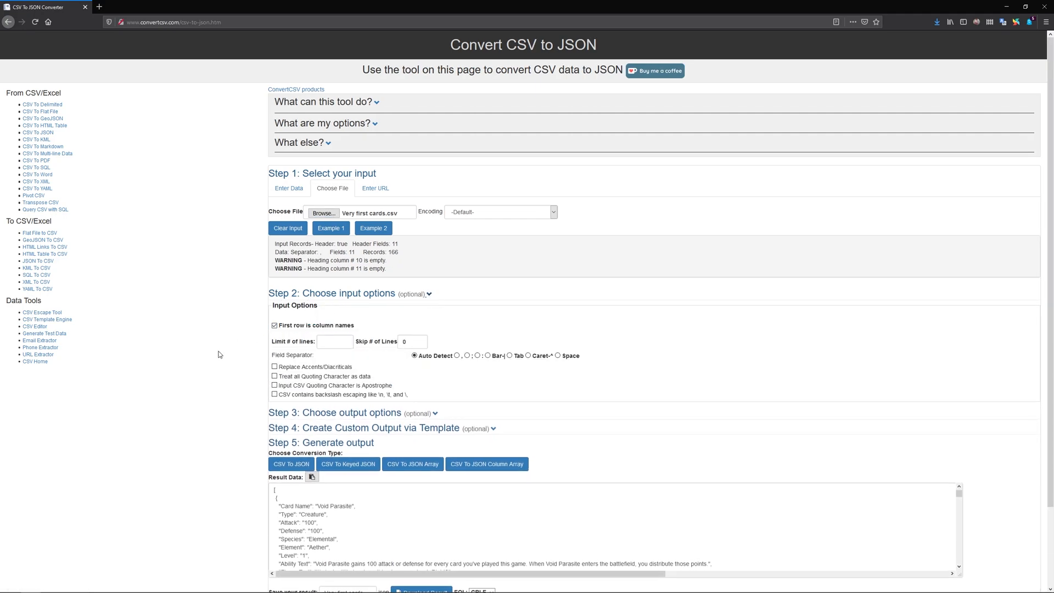
mouse_move(337, 335)
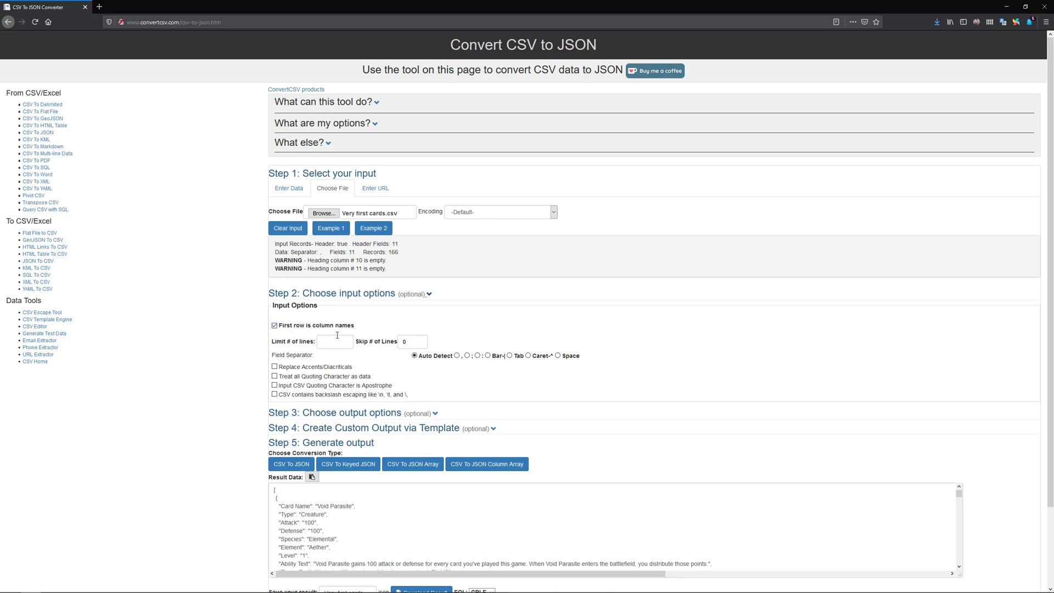
mouse_move(274, 326)
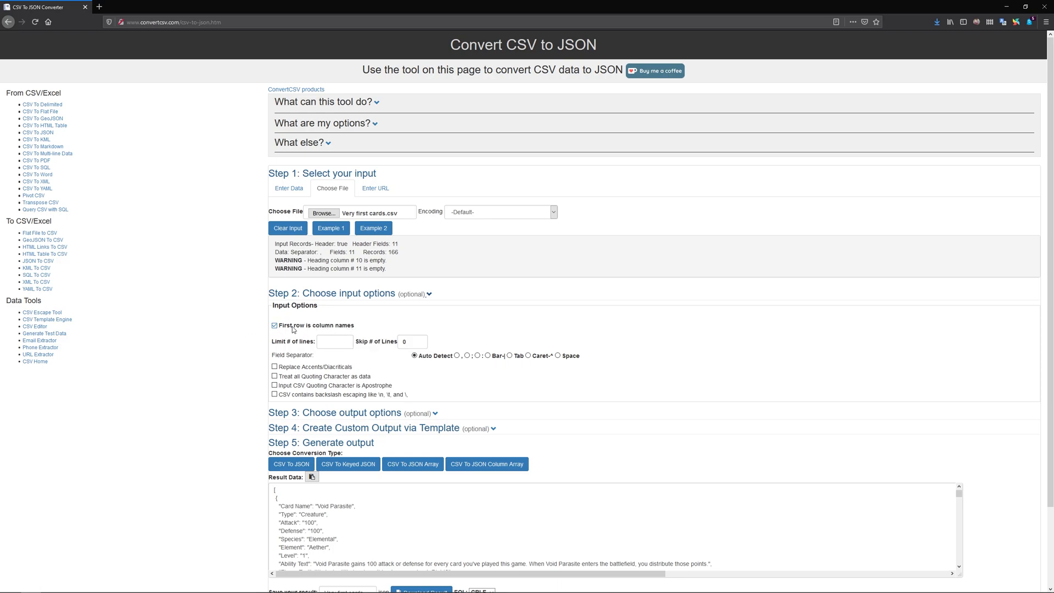
mouse_move(549, 355)
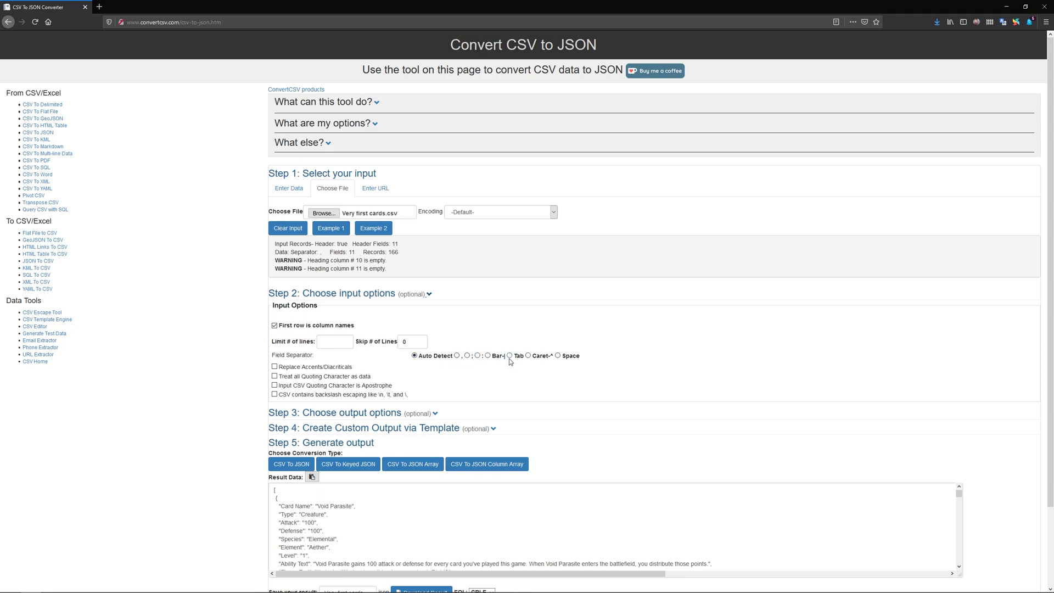
mouse_move(309, 407)
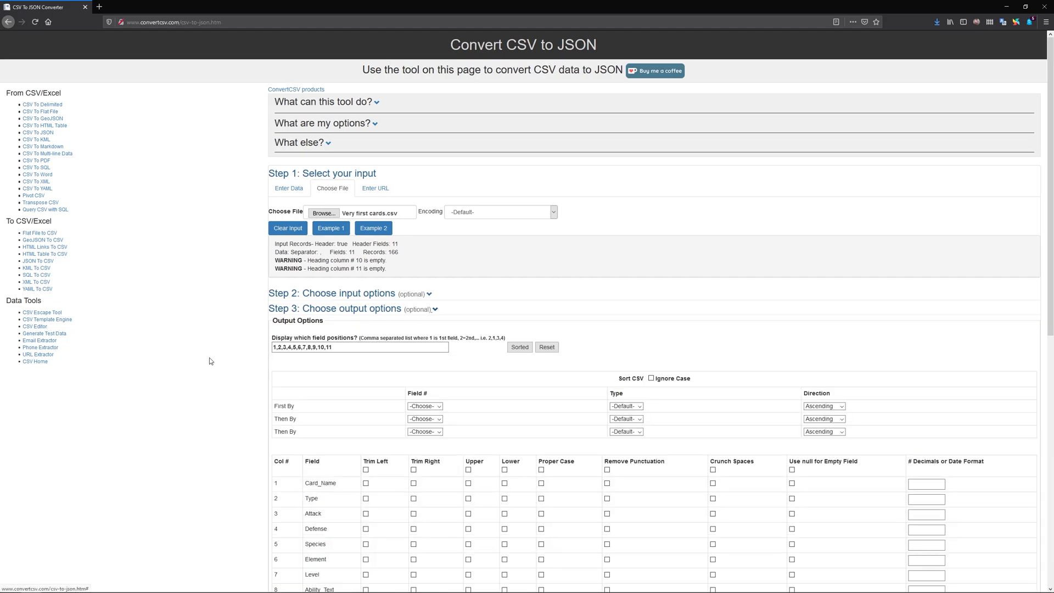
- Limit output to field positions 1,2,3,4,5,6,7,8,9 and regenerate the JSON
scroll("down", 3)
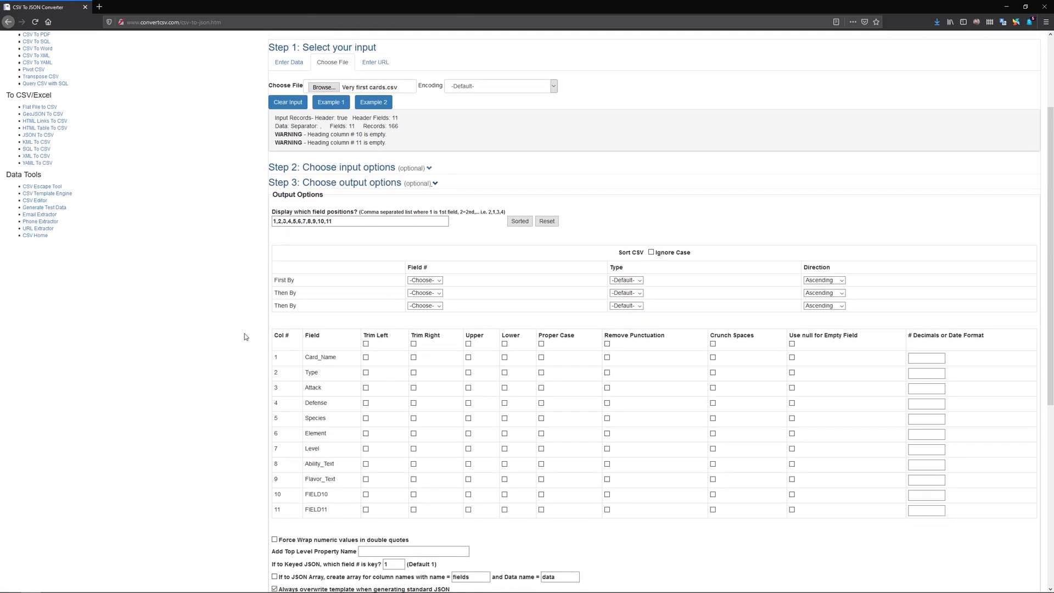
mouse_move(327, 504)
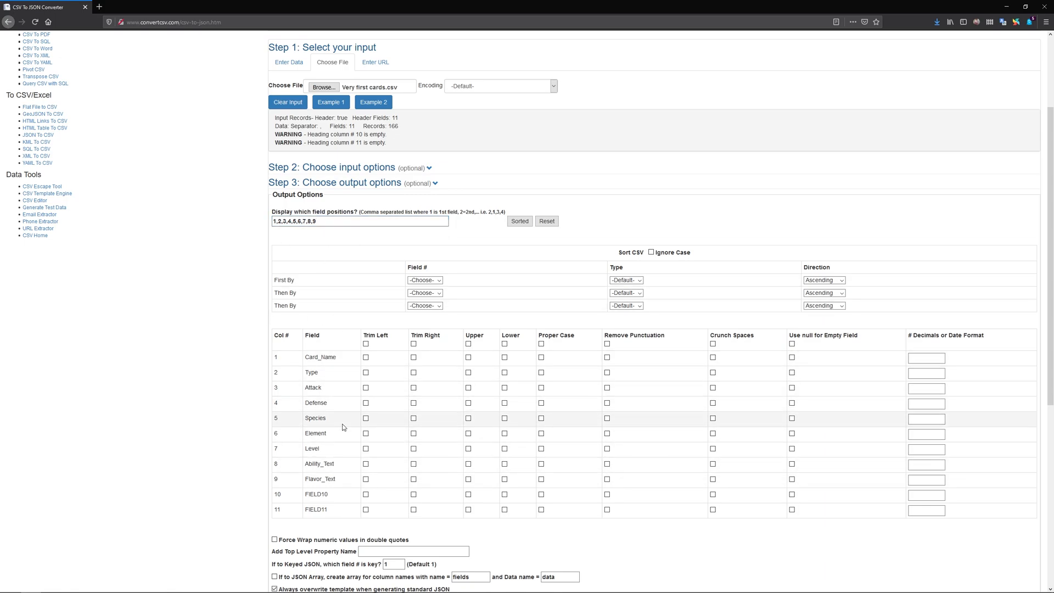
scroll("down", 3)
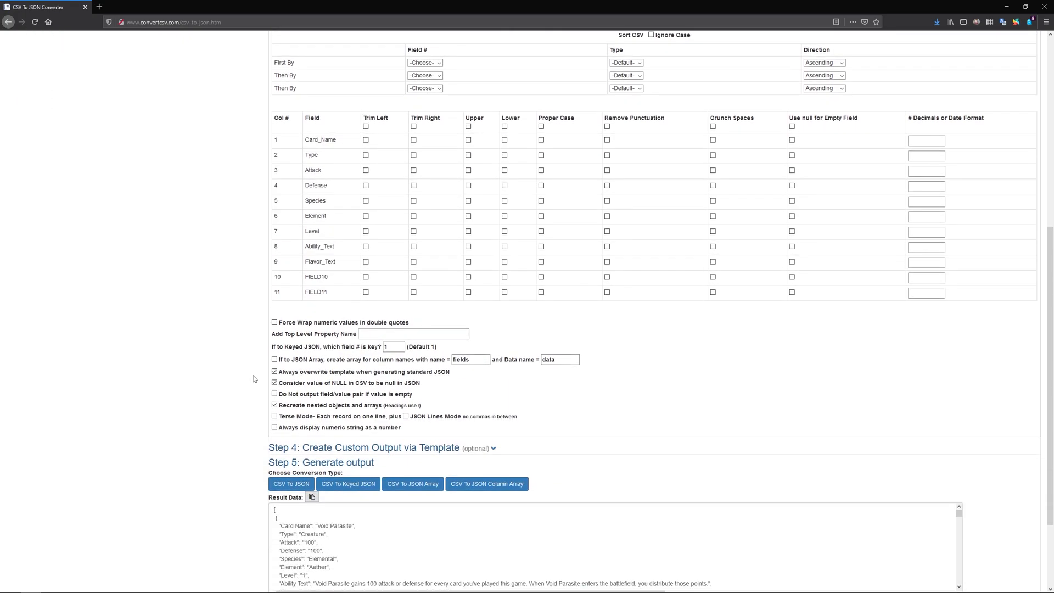
scroll("down", 3)
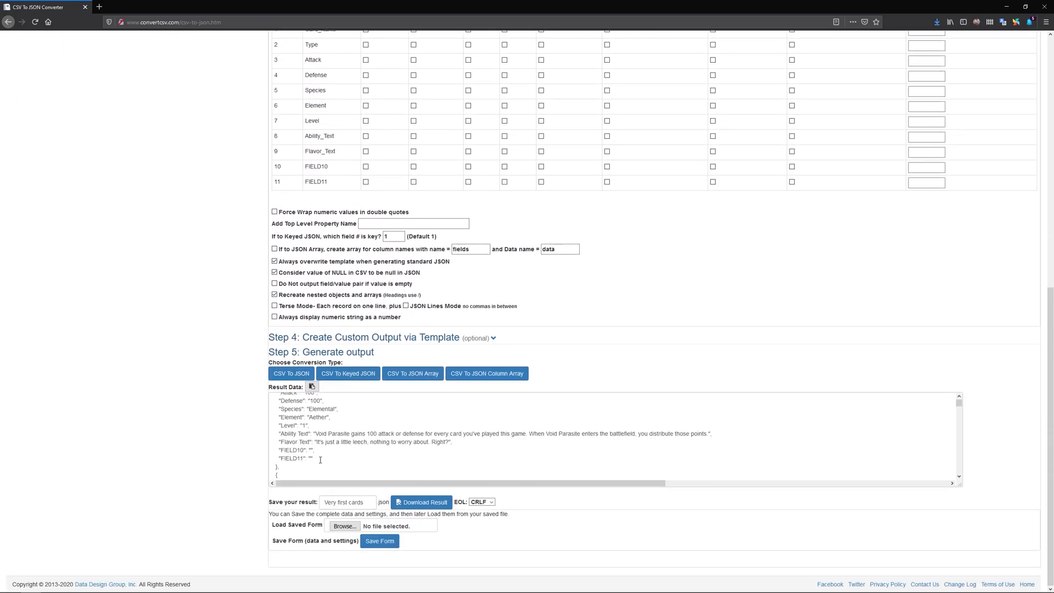
left_click(291, 374)
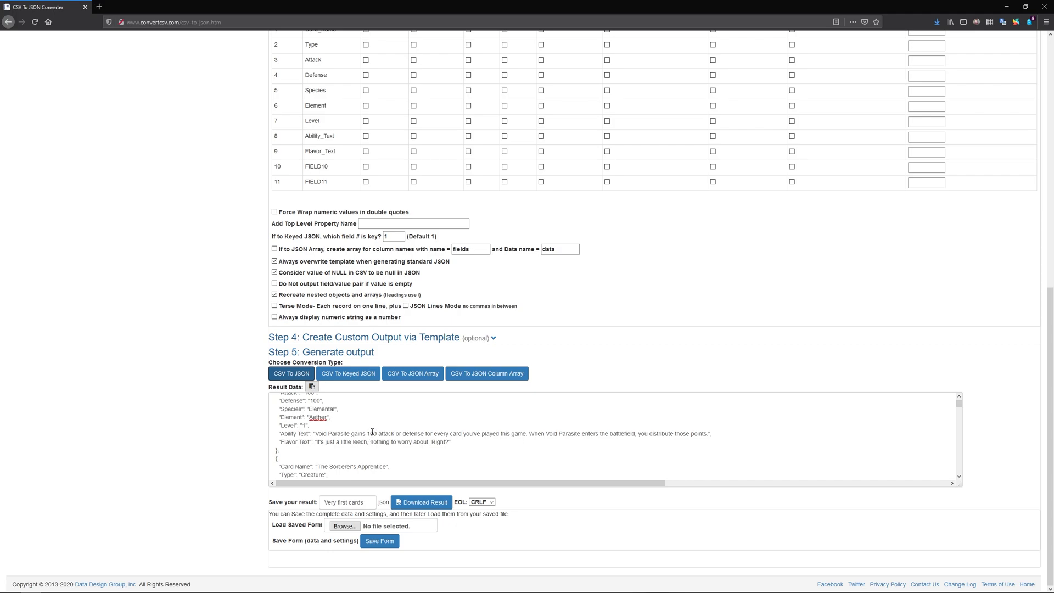
scroll("up", 3)
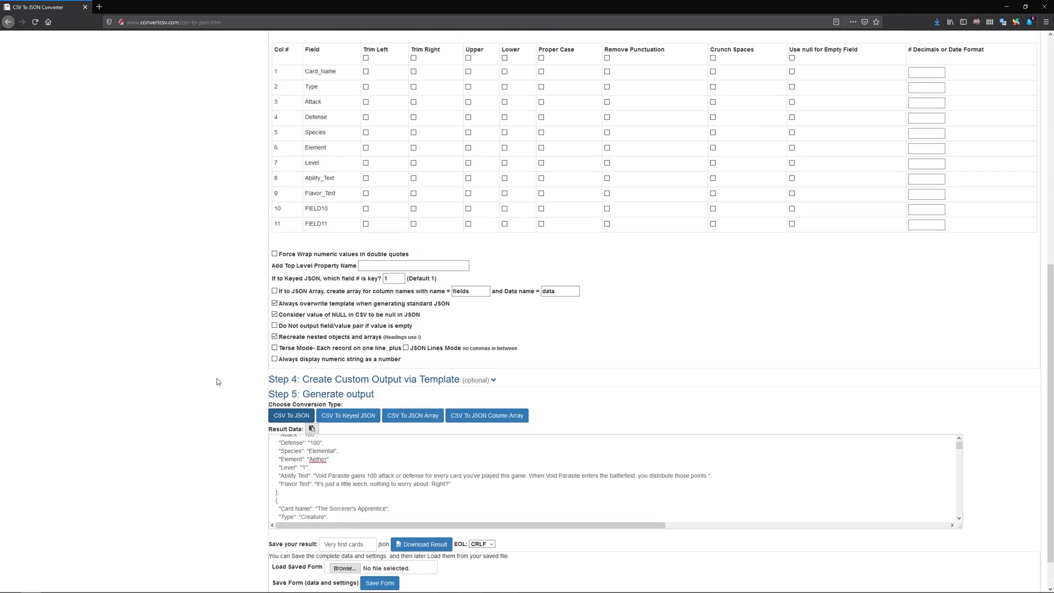
scroll("up", 3)
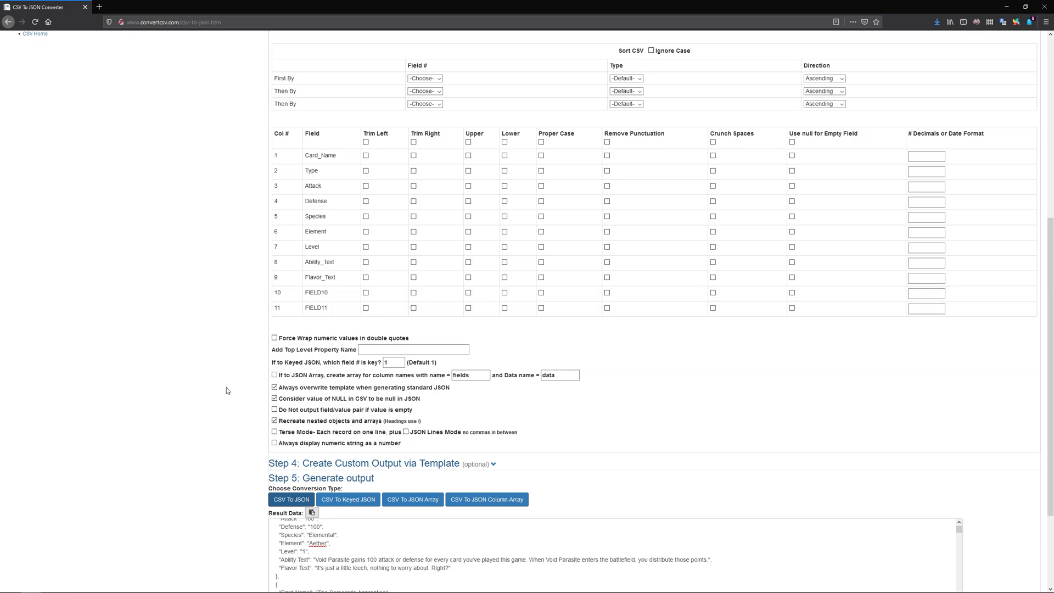
scroll("up", 3)
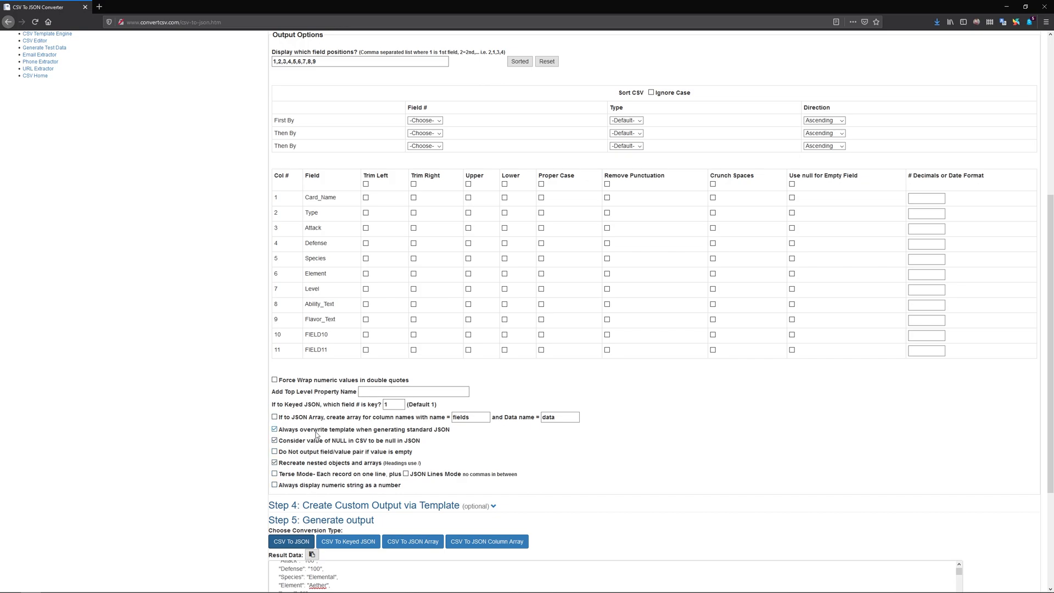
scroll("up", 3)
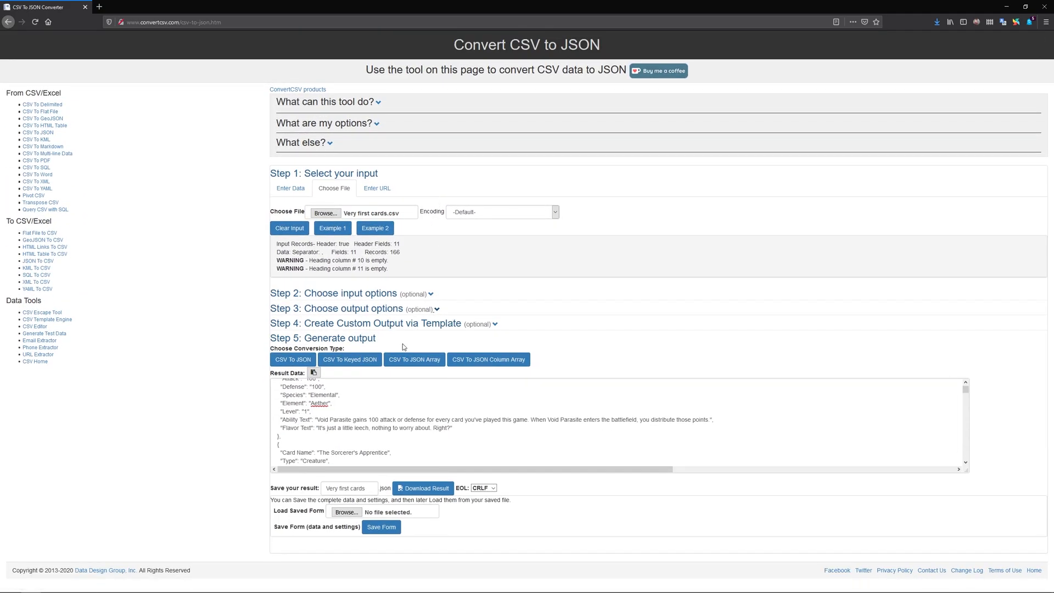
mouse_move(417, 305)
type("cards")
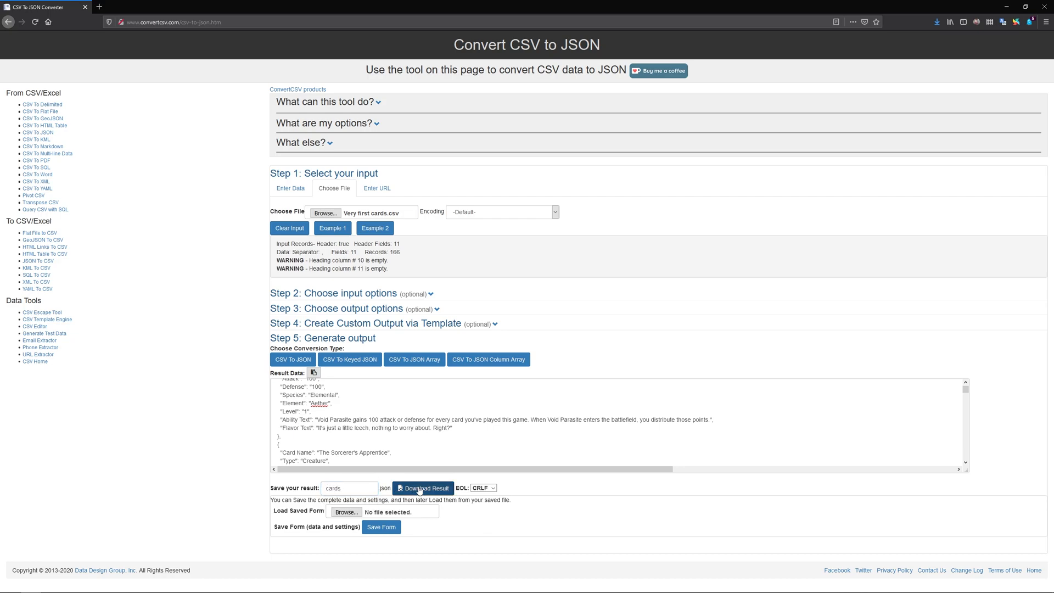
- Download the converted JSON result and save it to disk as cards.json
left_click(423, 489)
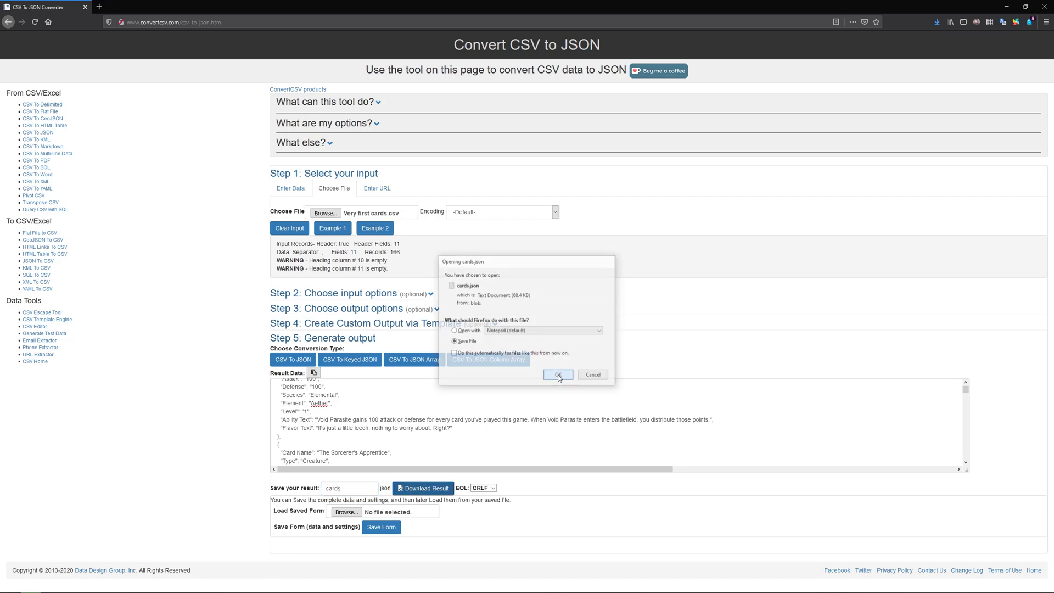
left_click(558, 375)
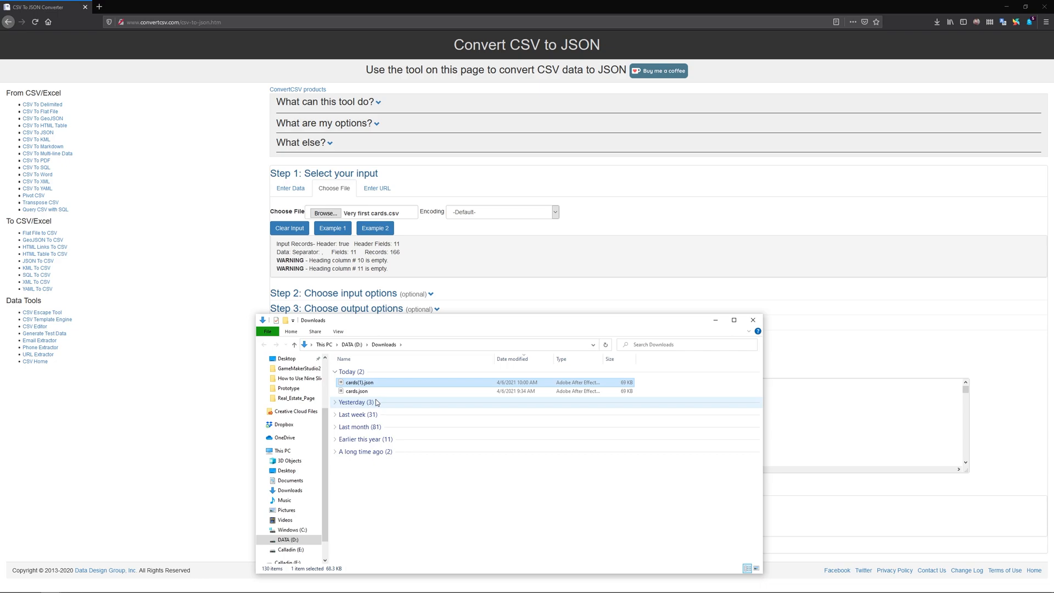
- Delete the old cards.json in Downloads and rename cards(1).json to cards.json
left_click(360, 383)
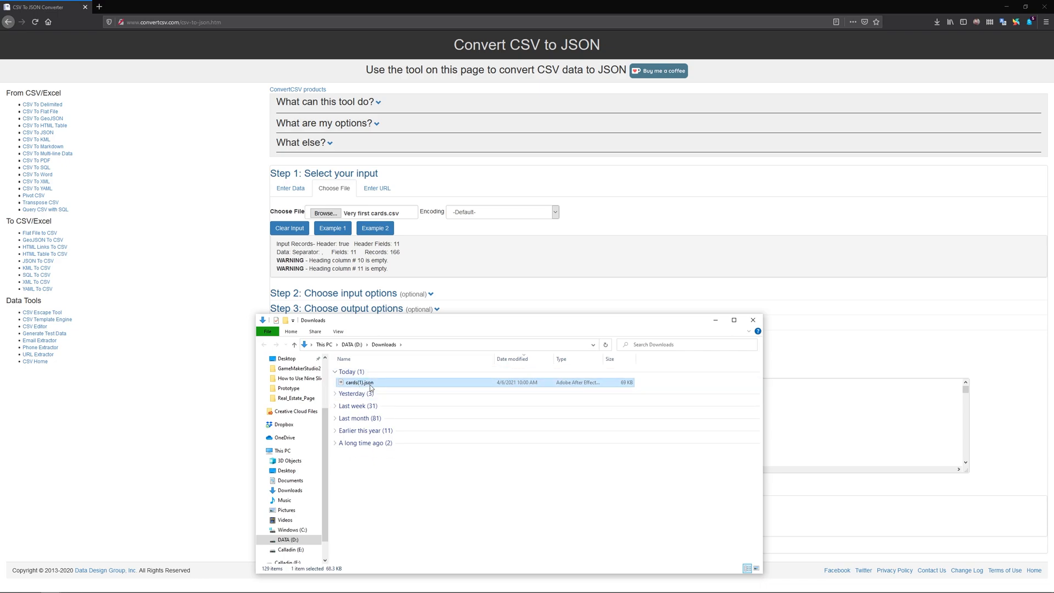
left_click(355, 394)
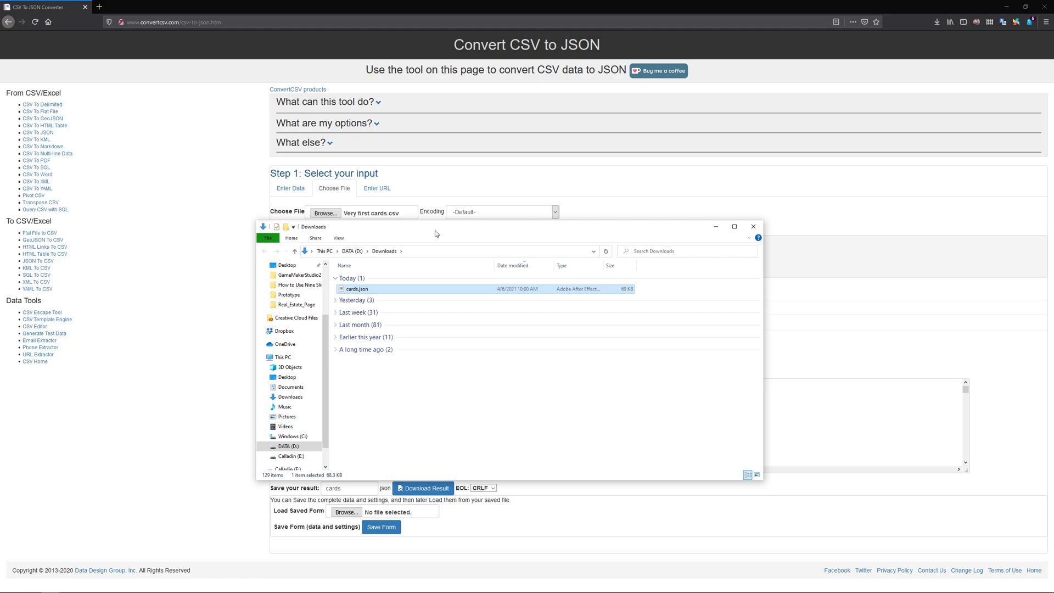
mouse_move(413, 337)
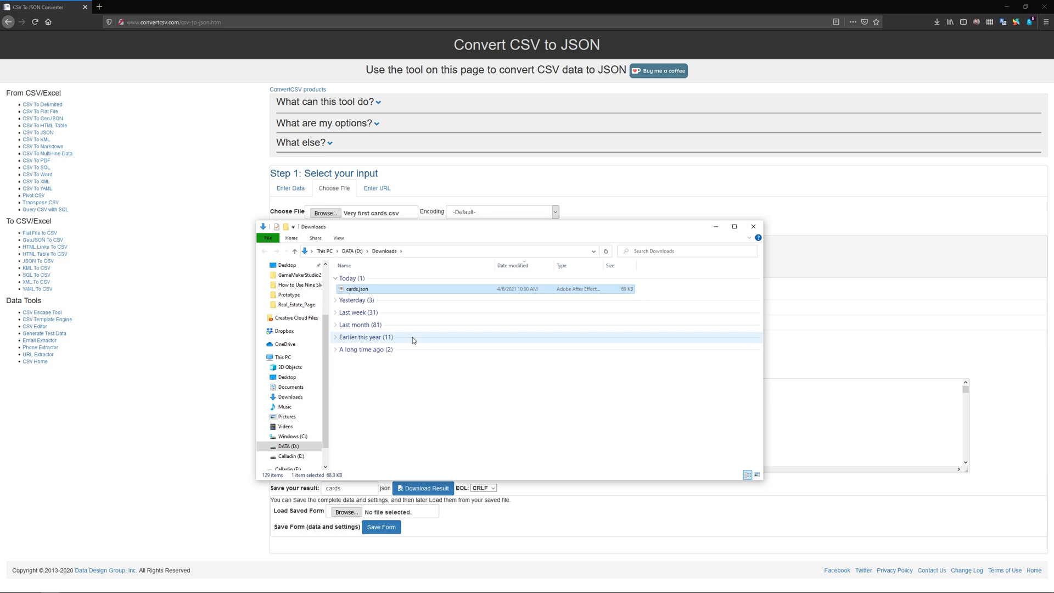
- Move cards.json into Documents > GameMakerStudio2 > Importing JSON Tutorial > datafiles
left_click(290, 387)
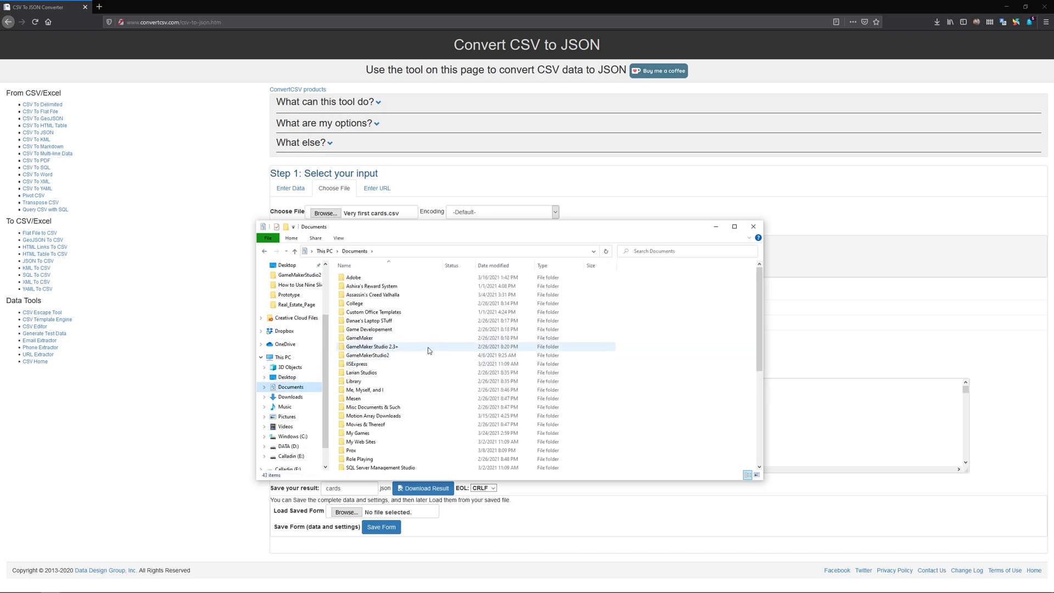
double_click(364, 356)
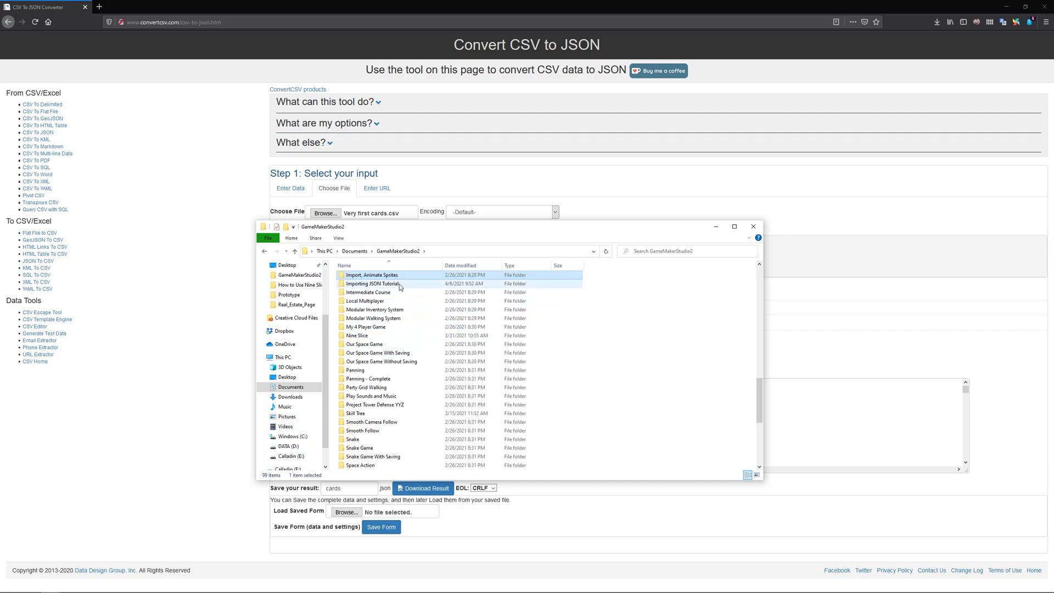
double_click(372, 283)
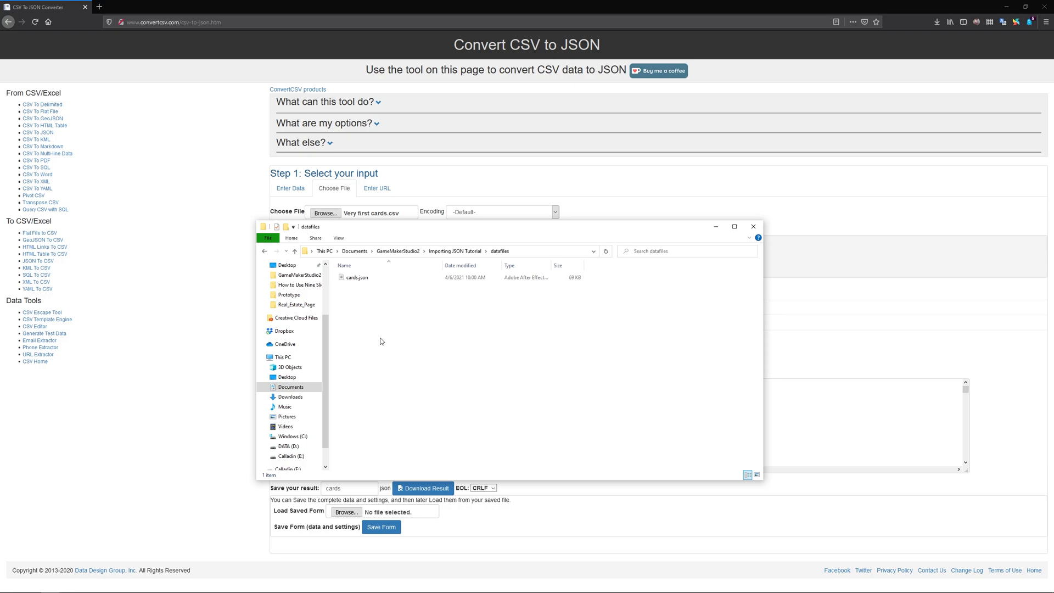
left_click(359, 278)
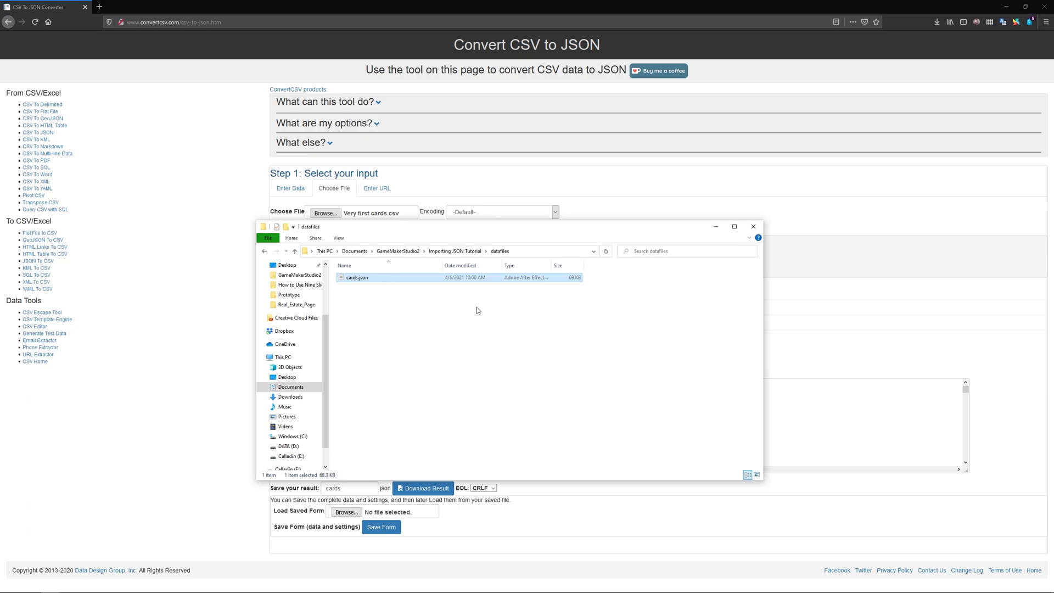
mouse_move(367, 287)
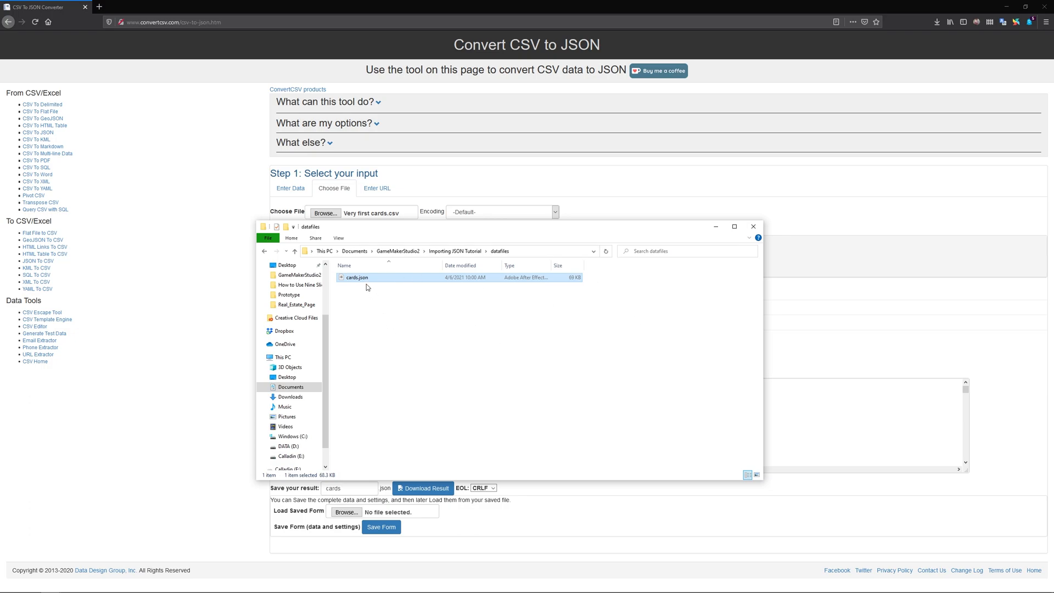
left_click(427, 315)
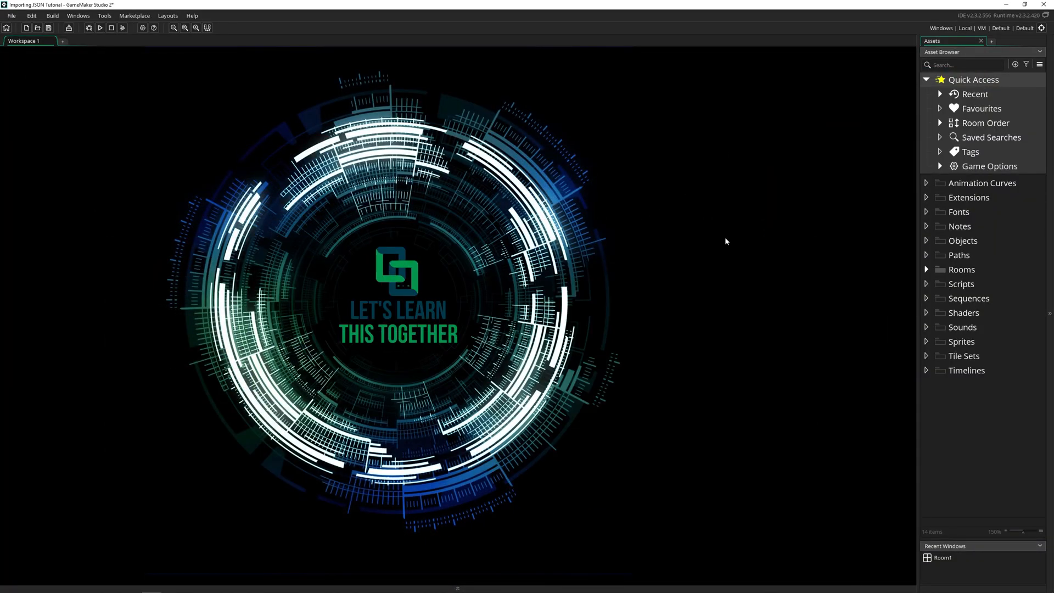
- Create a new object, Object1, in the Objects group and give it a Create event
right_click(963, 240)
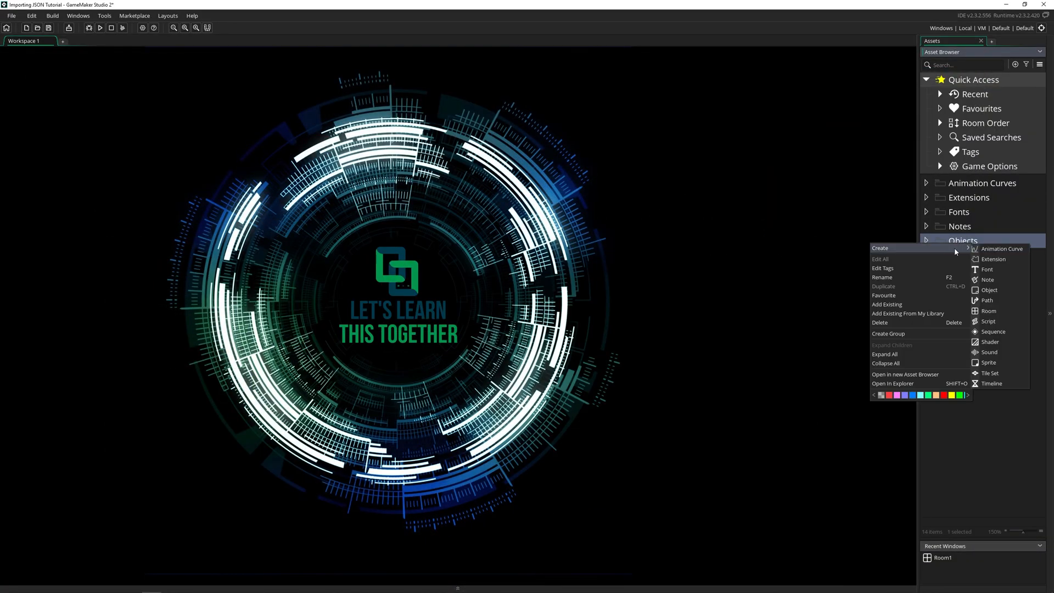
left_click(989, 290)
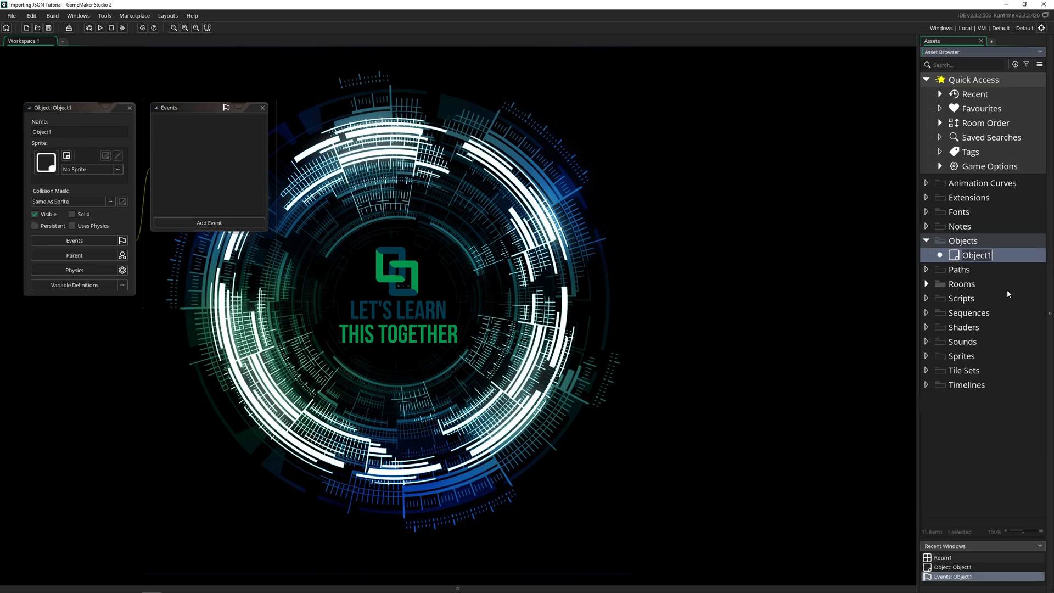
left_click(209, 222)
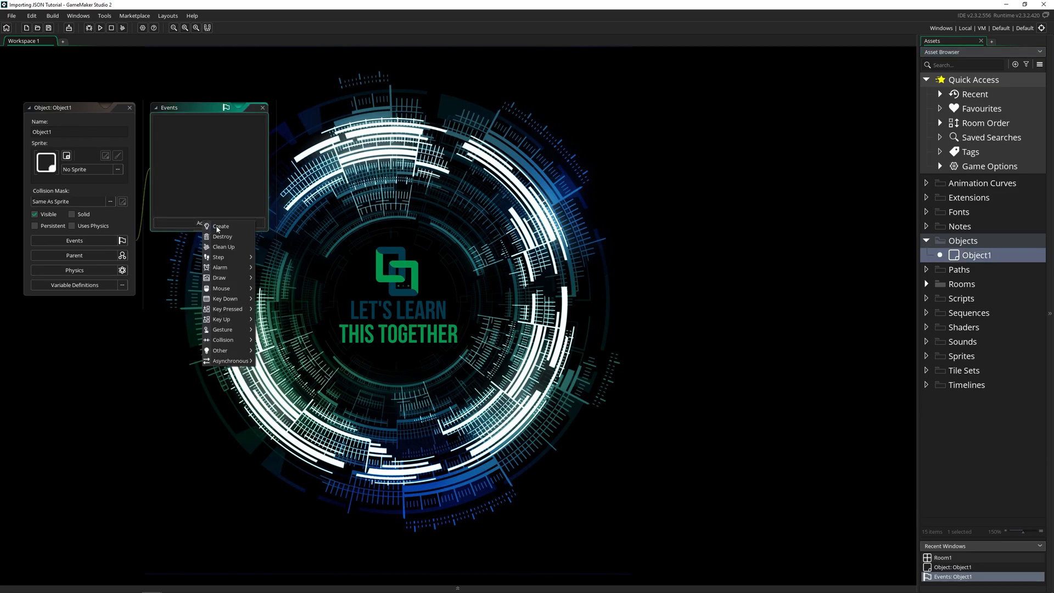
left_click(219, 226)
type("/// @description Import JSON")
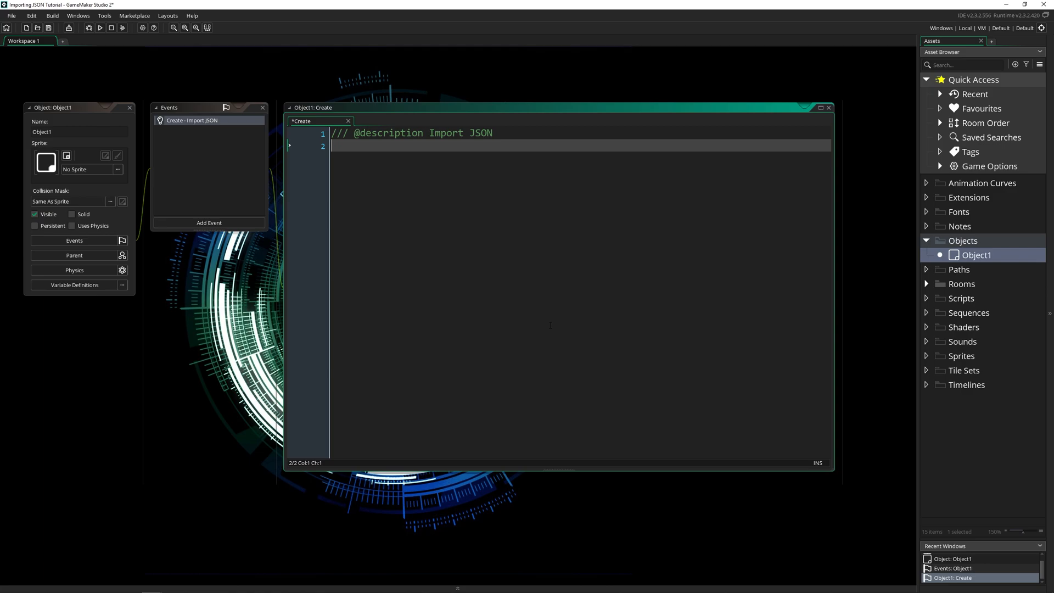
- Add the line cards = undefined; below the Import JSON description
key("Return")
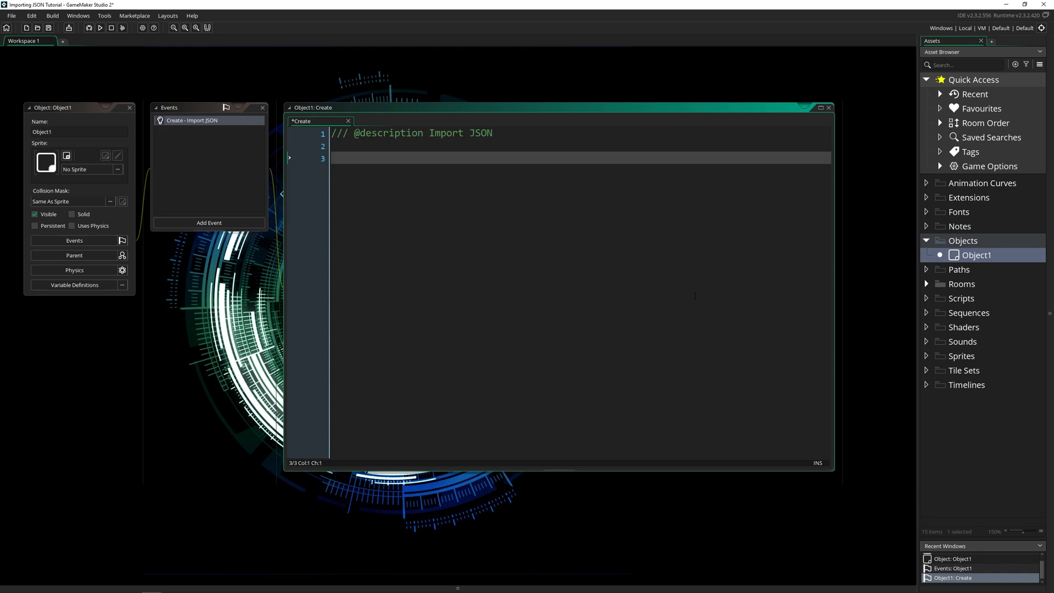
type("card")
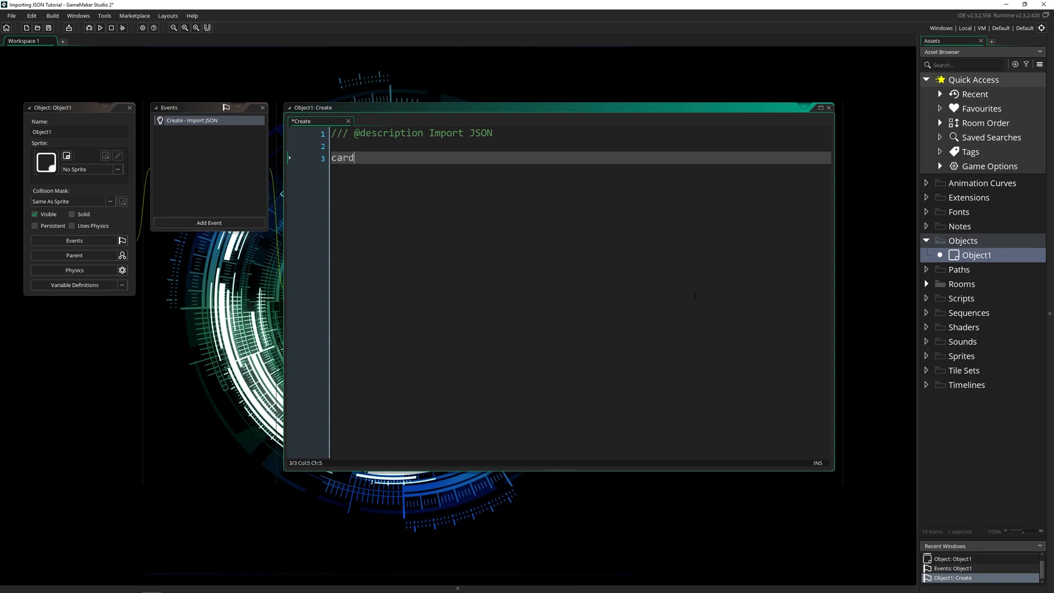
type("s = undefined;")
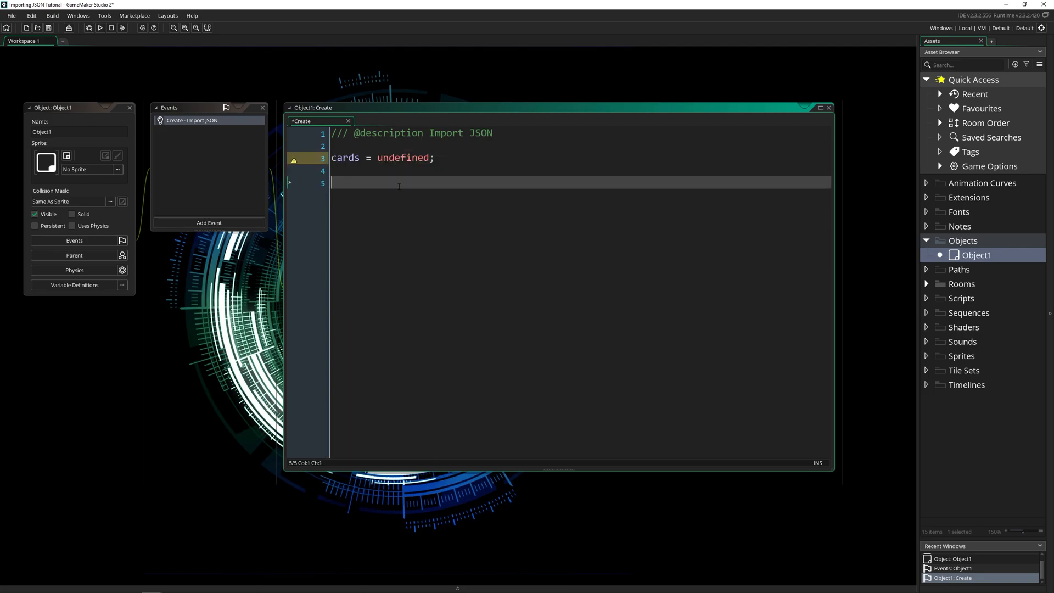
- Write the condition if (file_exists(working_directory + "cards.json"))
type("if (file_")
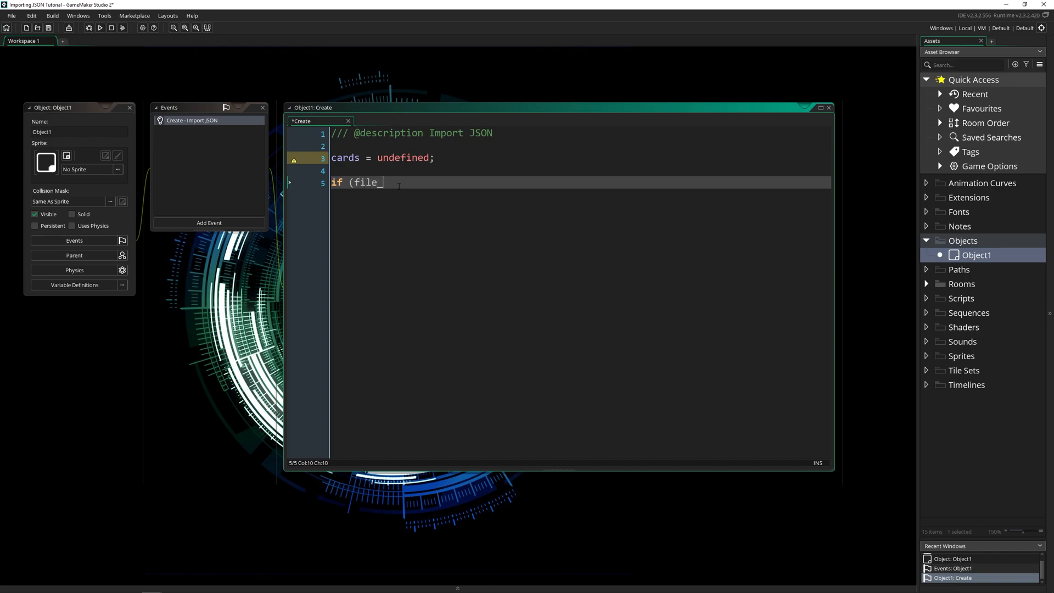
type("_exists(")
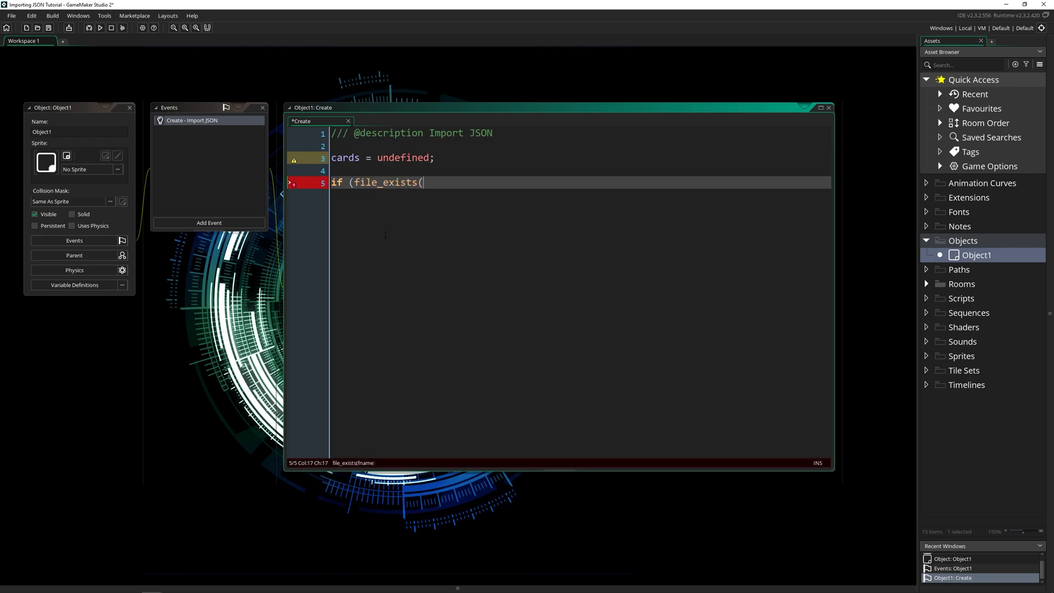
type("working")
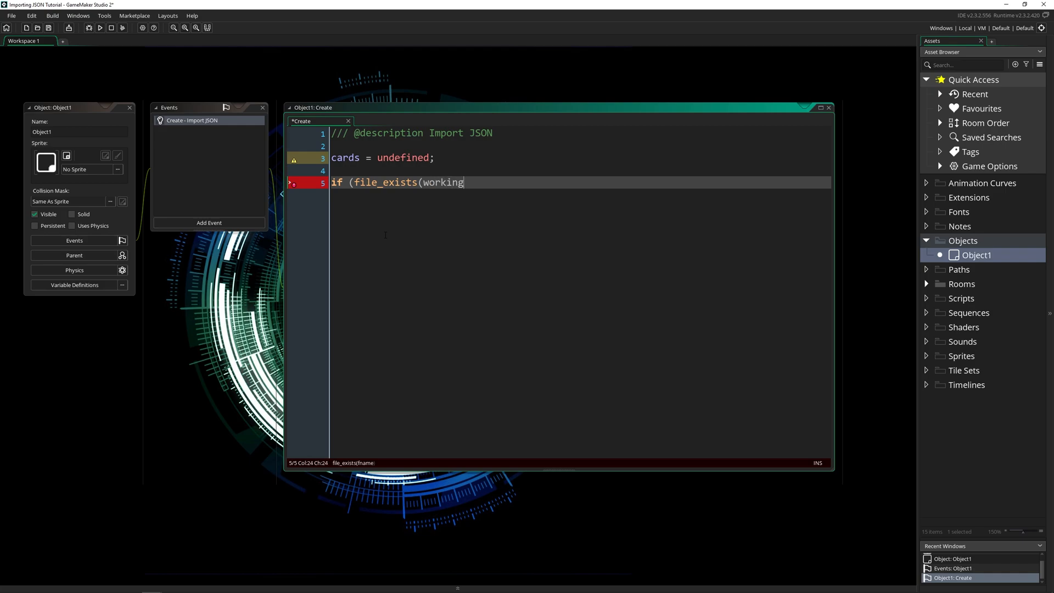
type("_directory")
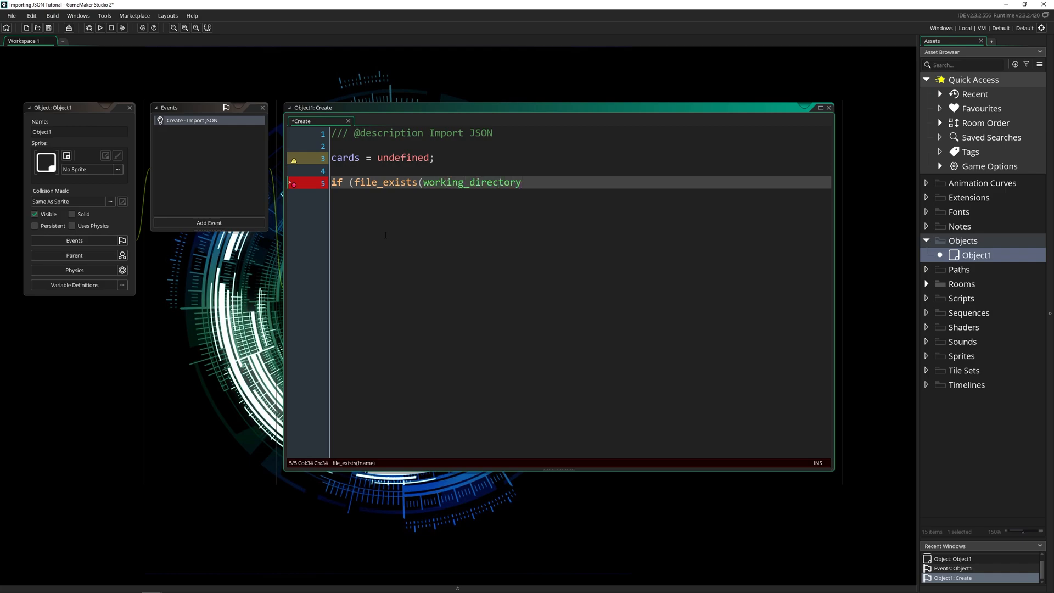
type("+")
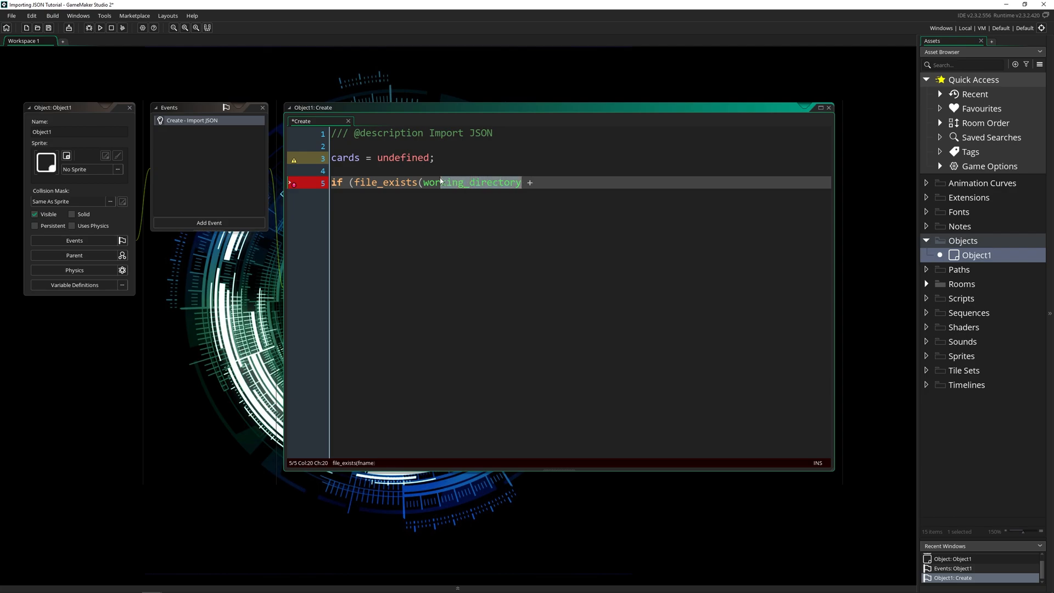
left_click(538, 182)
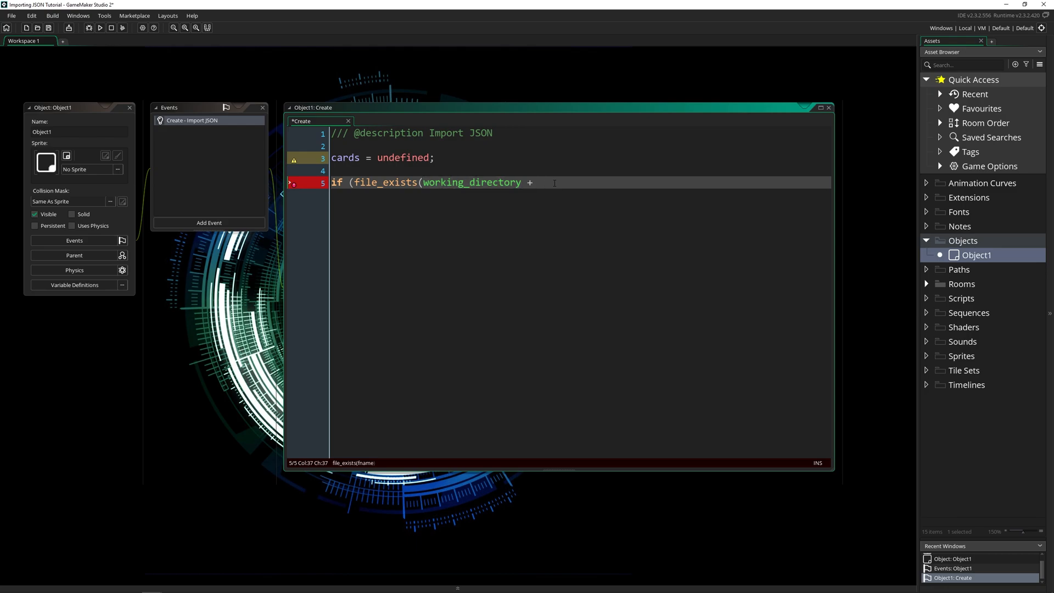
type("\"cards")
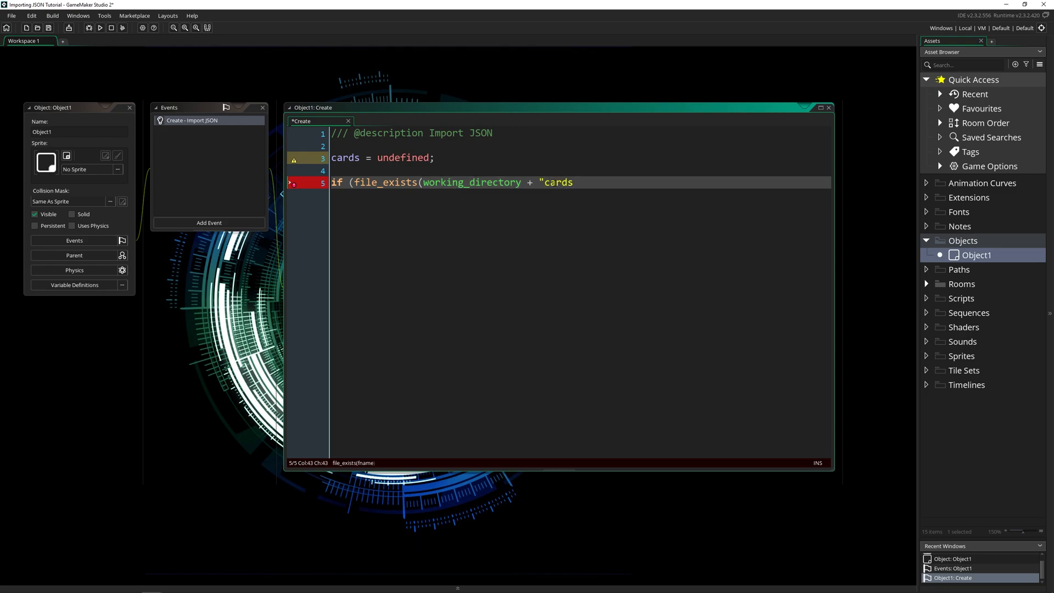
type(".json\")) {")
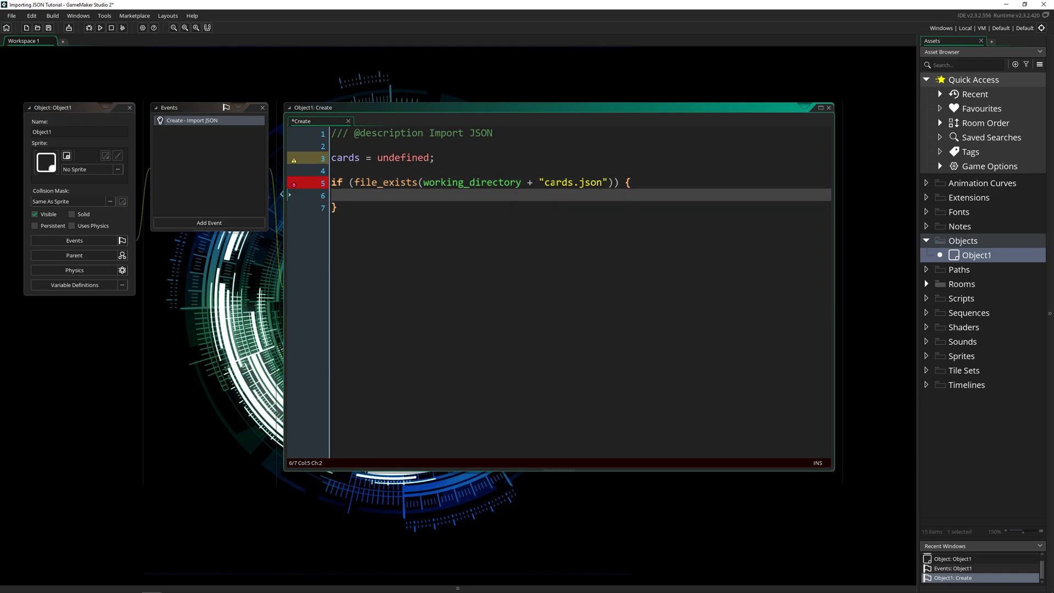
- Inside the if block, declare an empty json string with var json = ""
left_click(404, 183)
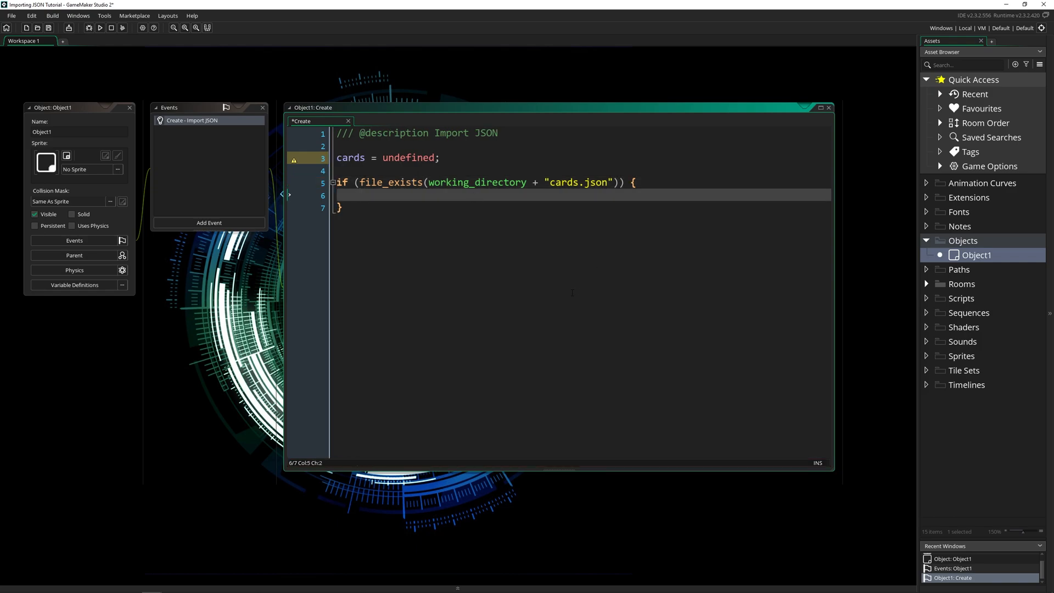
type("var json")
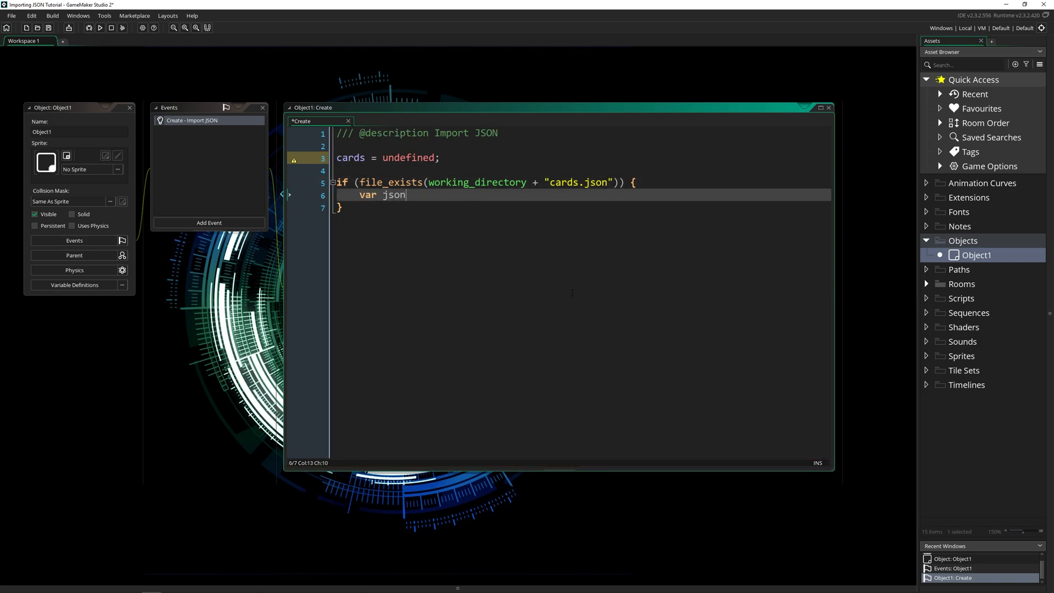
type("= \"\";")
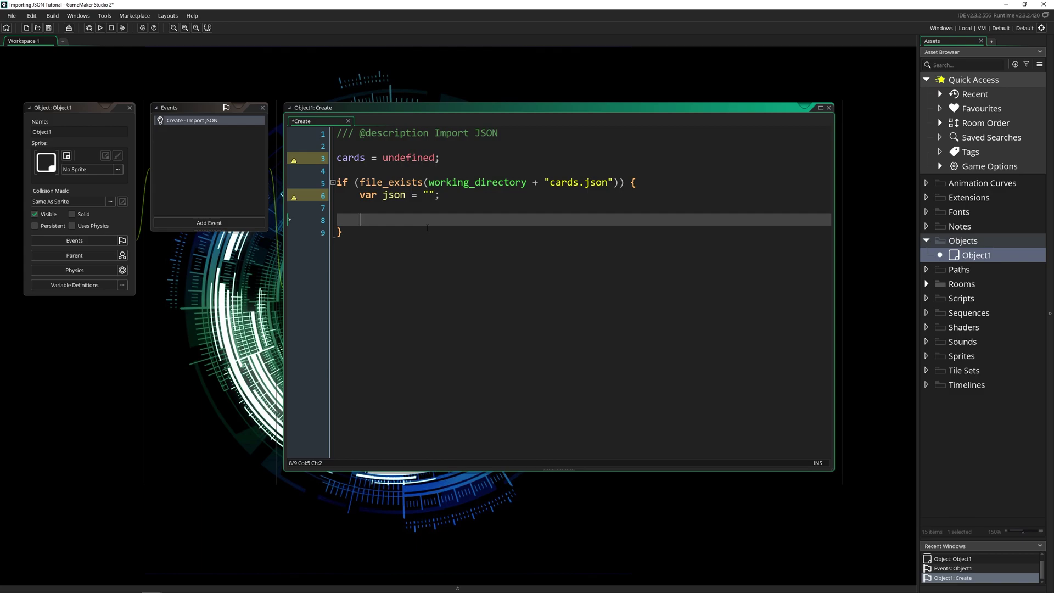
- Add var file = file_text_open_read(working_directory + "cards.json"); and start a new line
type("var f")
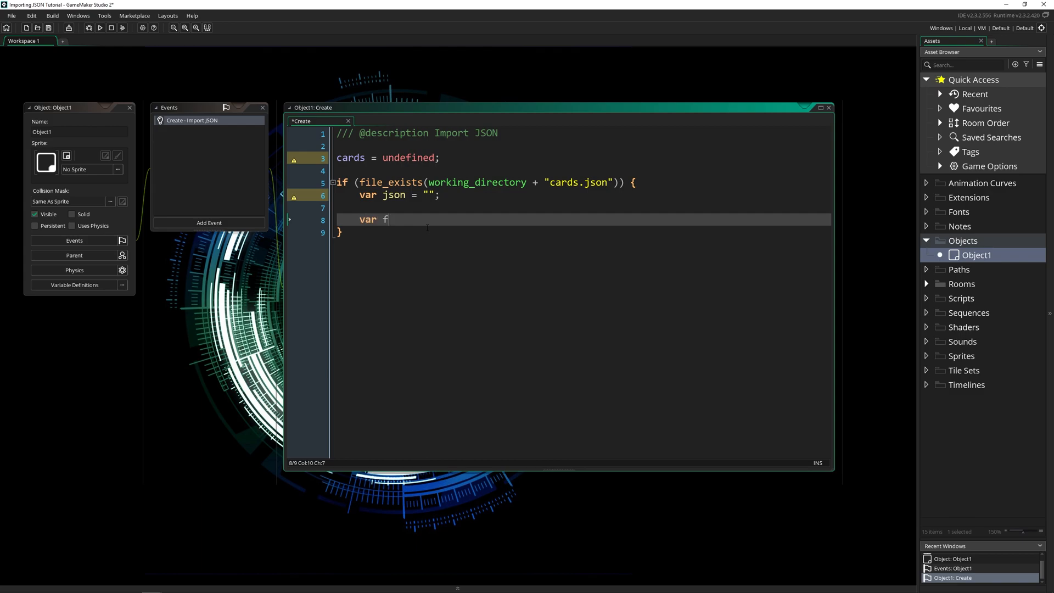
type("ile =")
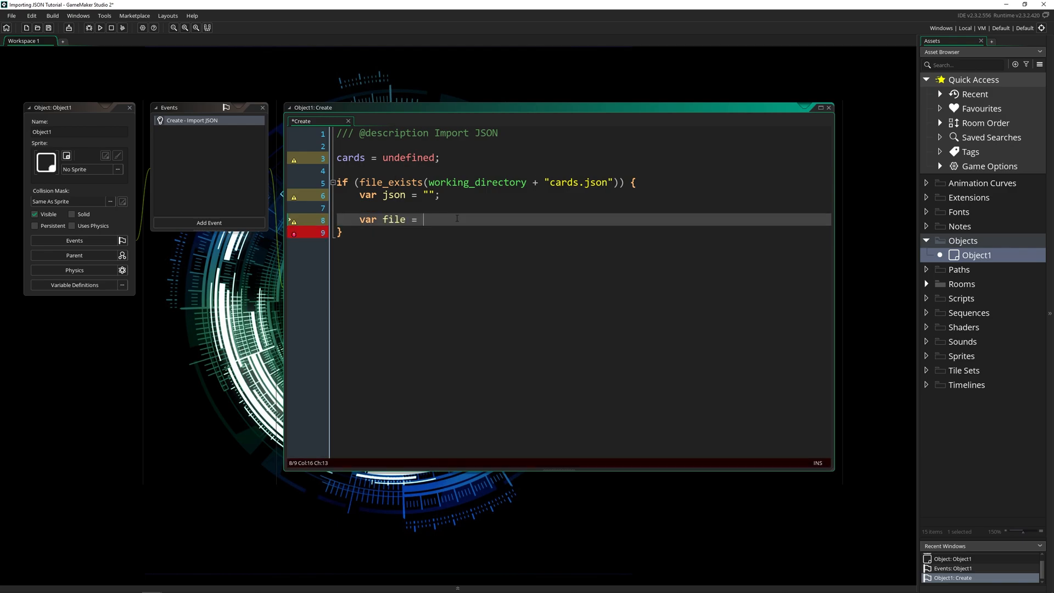
type("fi")
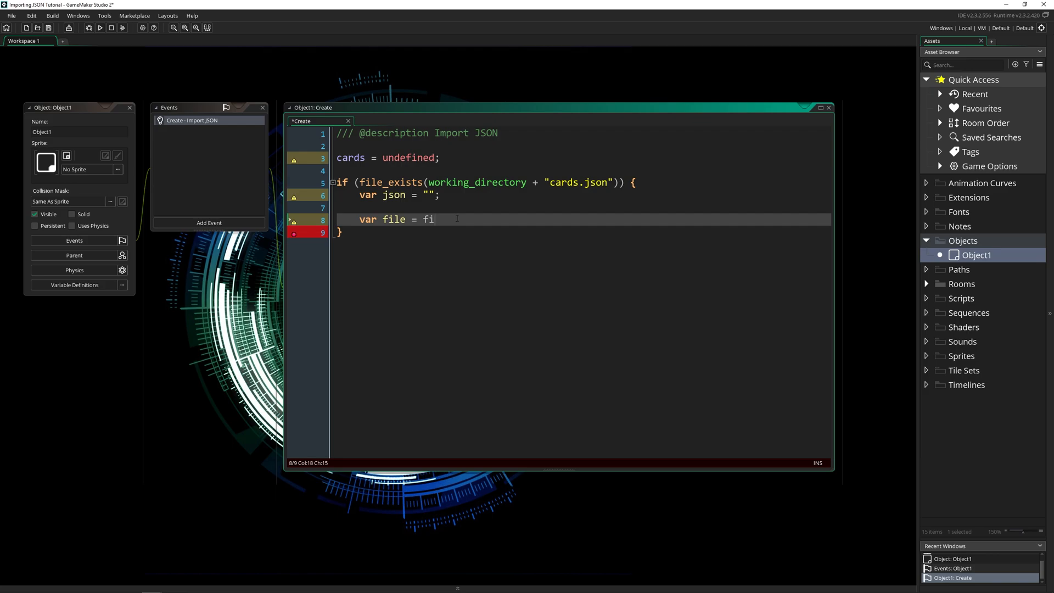
type("le_text_open")
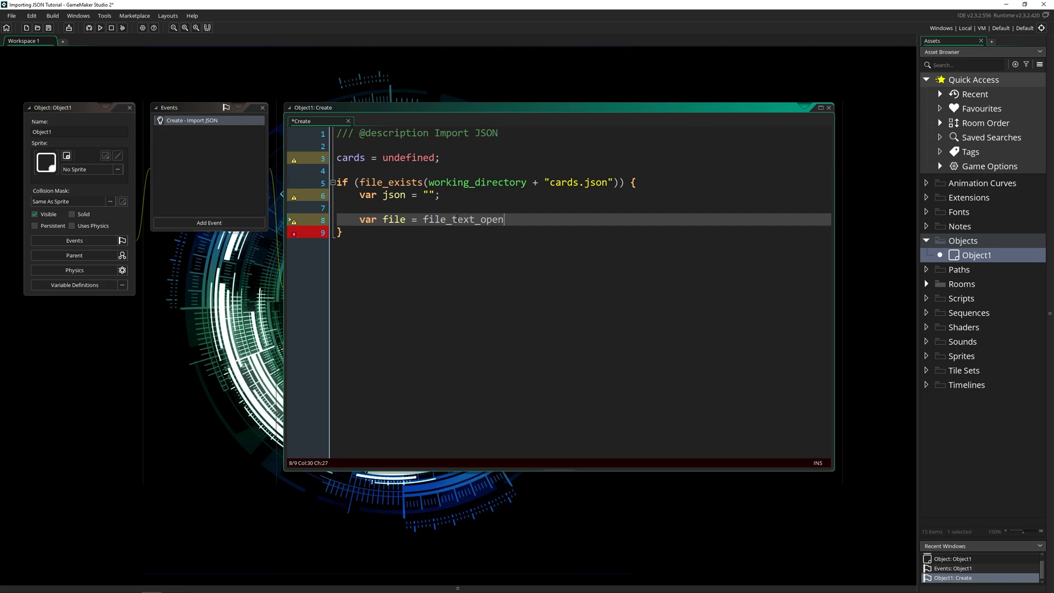
type("_read(wor")
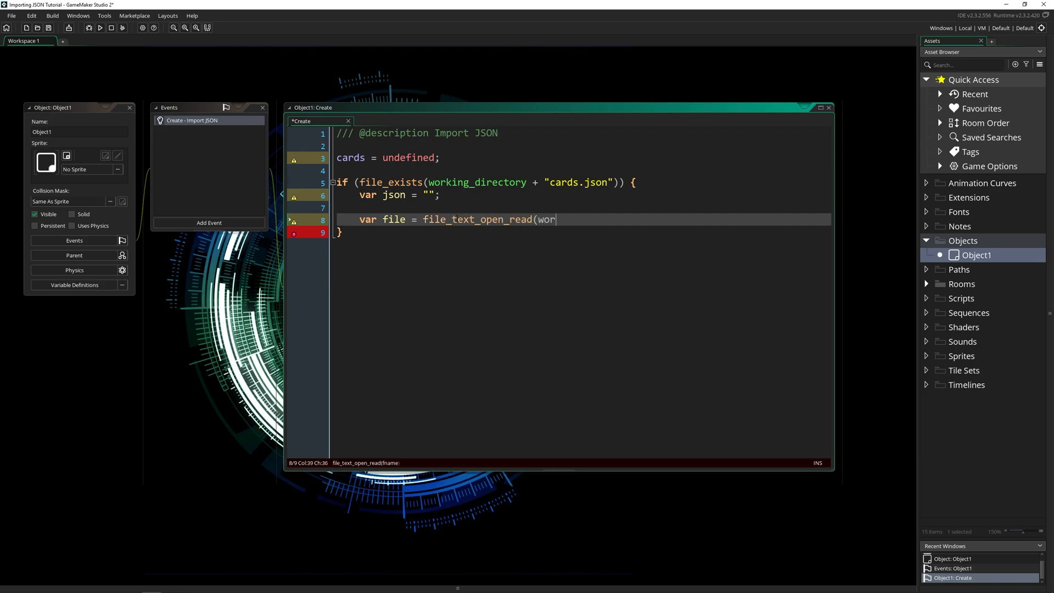
type("kingggggggg_di")
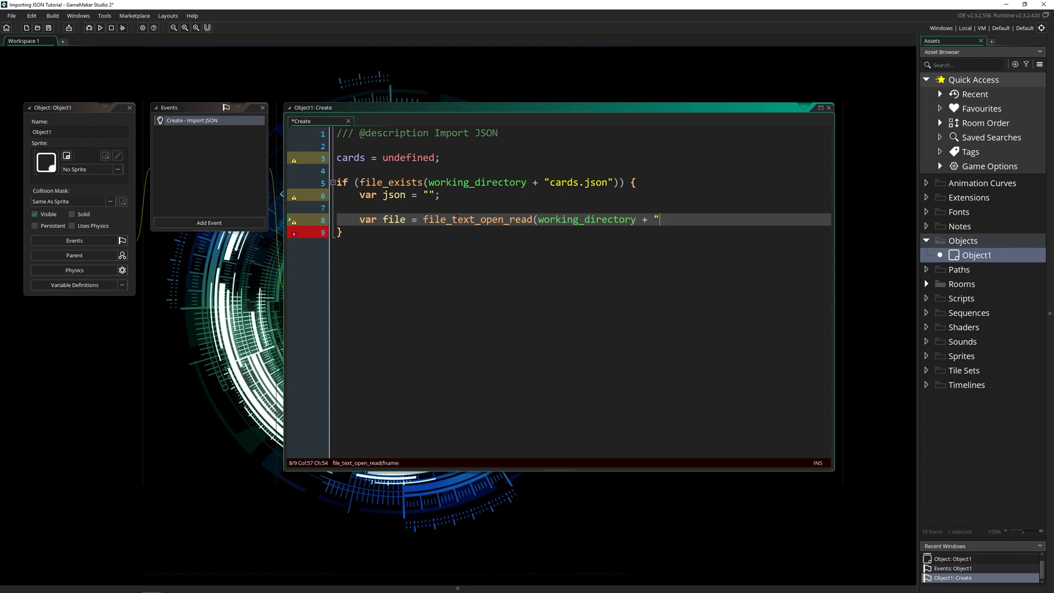
type("cards.")
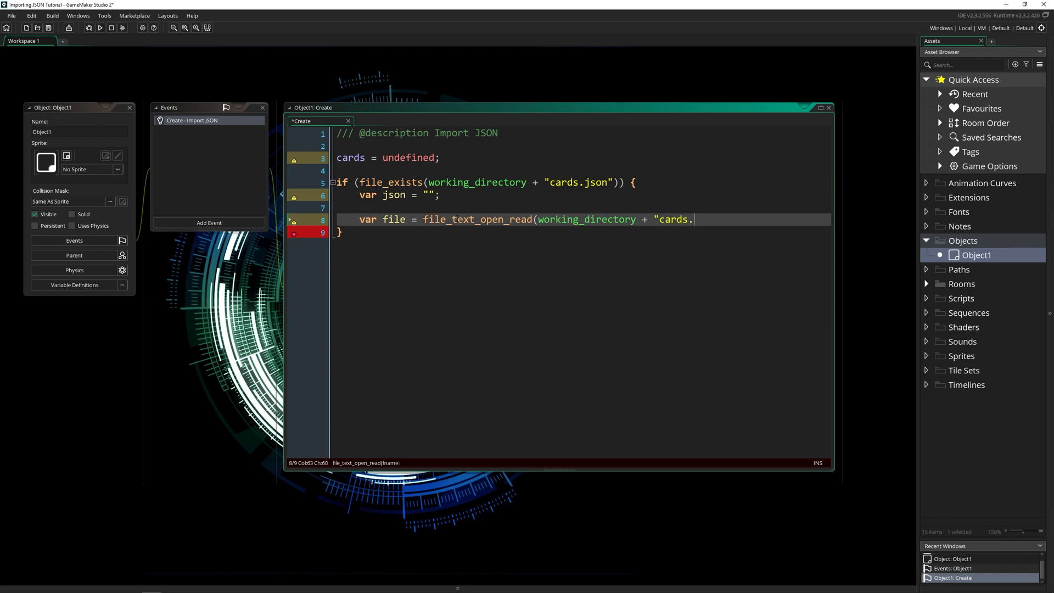
type("json\");'")
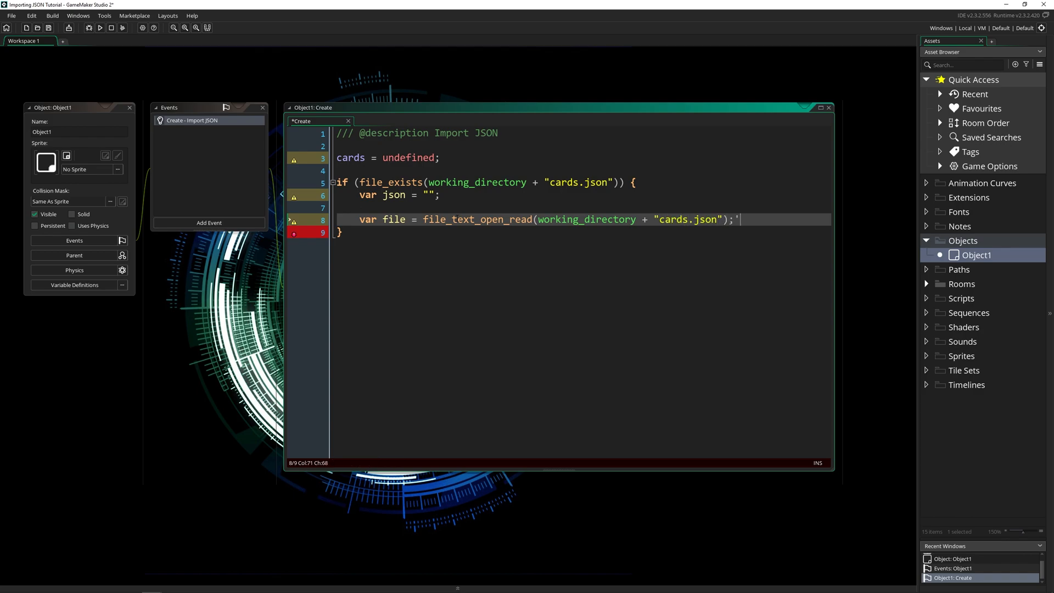
key("Return")
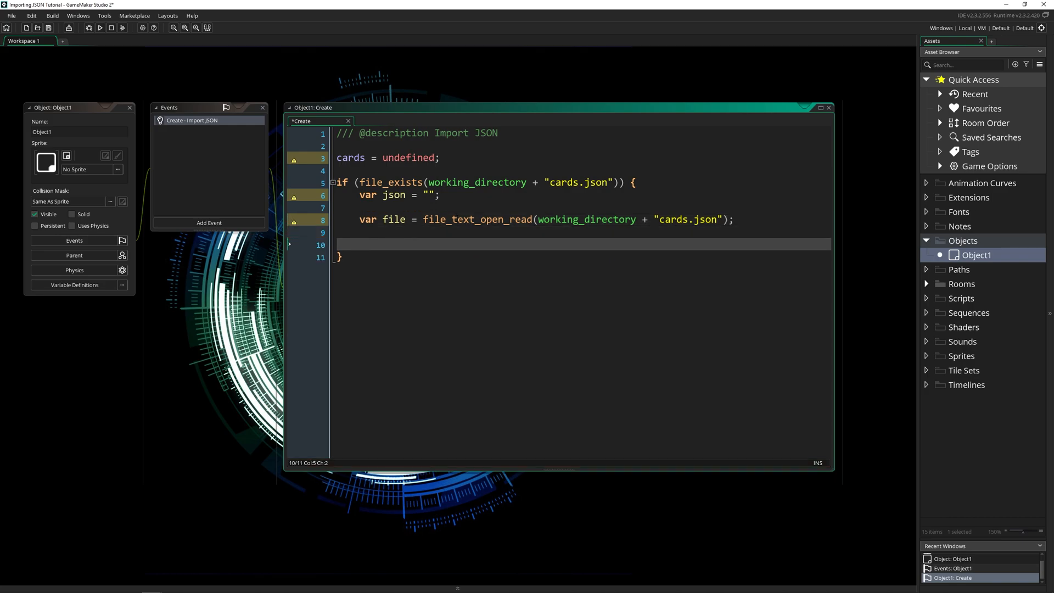
- Write the loop header while(file_text_eof(file) == false)
type("while(f")
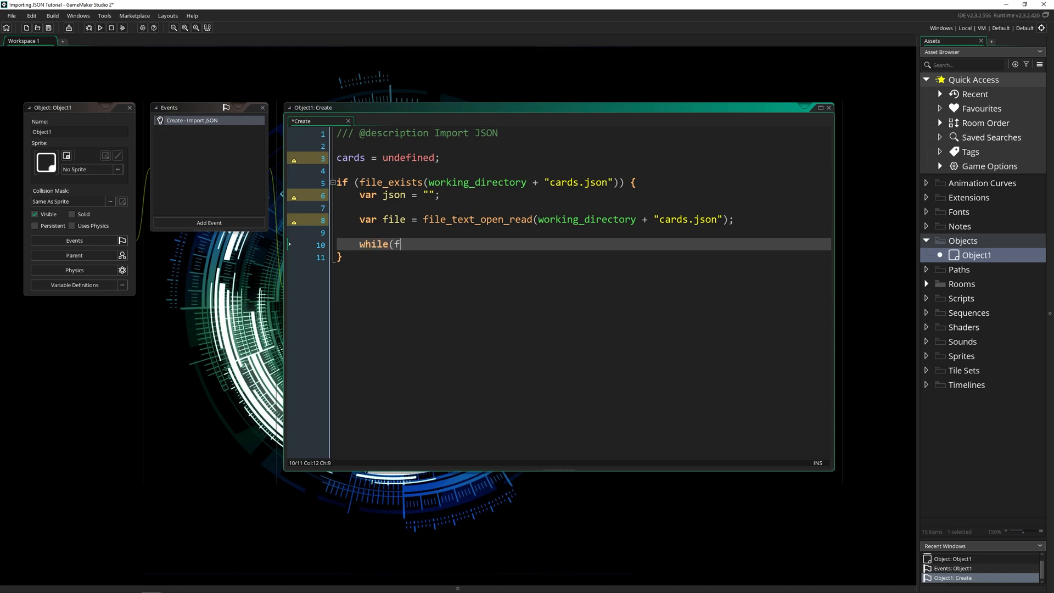
type("ile_text_e")
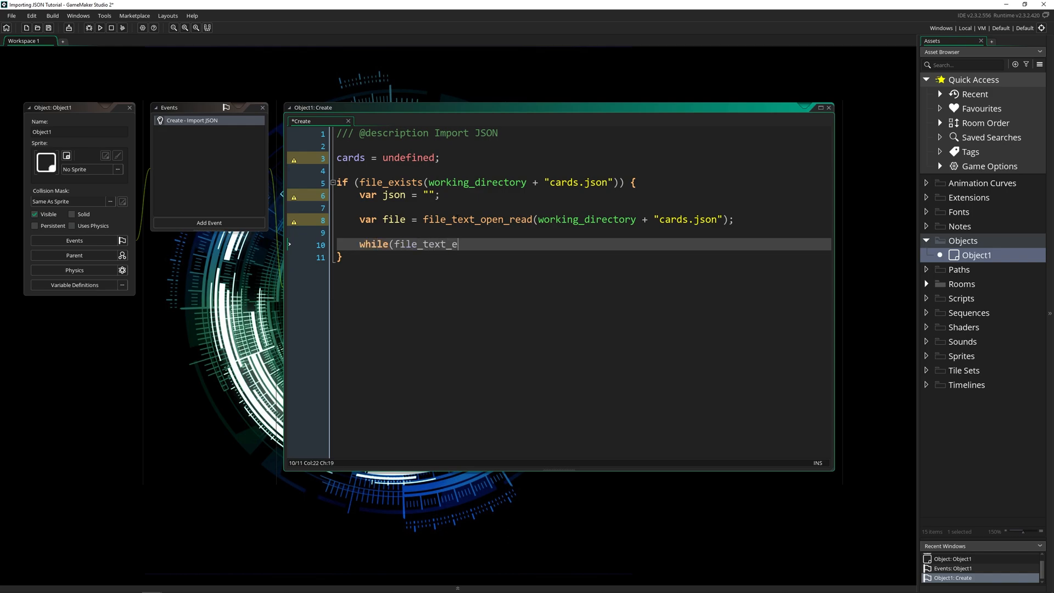
type("of")
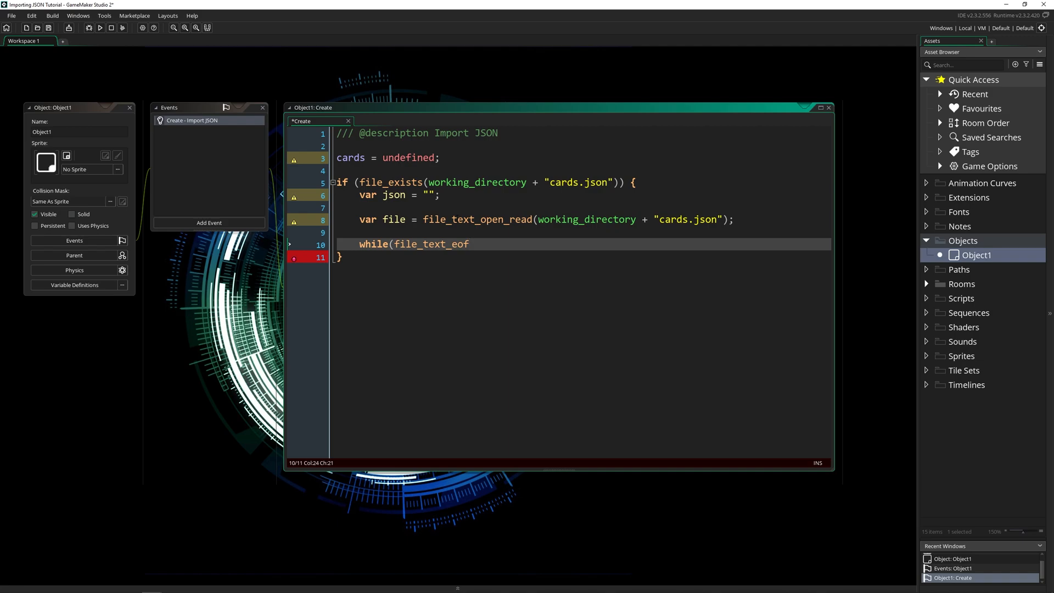
type("(file)")
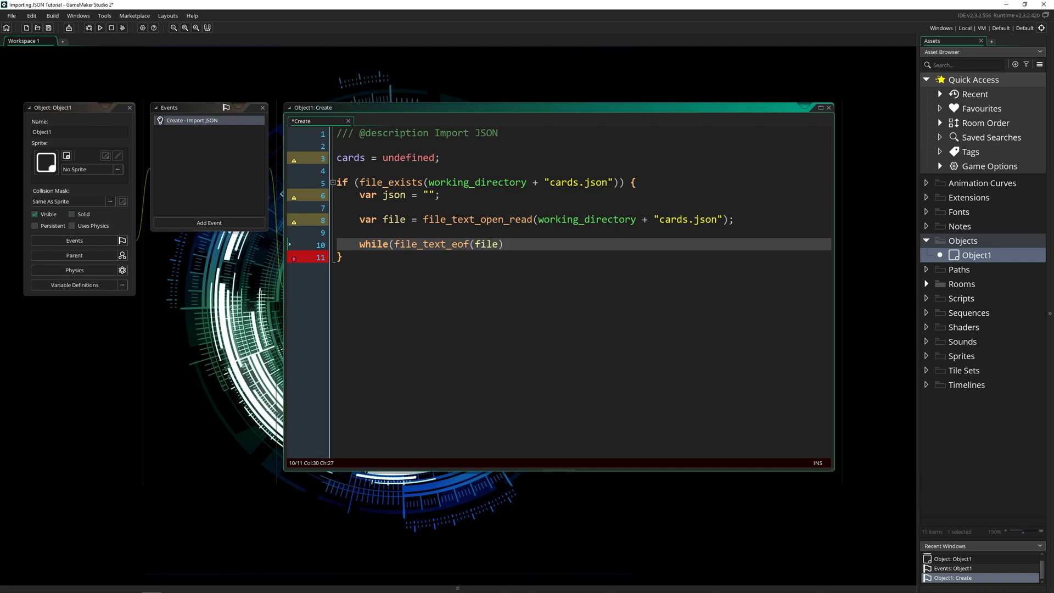
type("==")
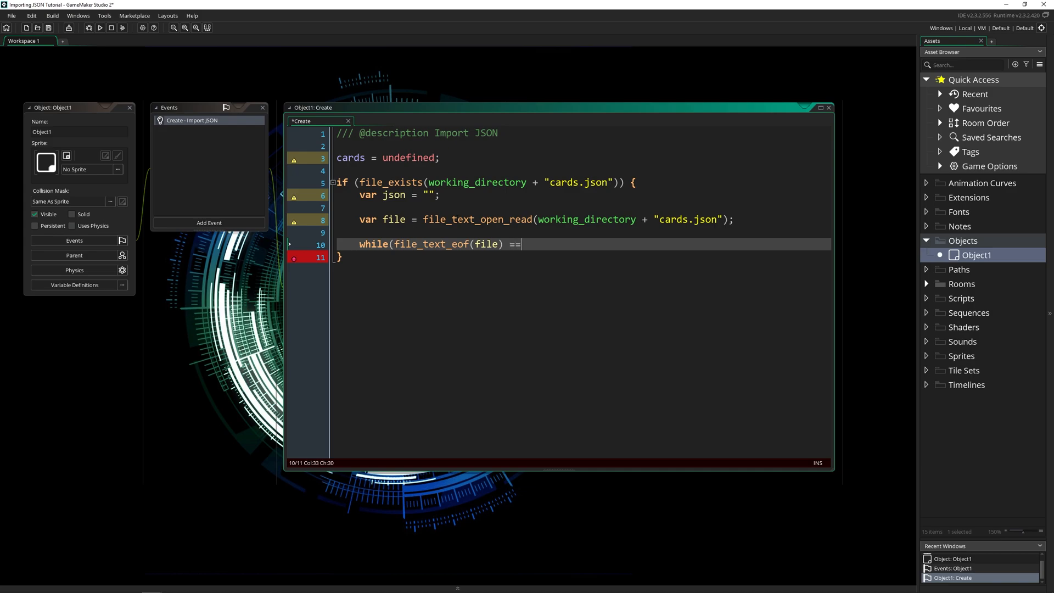
type("false) {")
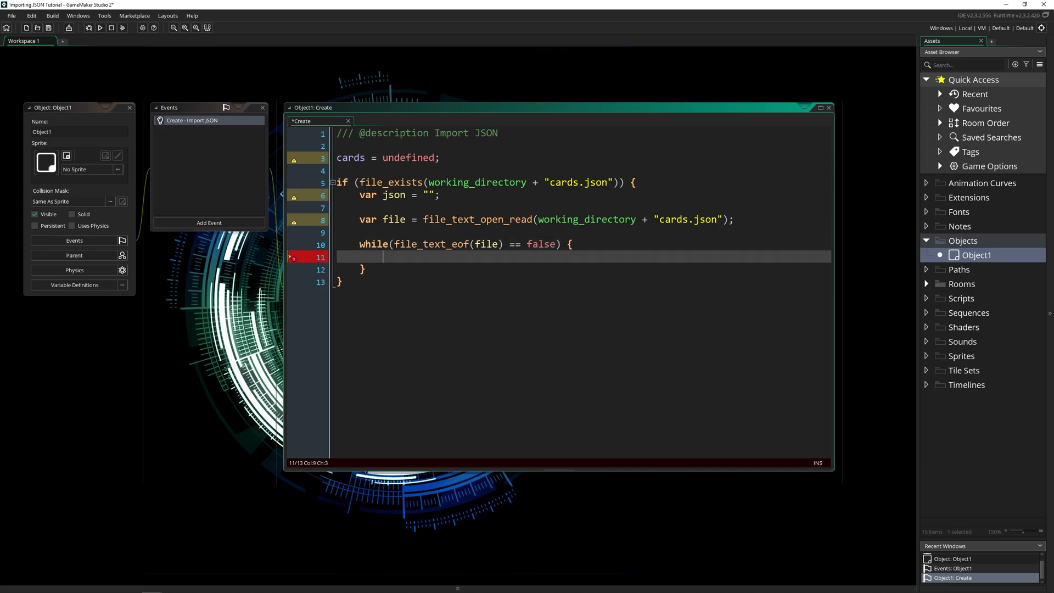
- Fill the loop body with json += file_text_readln(file); and review the loop
left_click(290, 257)
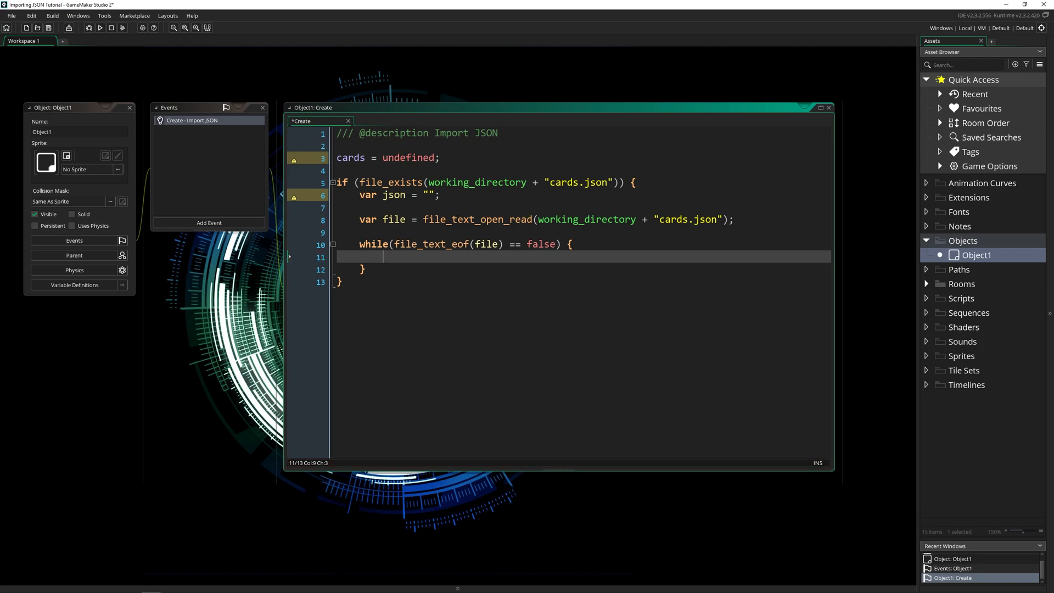
double_click(393, 195)
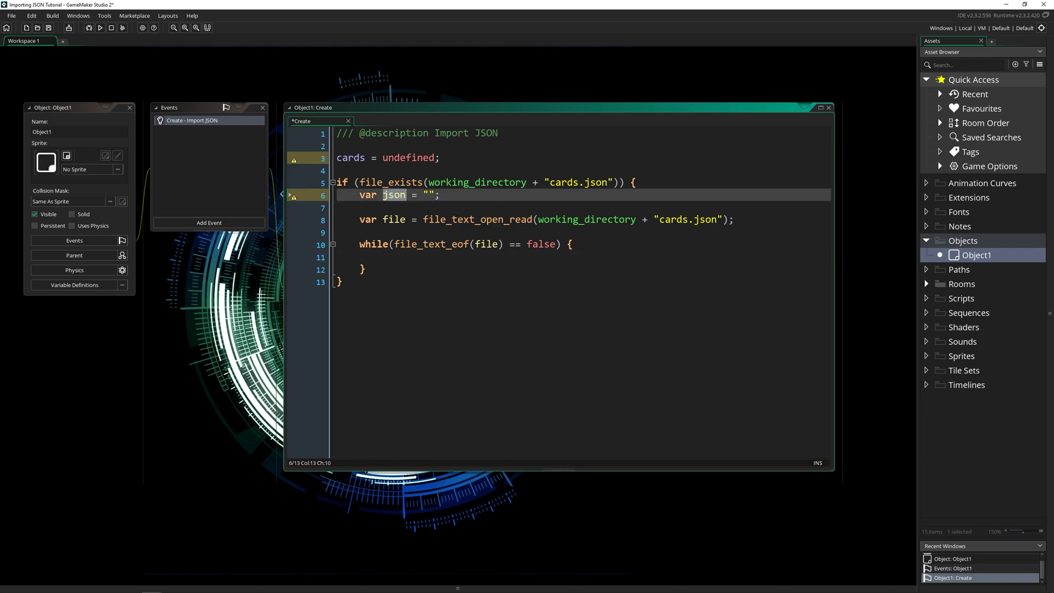
type("json += fiole")
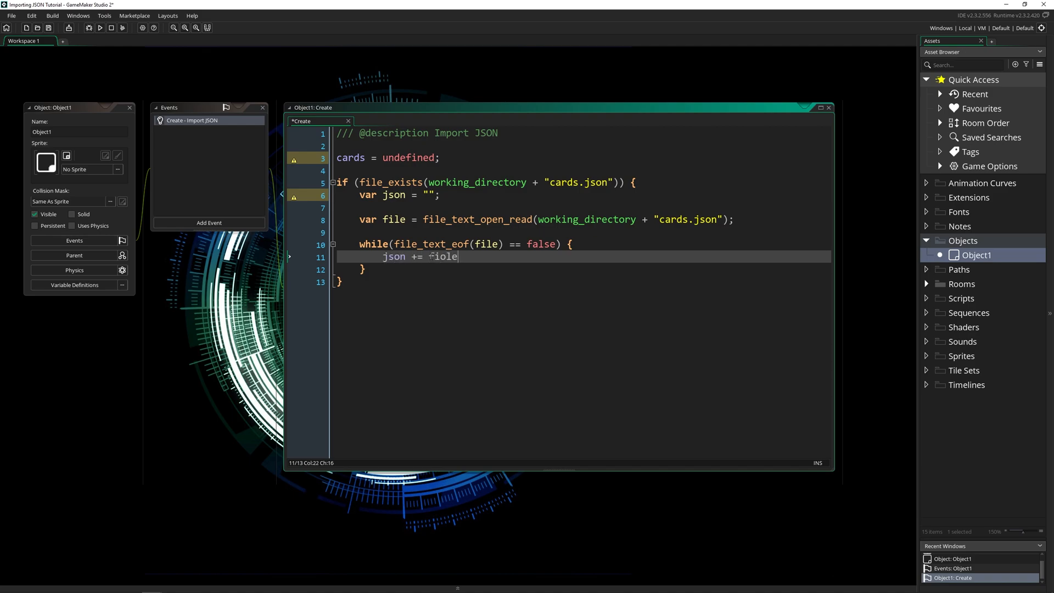
type("file_text_")
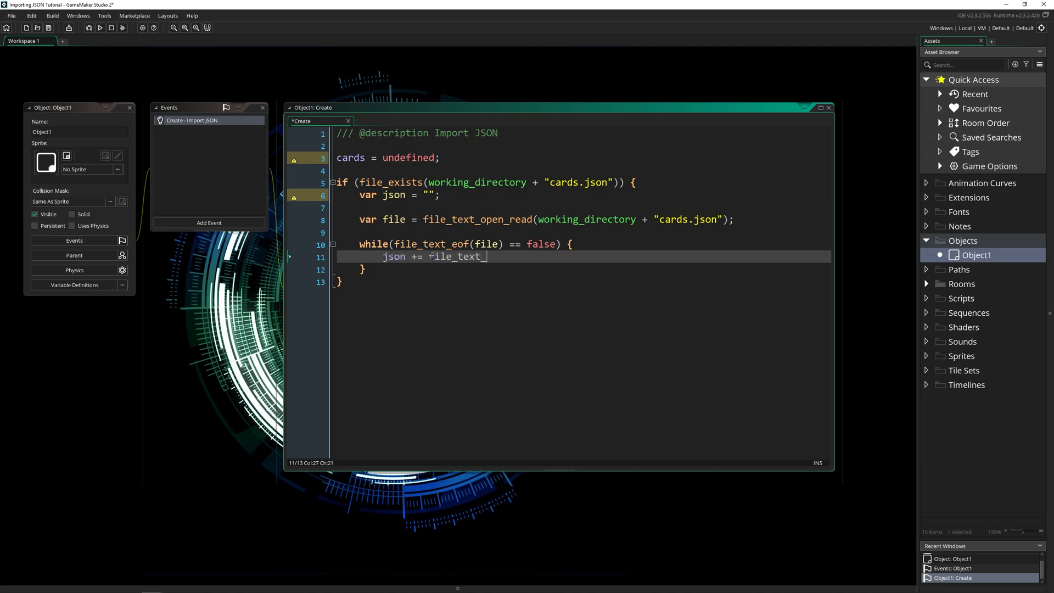
type("readln(fi")
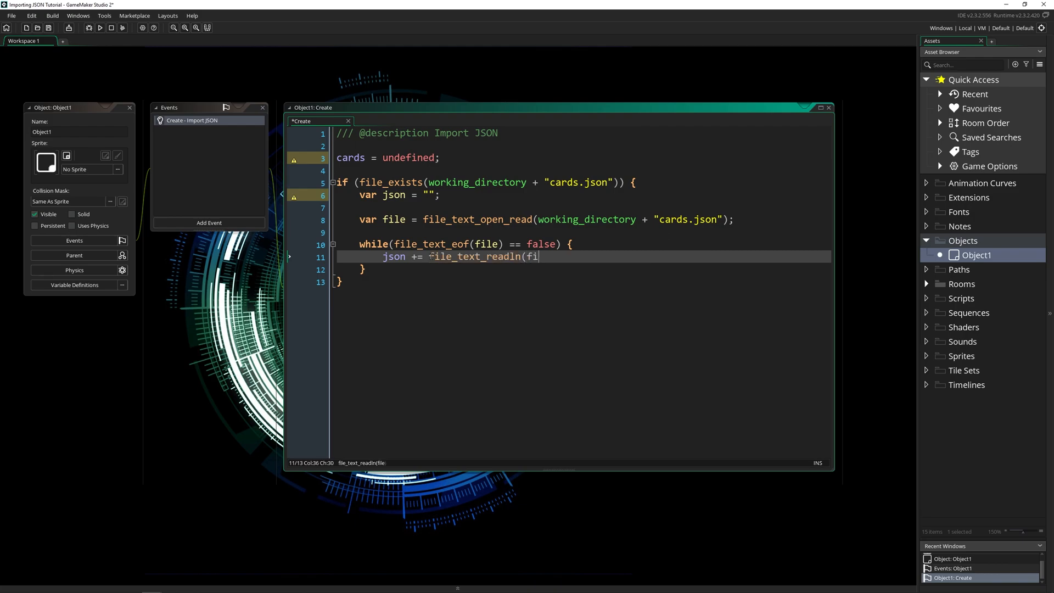
type("le);")
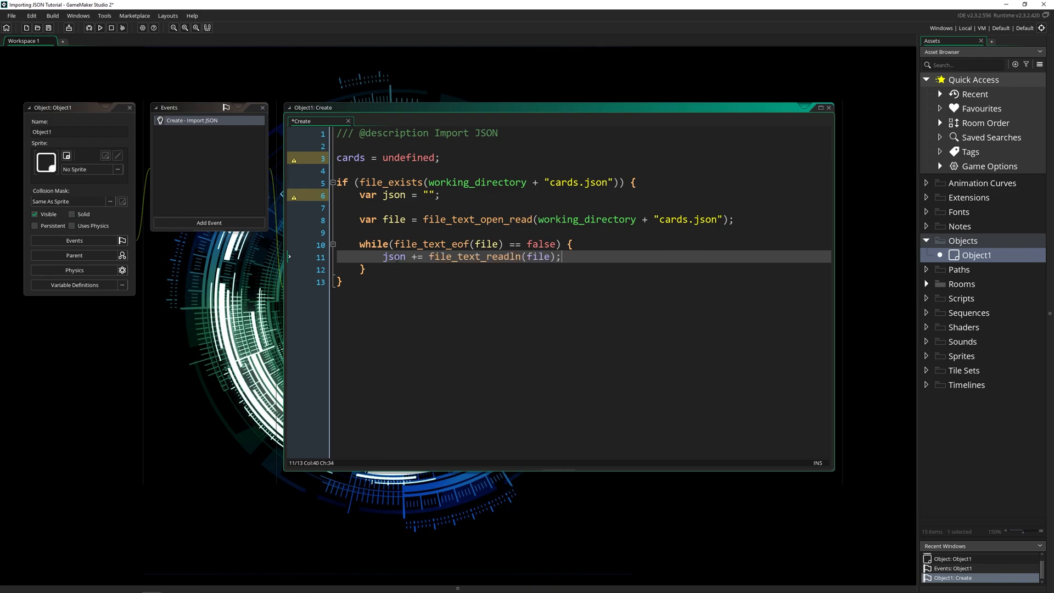
double_click(394, 256)
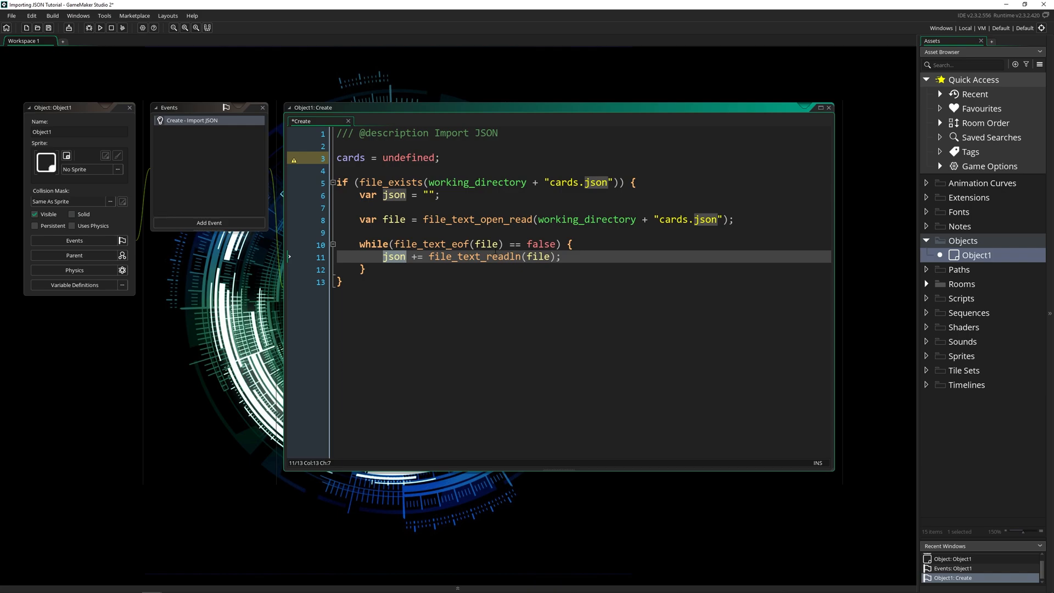
double_click(485, 244)
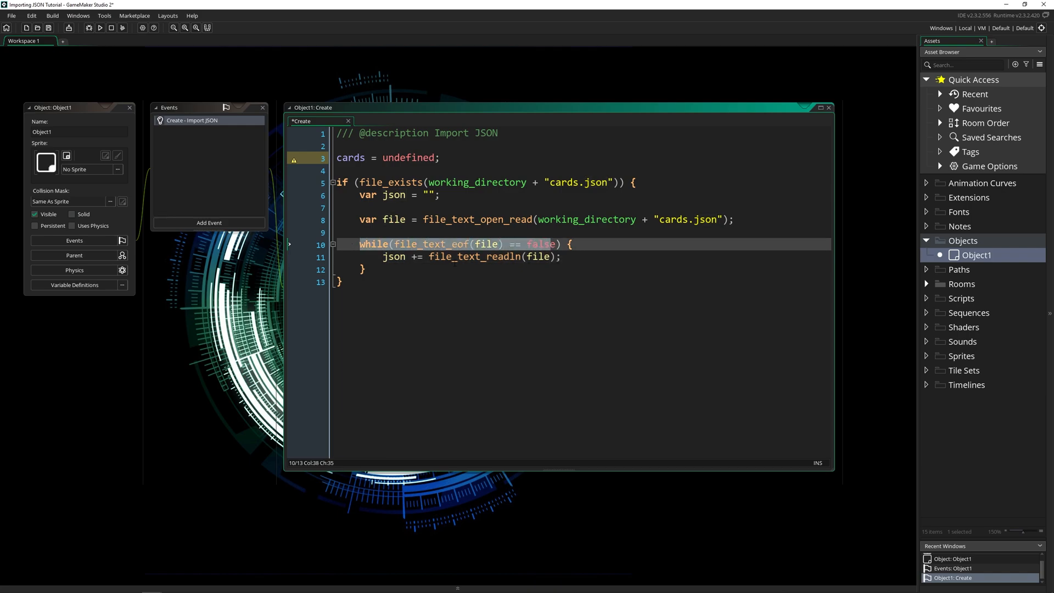
left_click(477, 257)
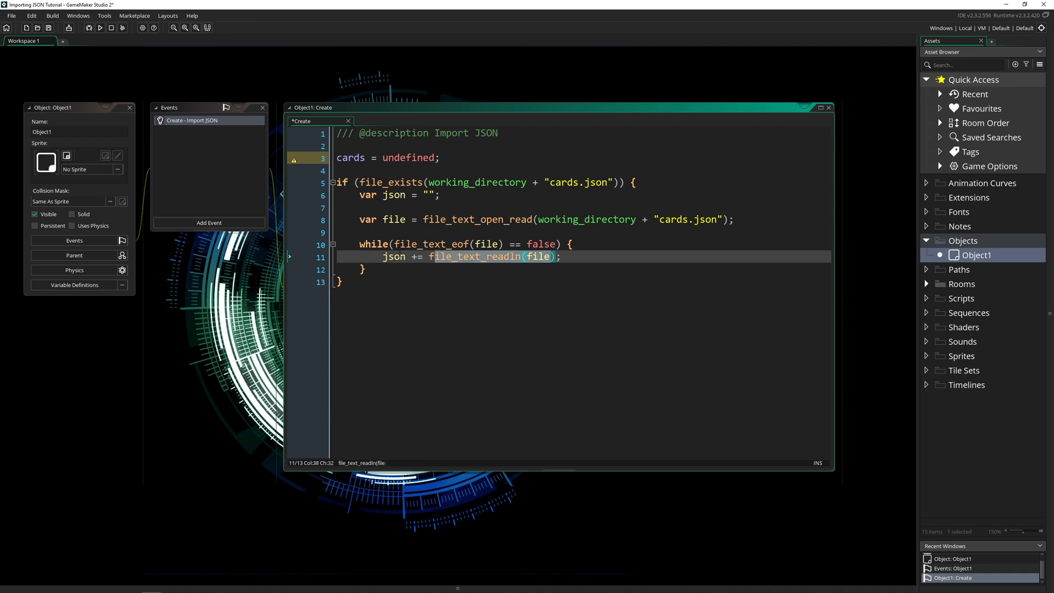
- Below the loop, close the file with file_text_close(file);
key("enter")
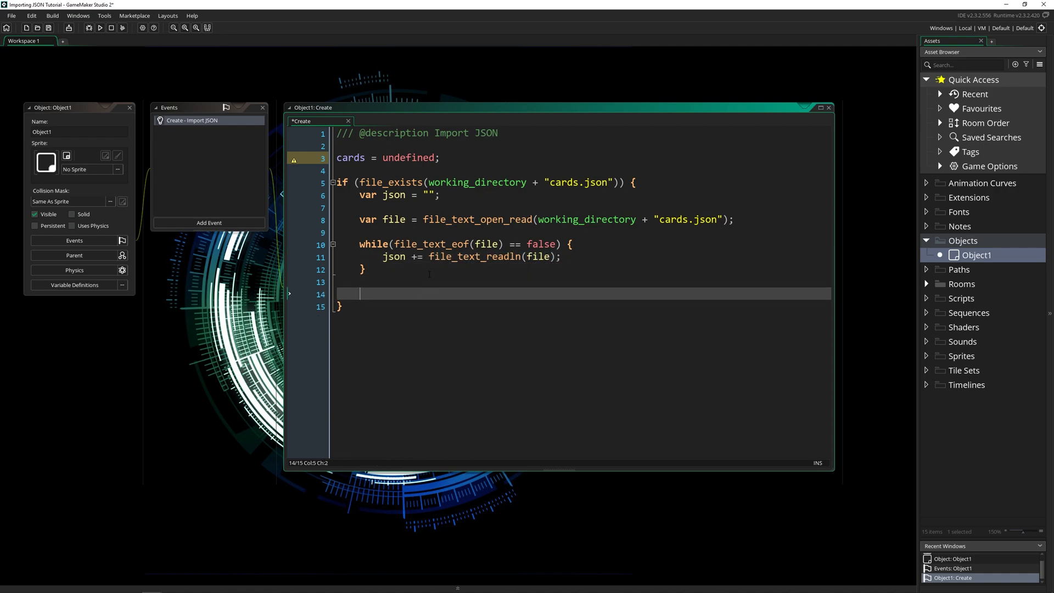
type("file_text_c,")
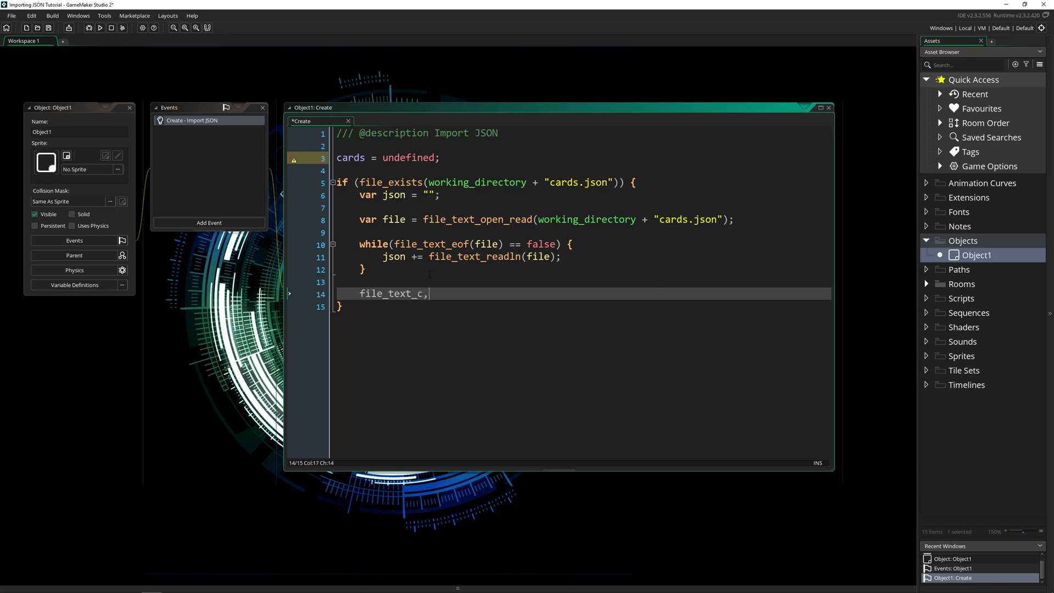
type("lose(")
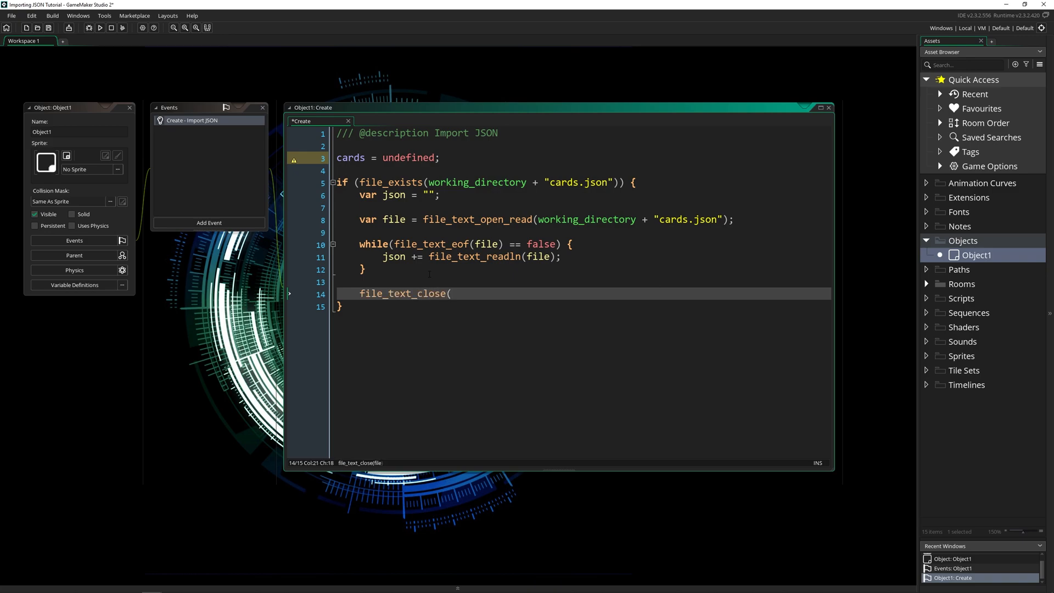
type("file);")
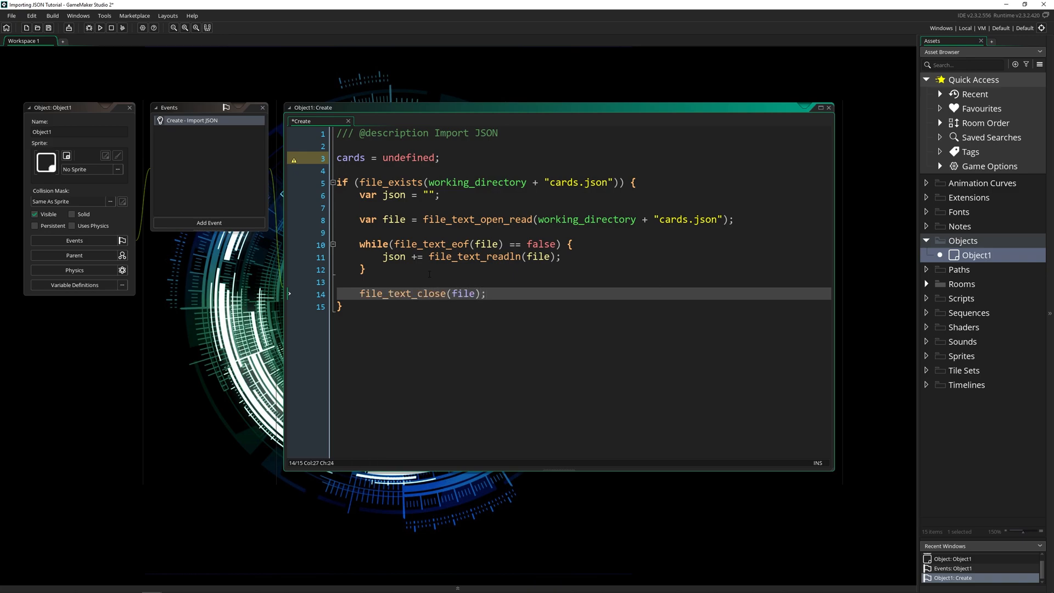
- On a new line, parse the text with cards = json_parse(json);
key("Enter")
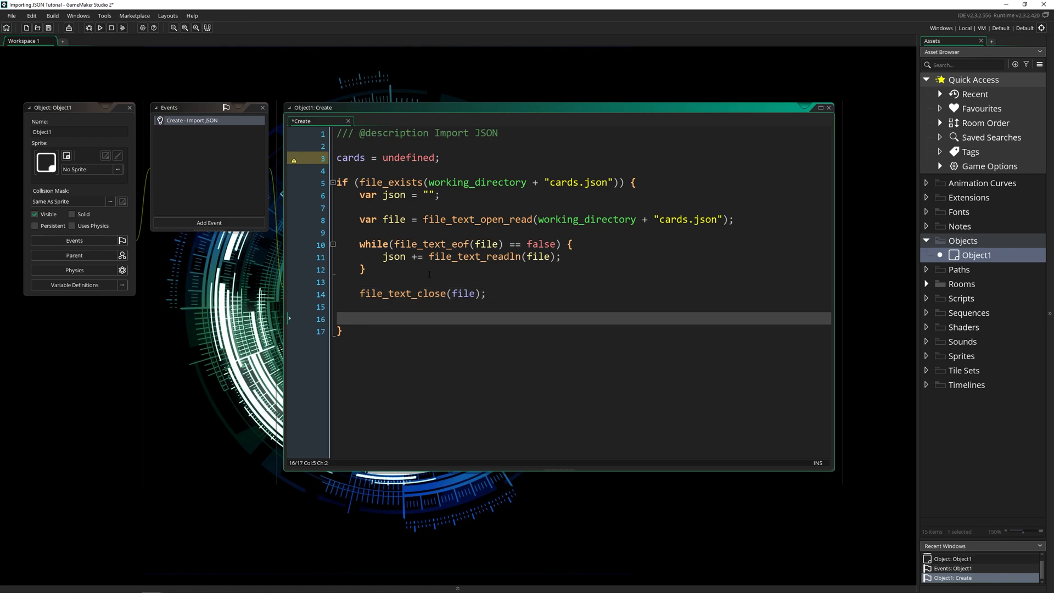
type("cards =")
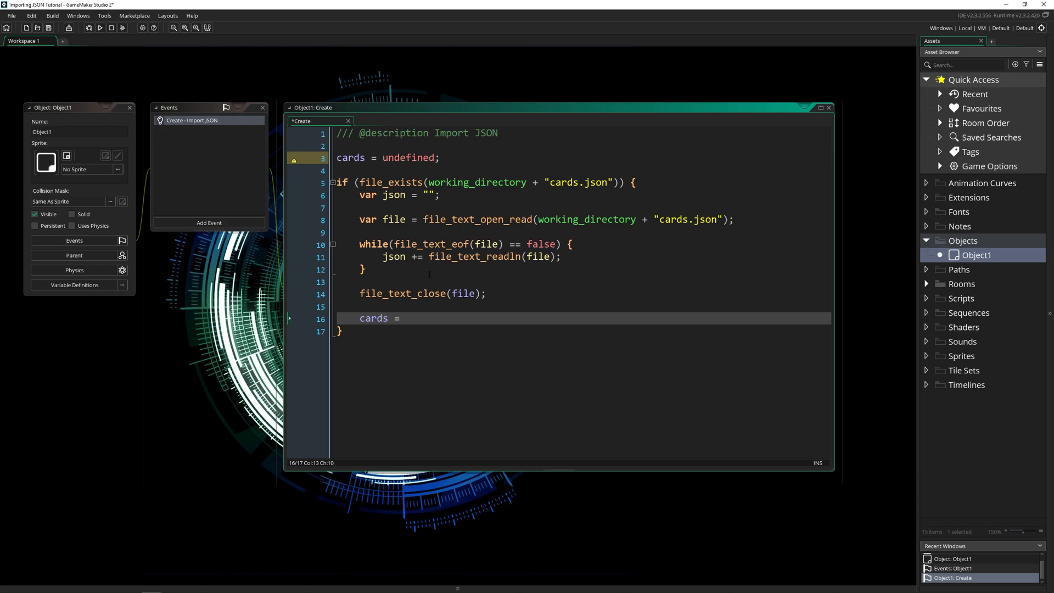
type("json_parse(")
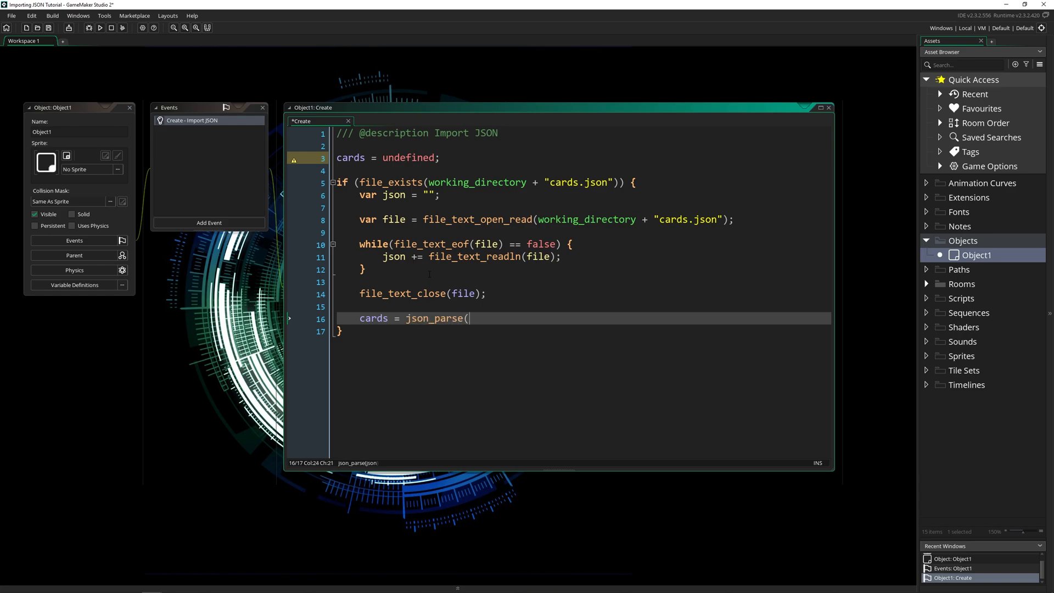
type("json);")
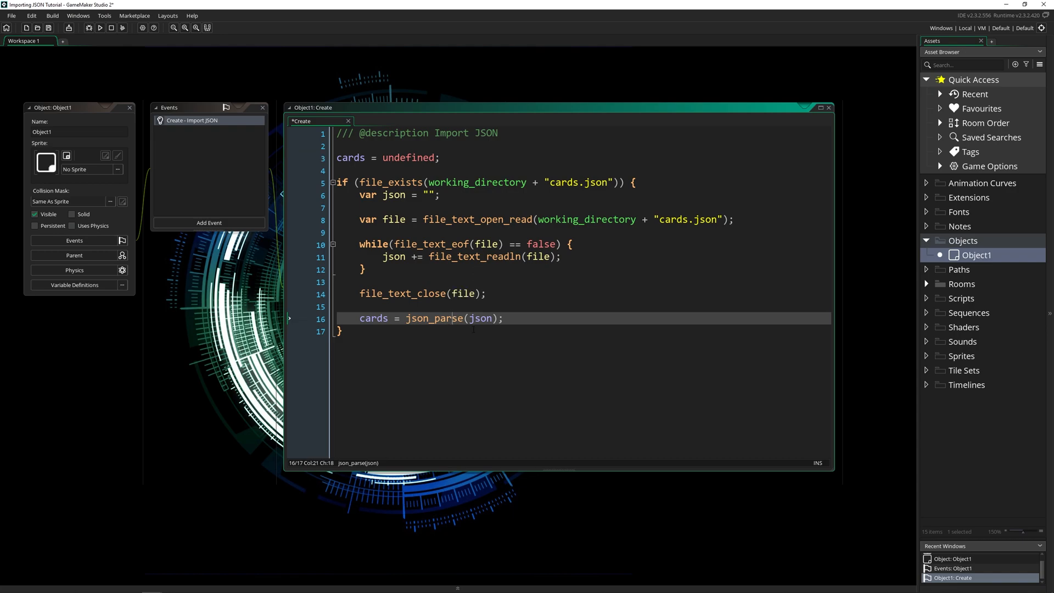
left_click(343, 330)
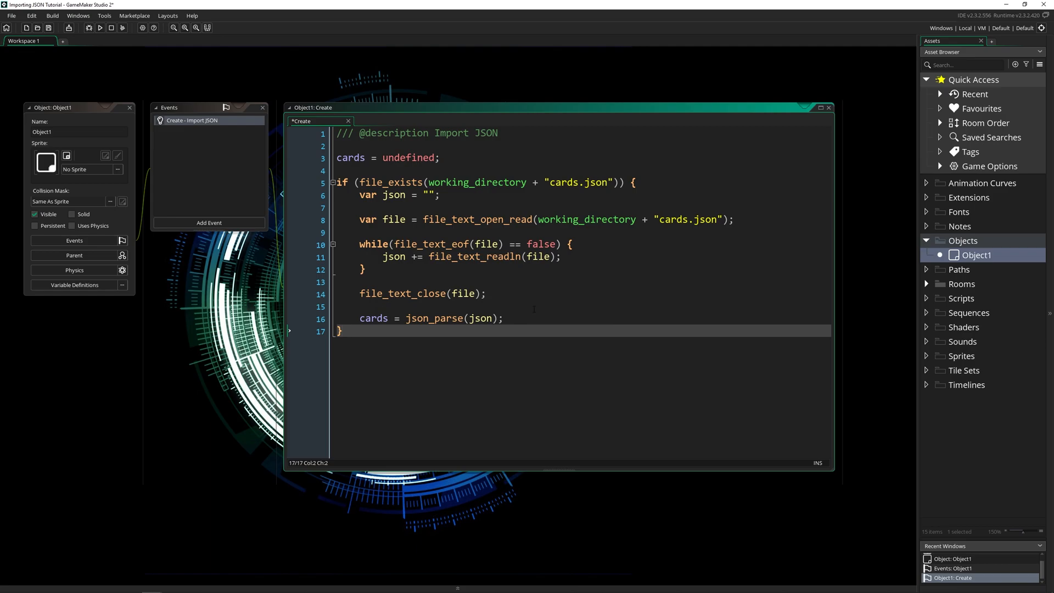
mouse_move(930, 287)
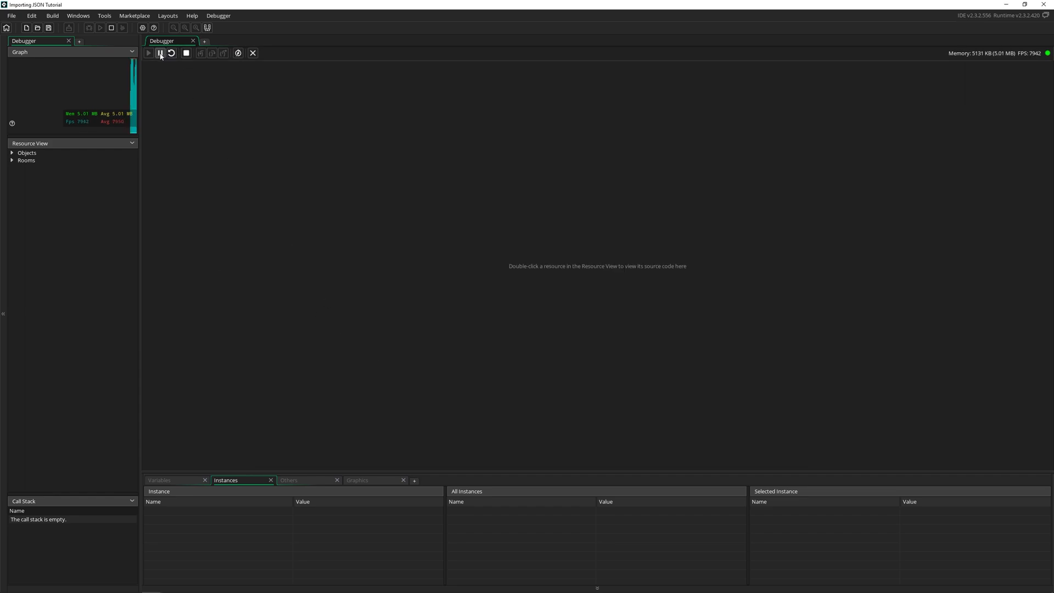
- Pause the game and expand Object1 > cards > [0] in the debugger
left_click(160, 53)
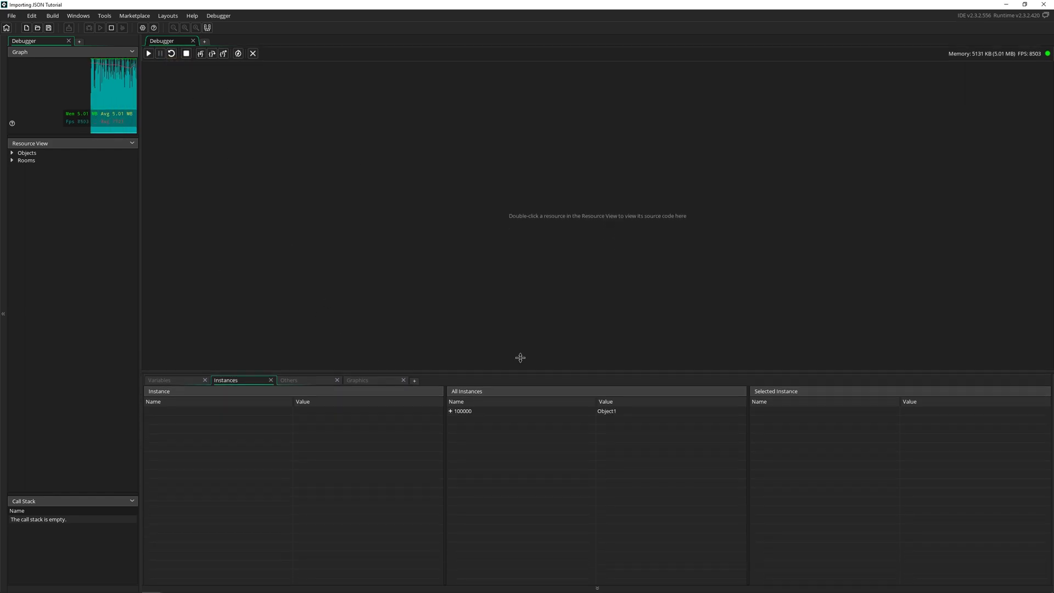
left_click(450, 411)
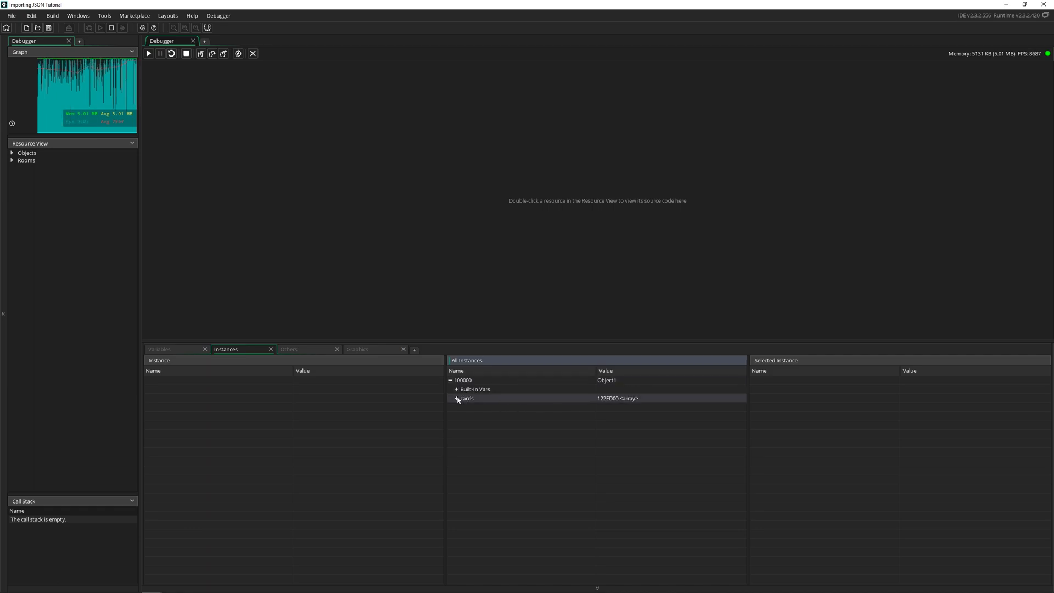
left_click(458, 398)
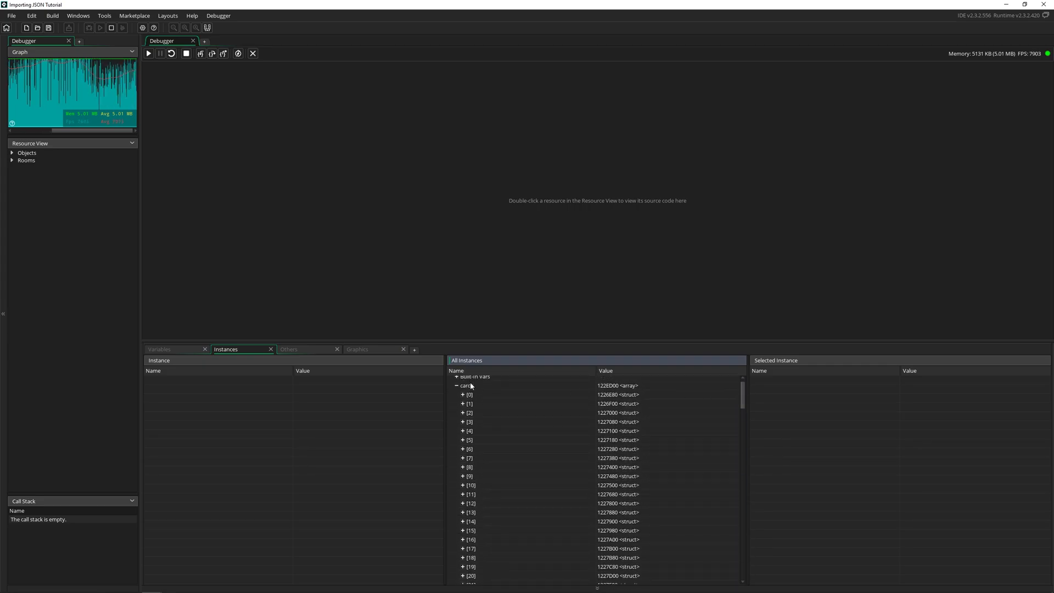
left_click(462, 395)
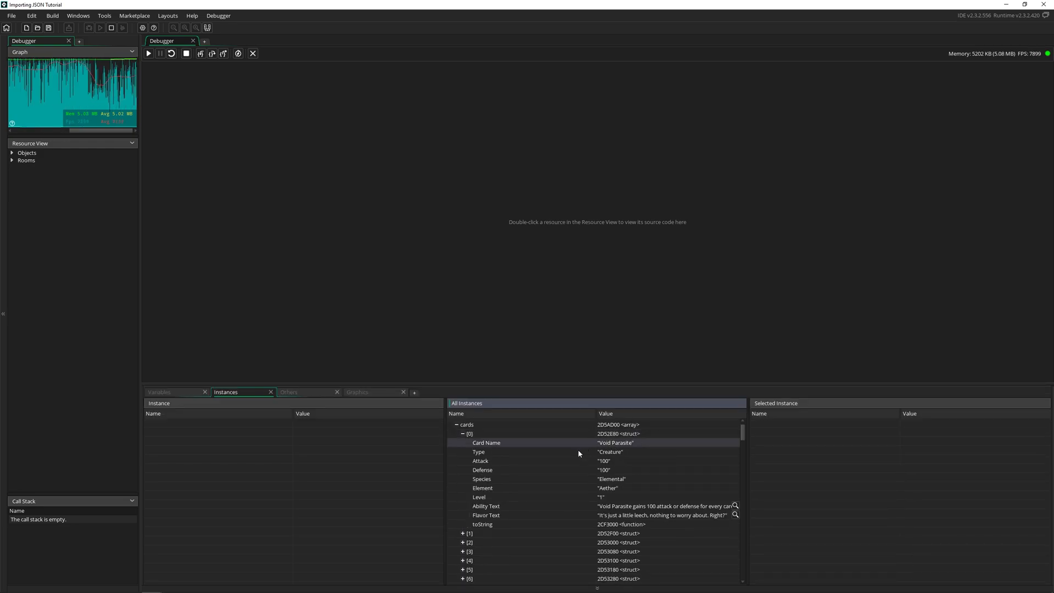
mouse_move(548, 470)
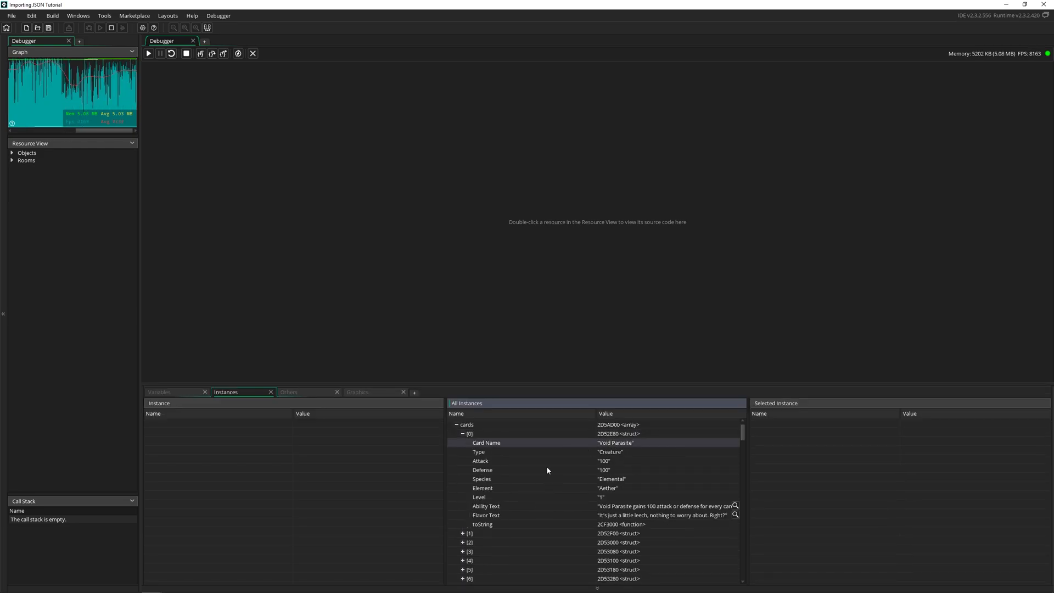
mouse_move(517, 526)
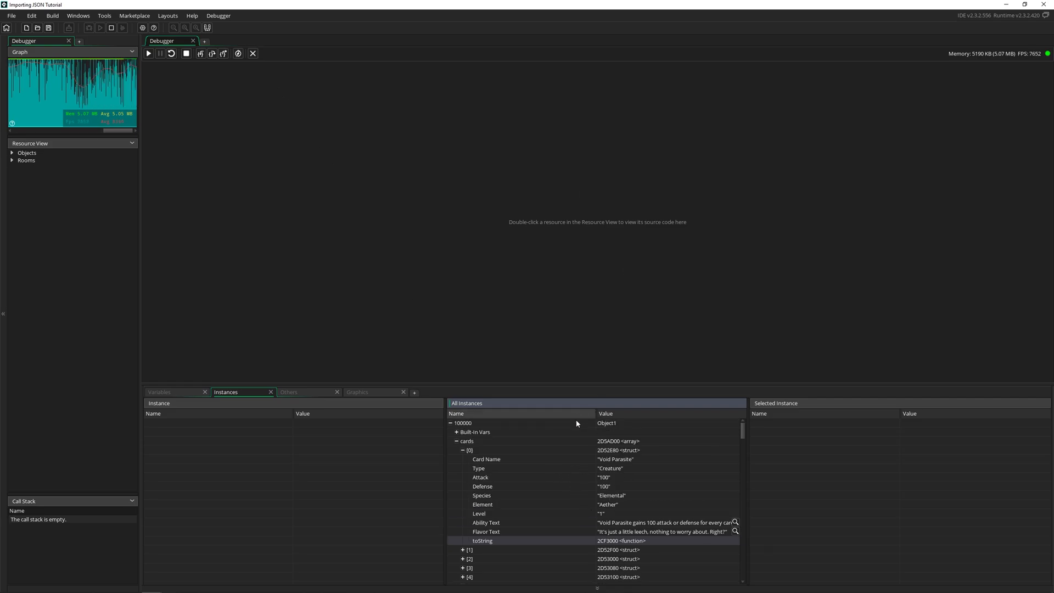
- Re-expand the first card and check its fields, including Level and Card Name Void Parasite
left_click(463, 450)
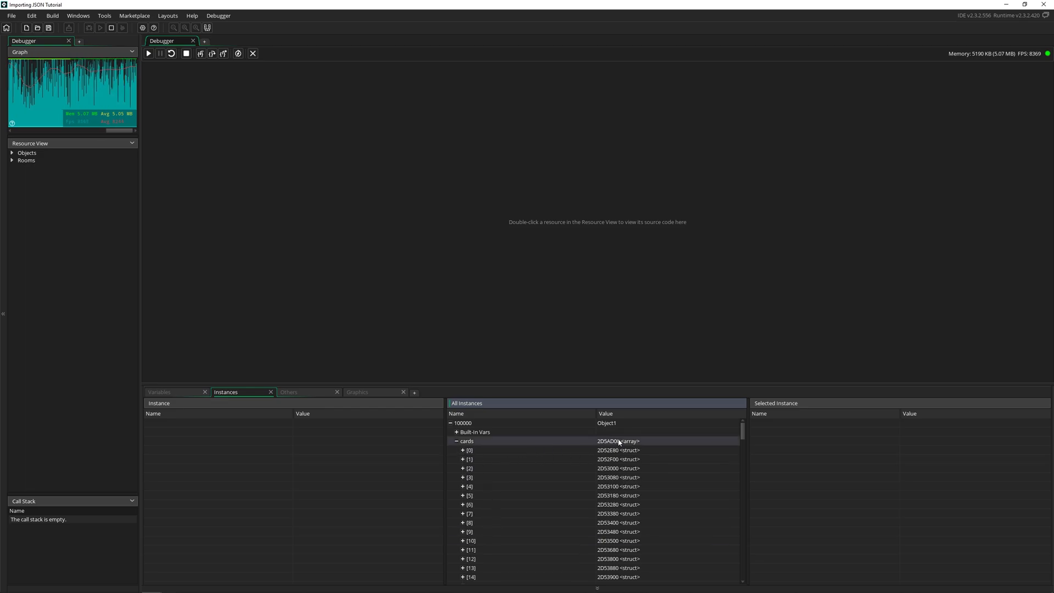
left_click(471, 450)
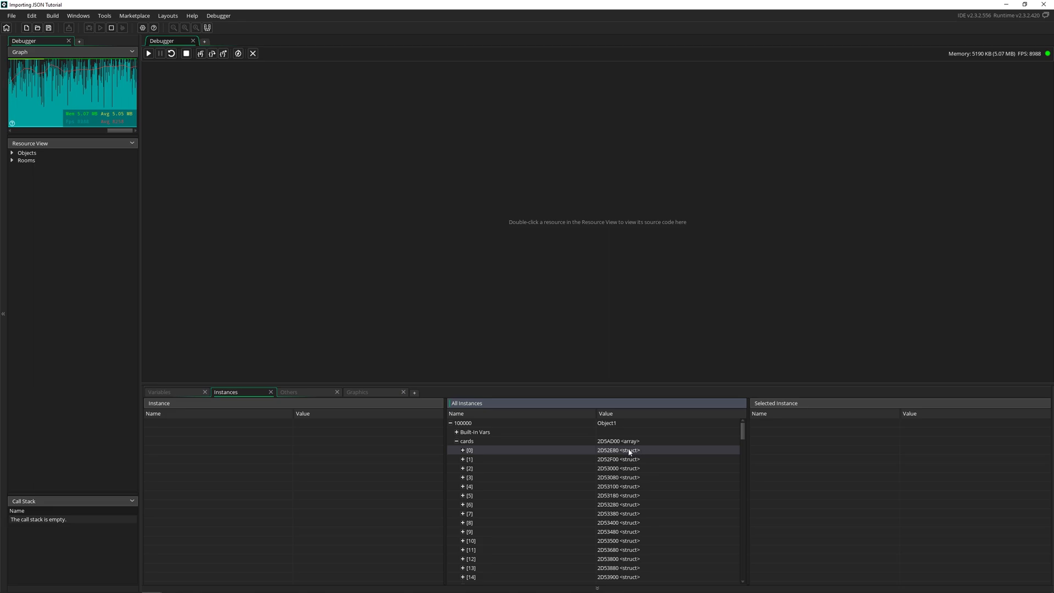
mouse_move(658, 454)
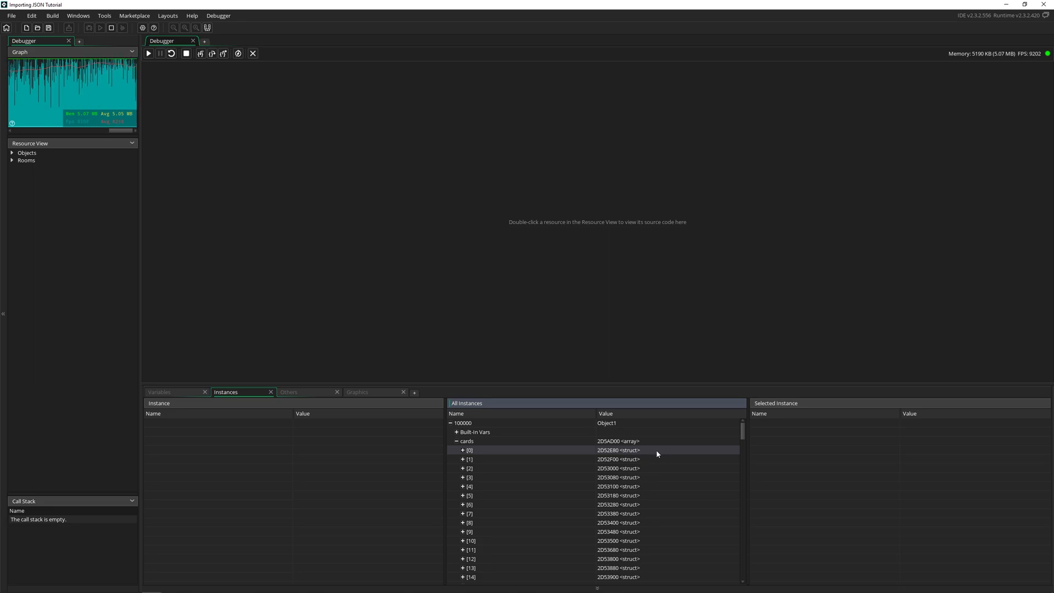
scroll("down", 3)
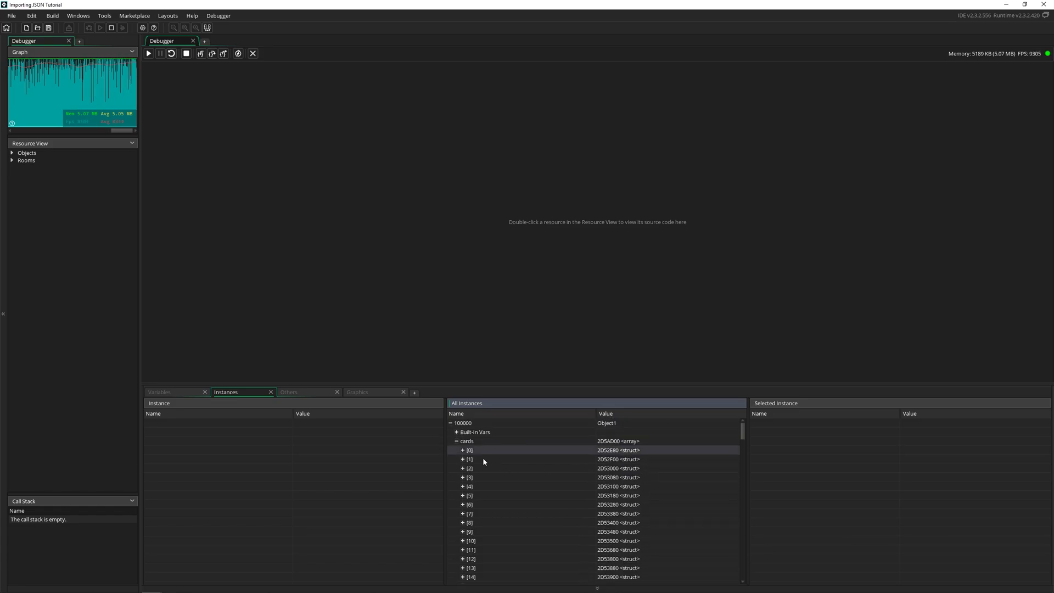
left_click(462, 450)
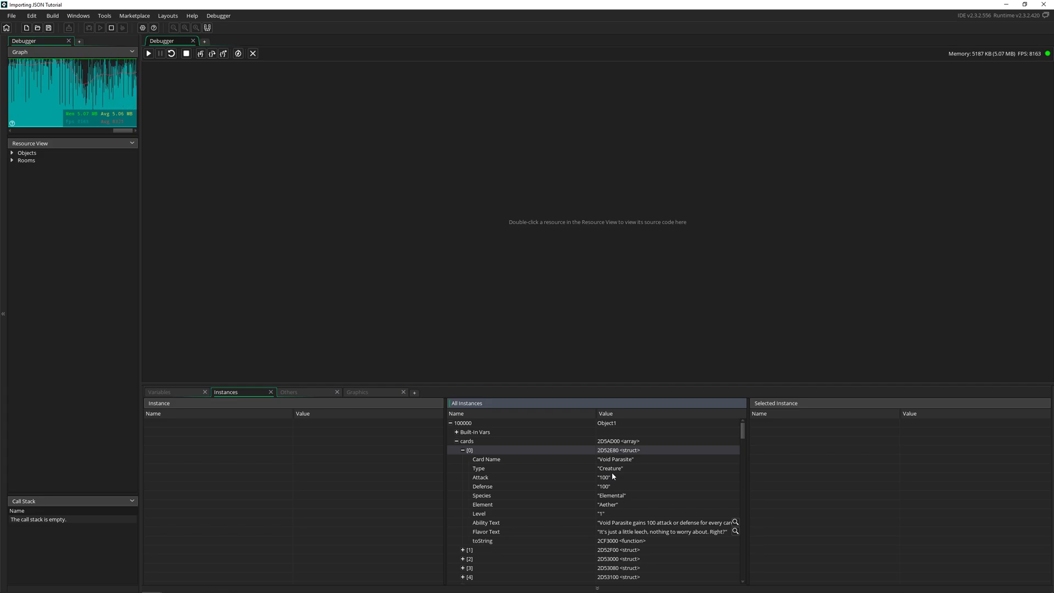
mouse_move(519, 456)
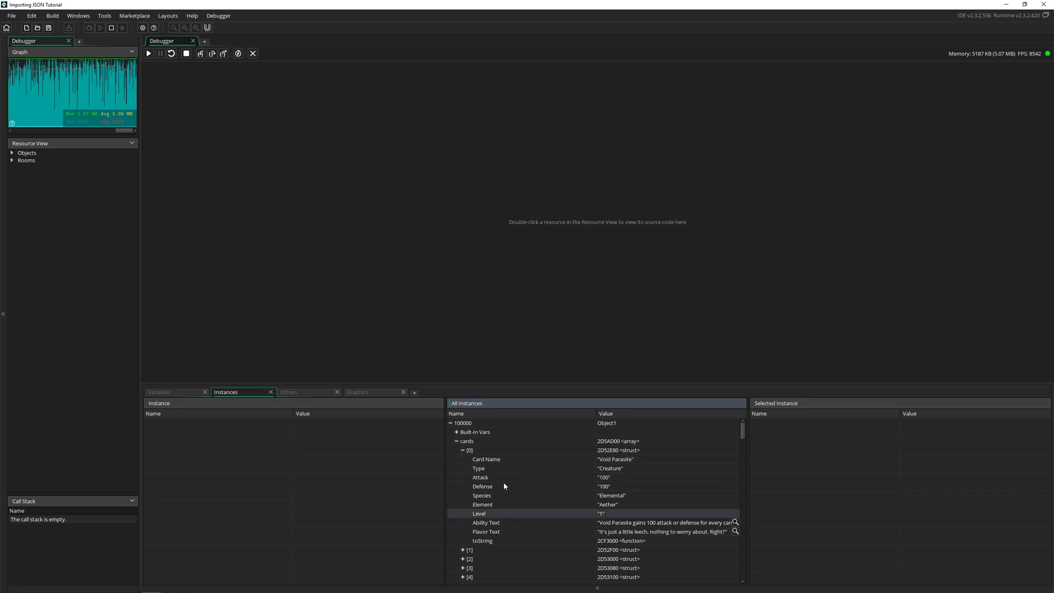
left_click(486, 459)
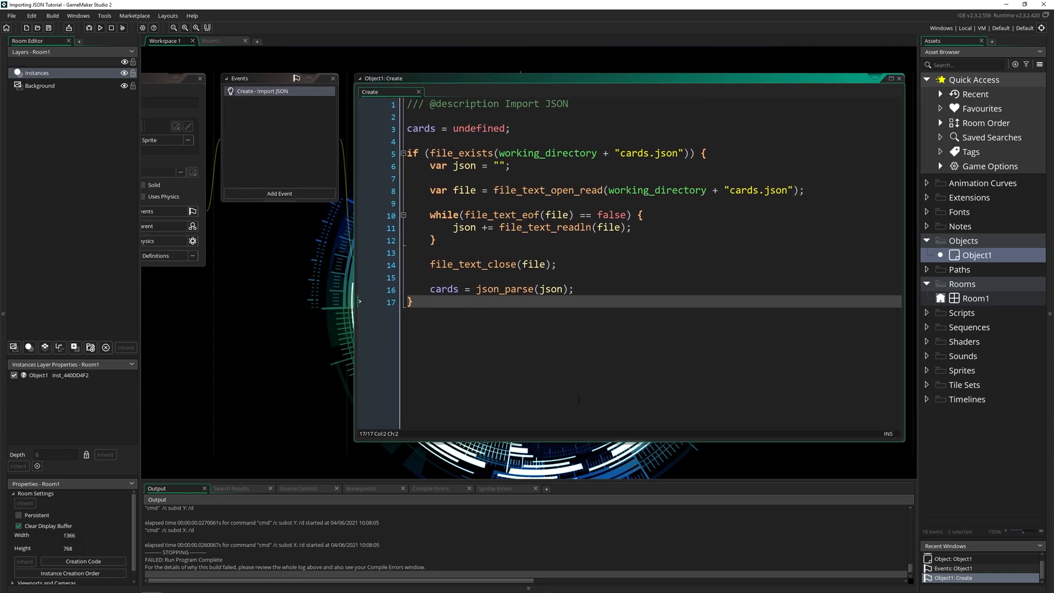
- Type show_message(cards[0][$ "Card Name"]) below the if block, setting a breakpoint on line 19
type("show_mess")
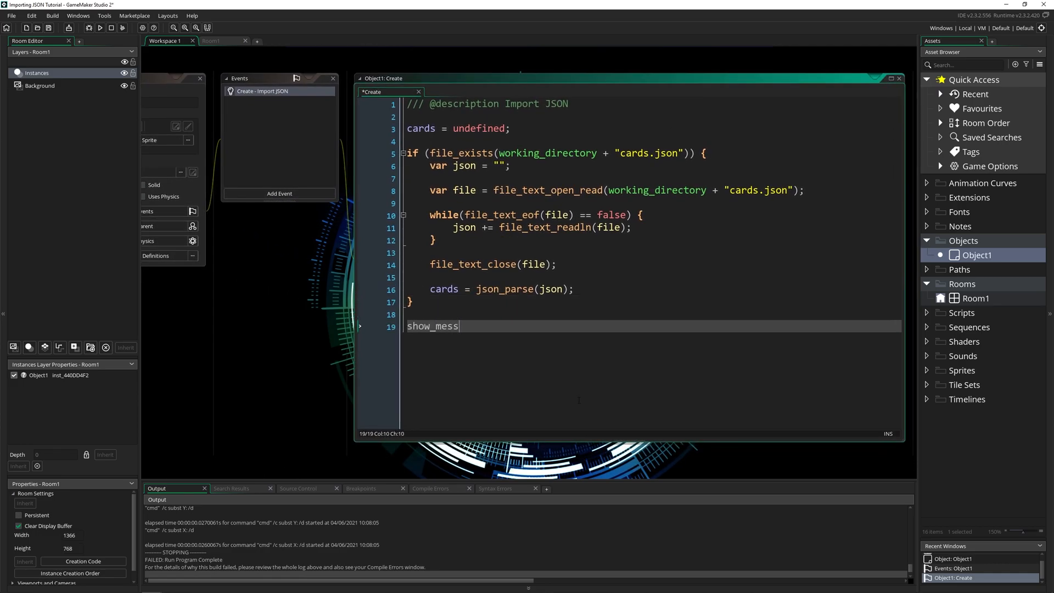
type("age(cards")
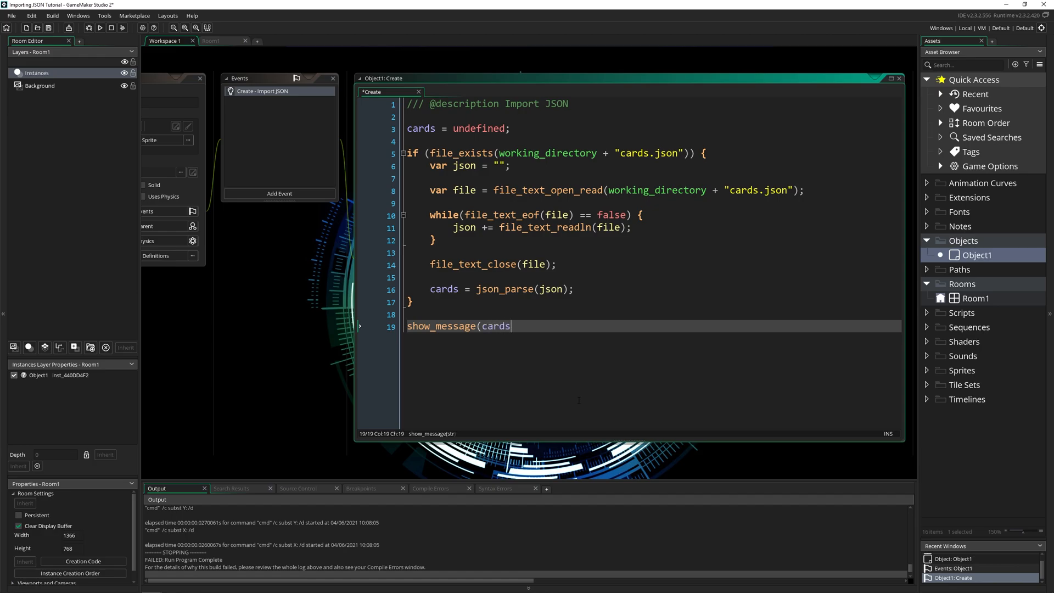
type("[")
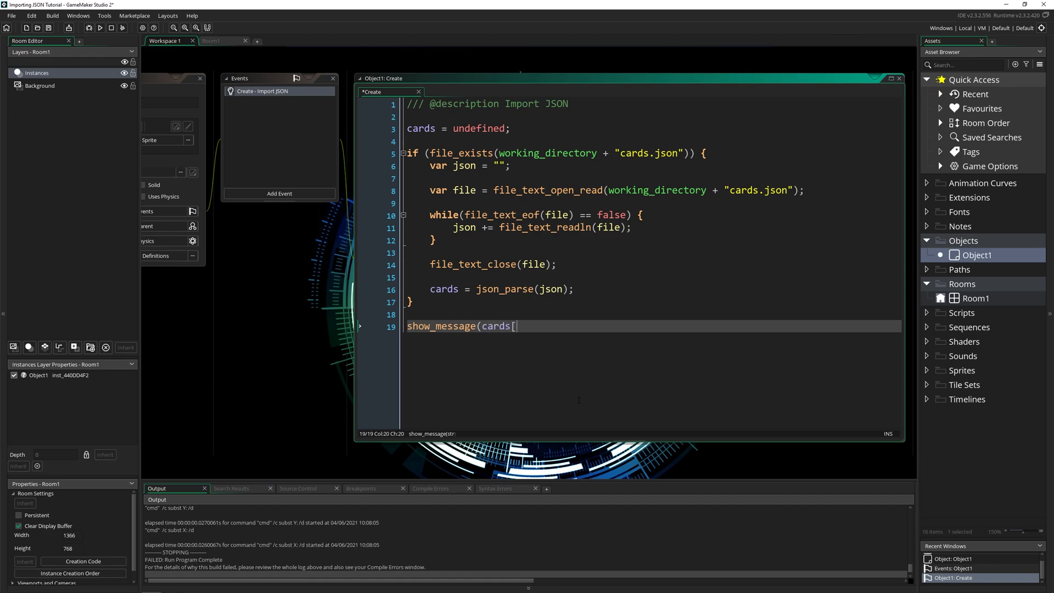
type("0")
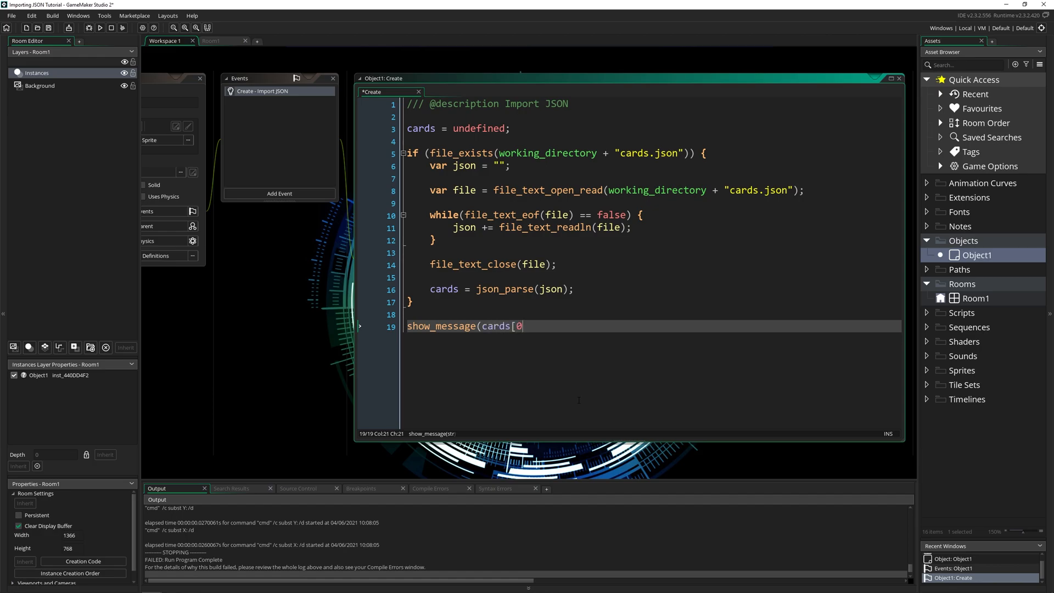
type("]")
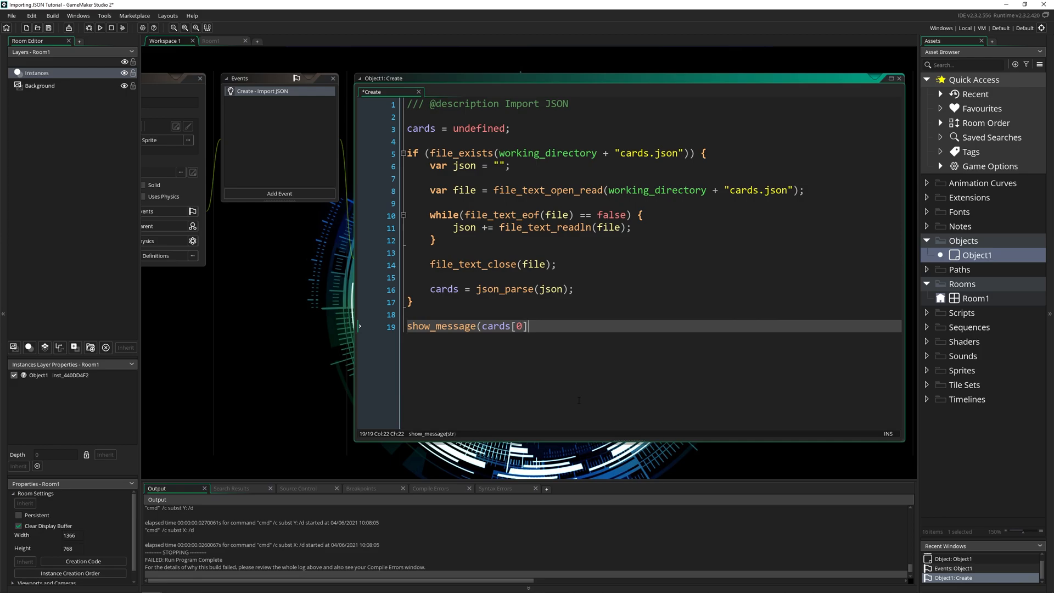
left_click(373, 326)
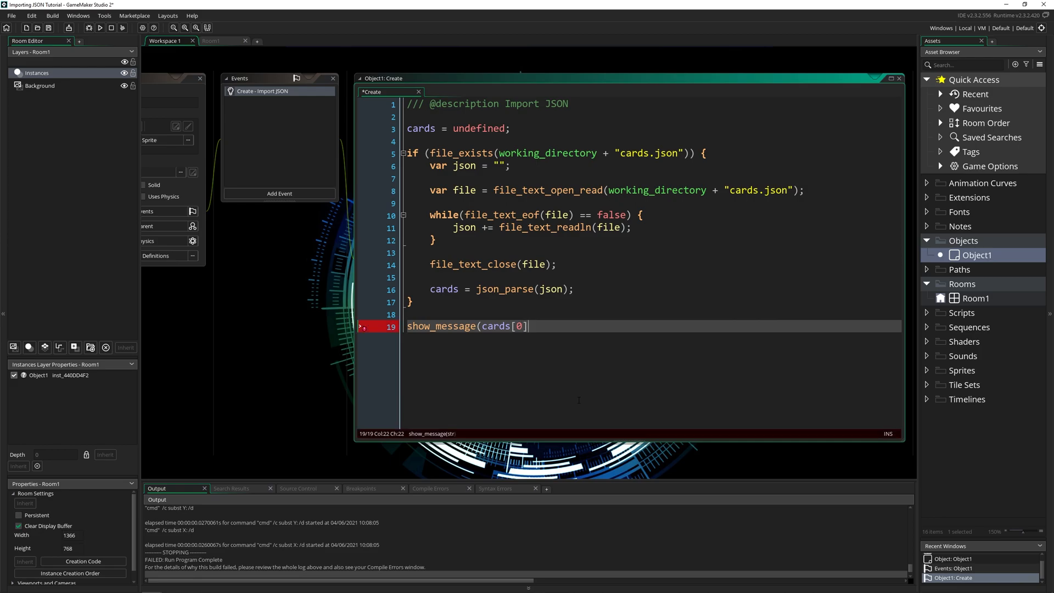
type("[")
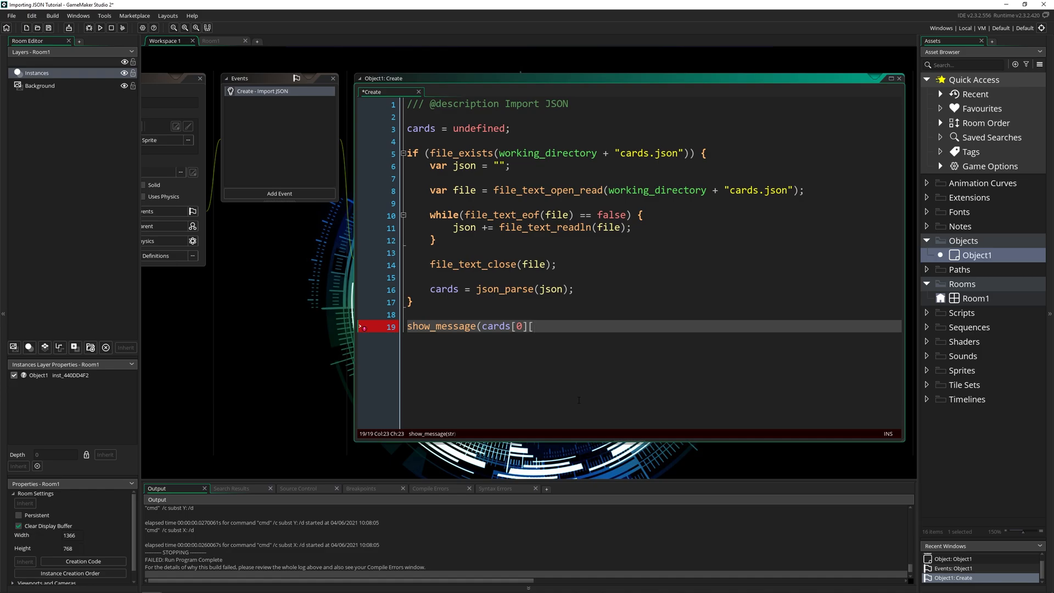
type("$")
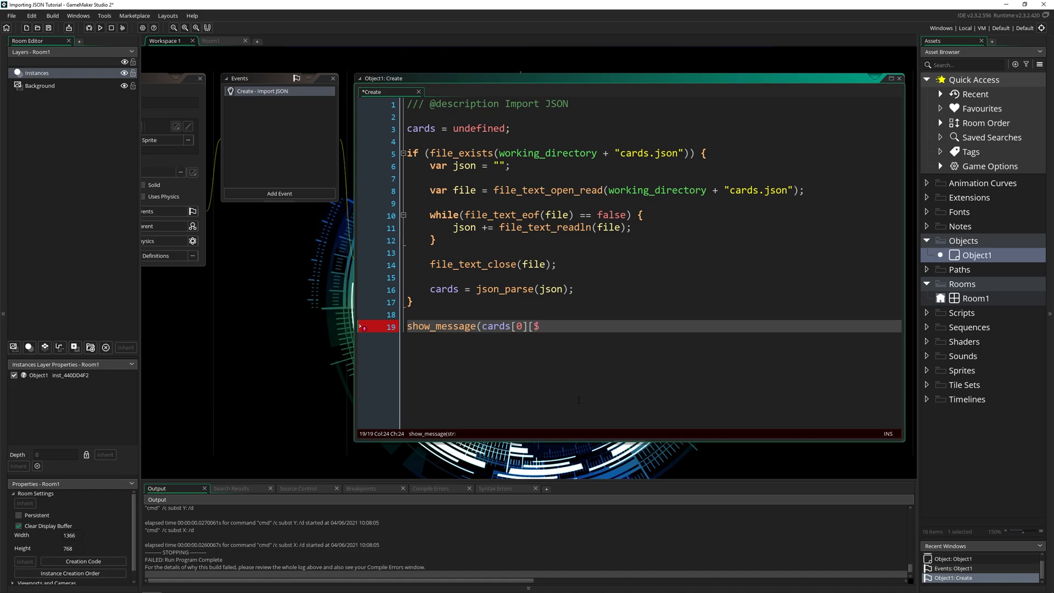
type("\"")
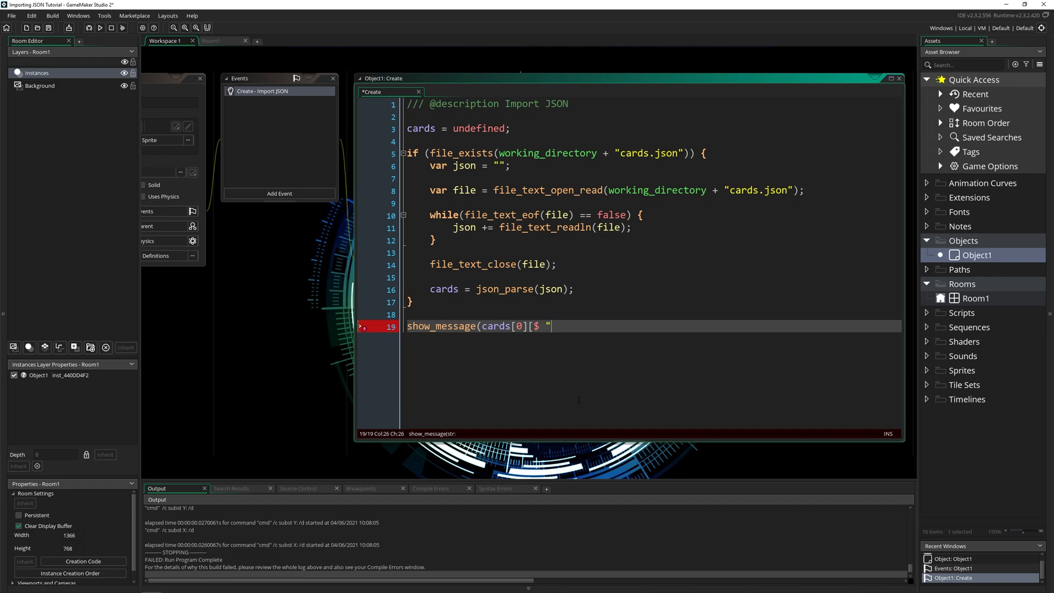
type("Card Type")
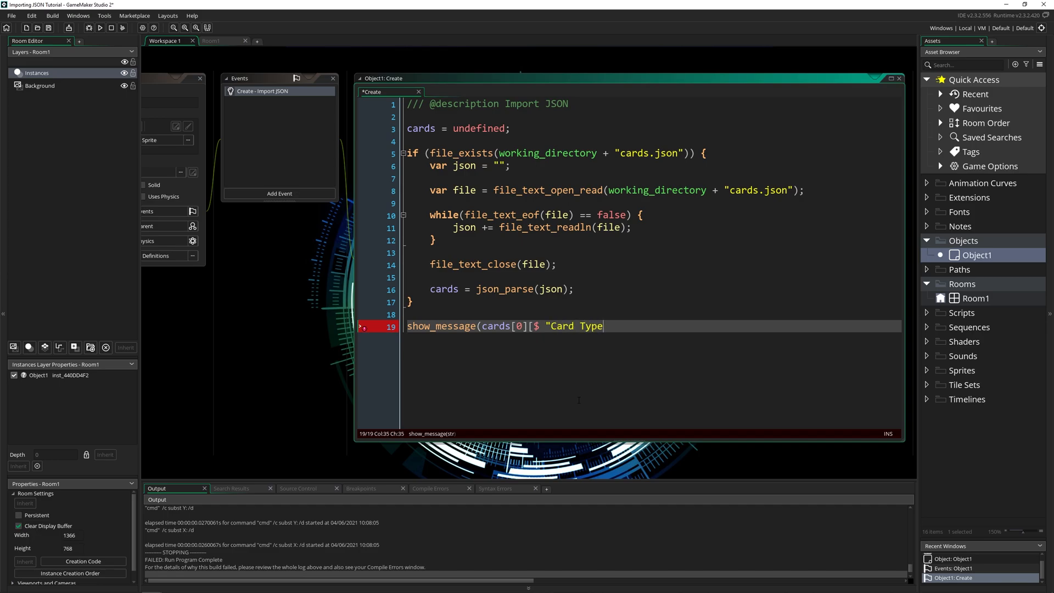
type("Name\"]);")
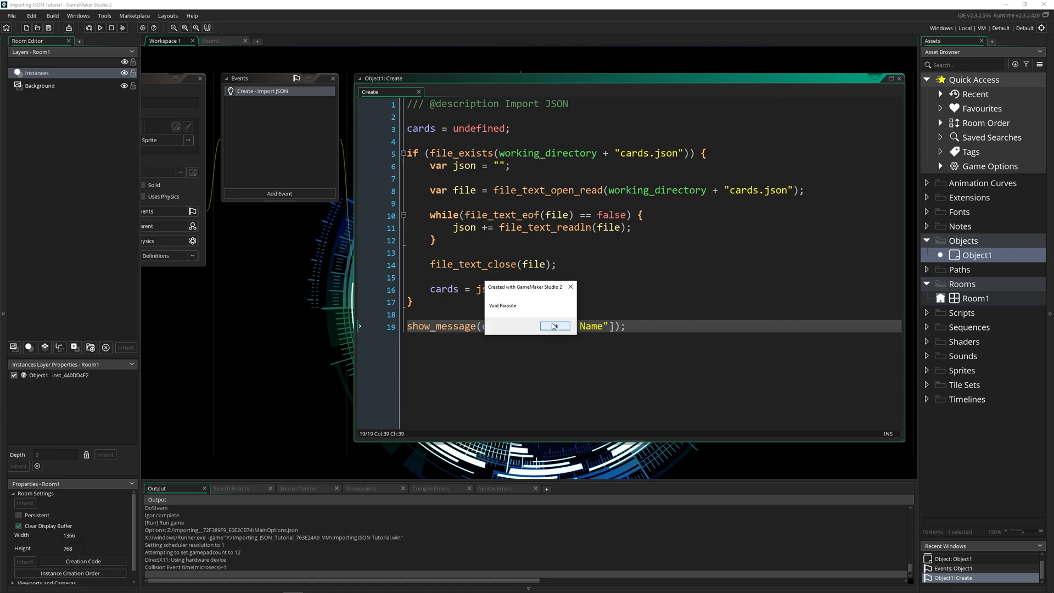
- Dismiss the popup showing Void Parasite
left_click(555, 326)
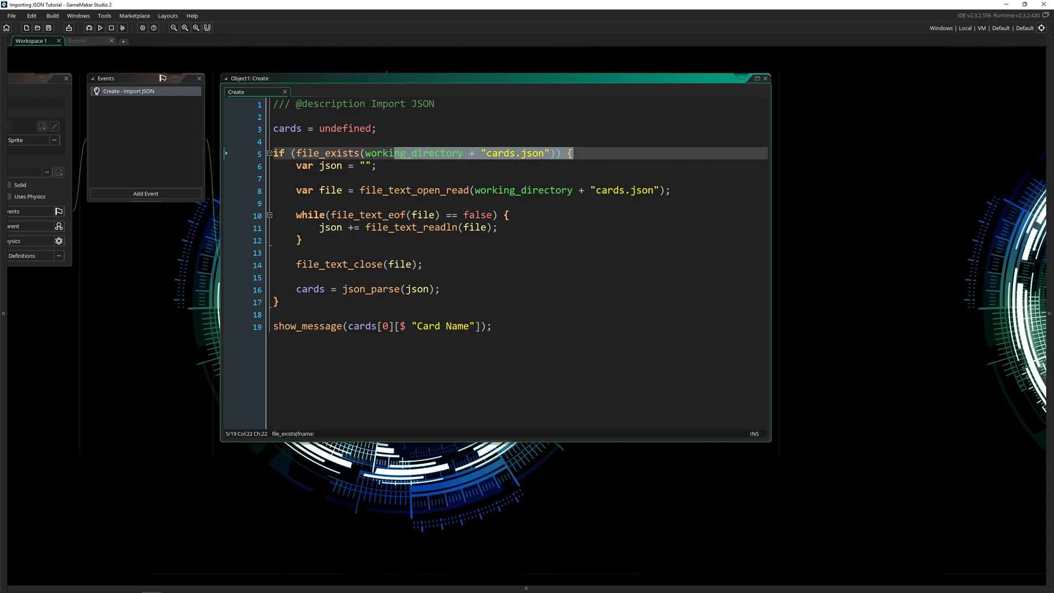
left_click(515, 253)
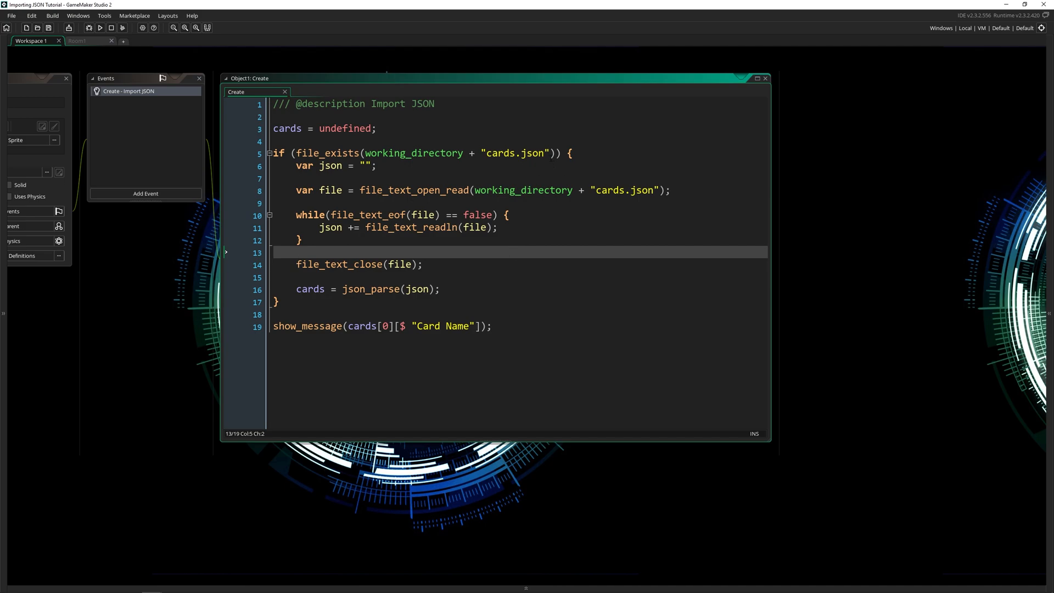
double_click(515, 154)
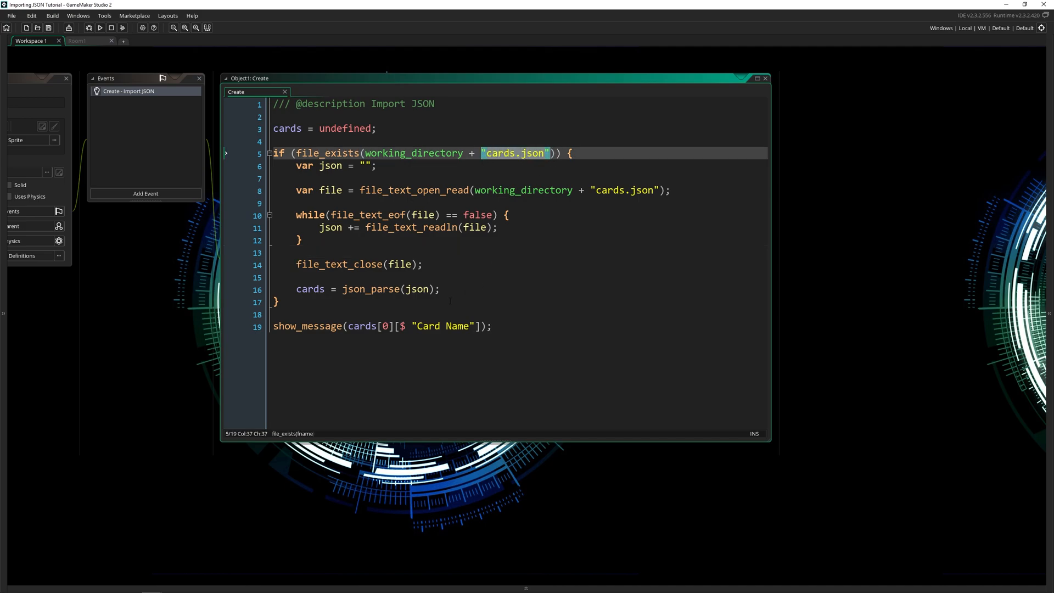